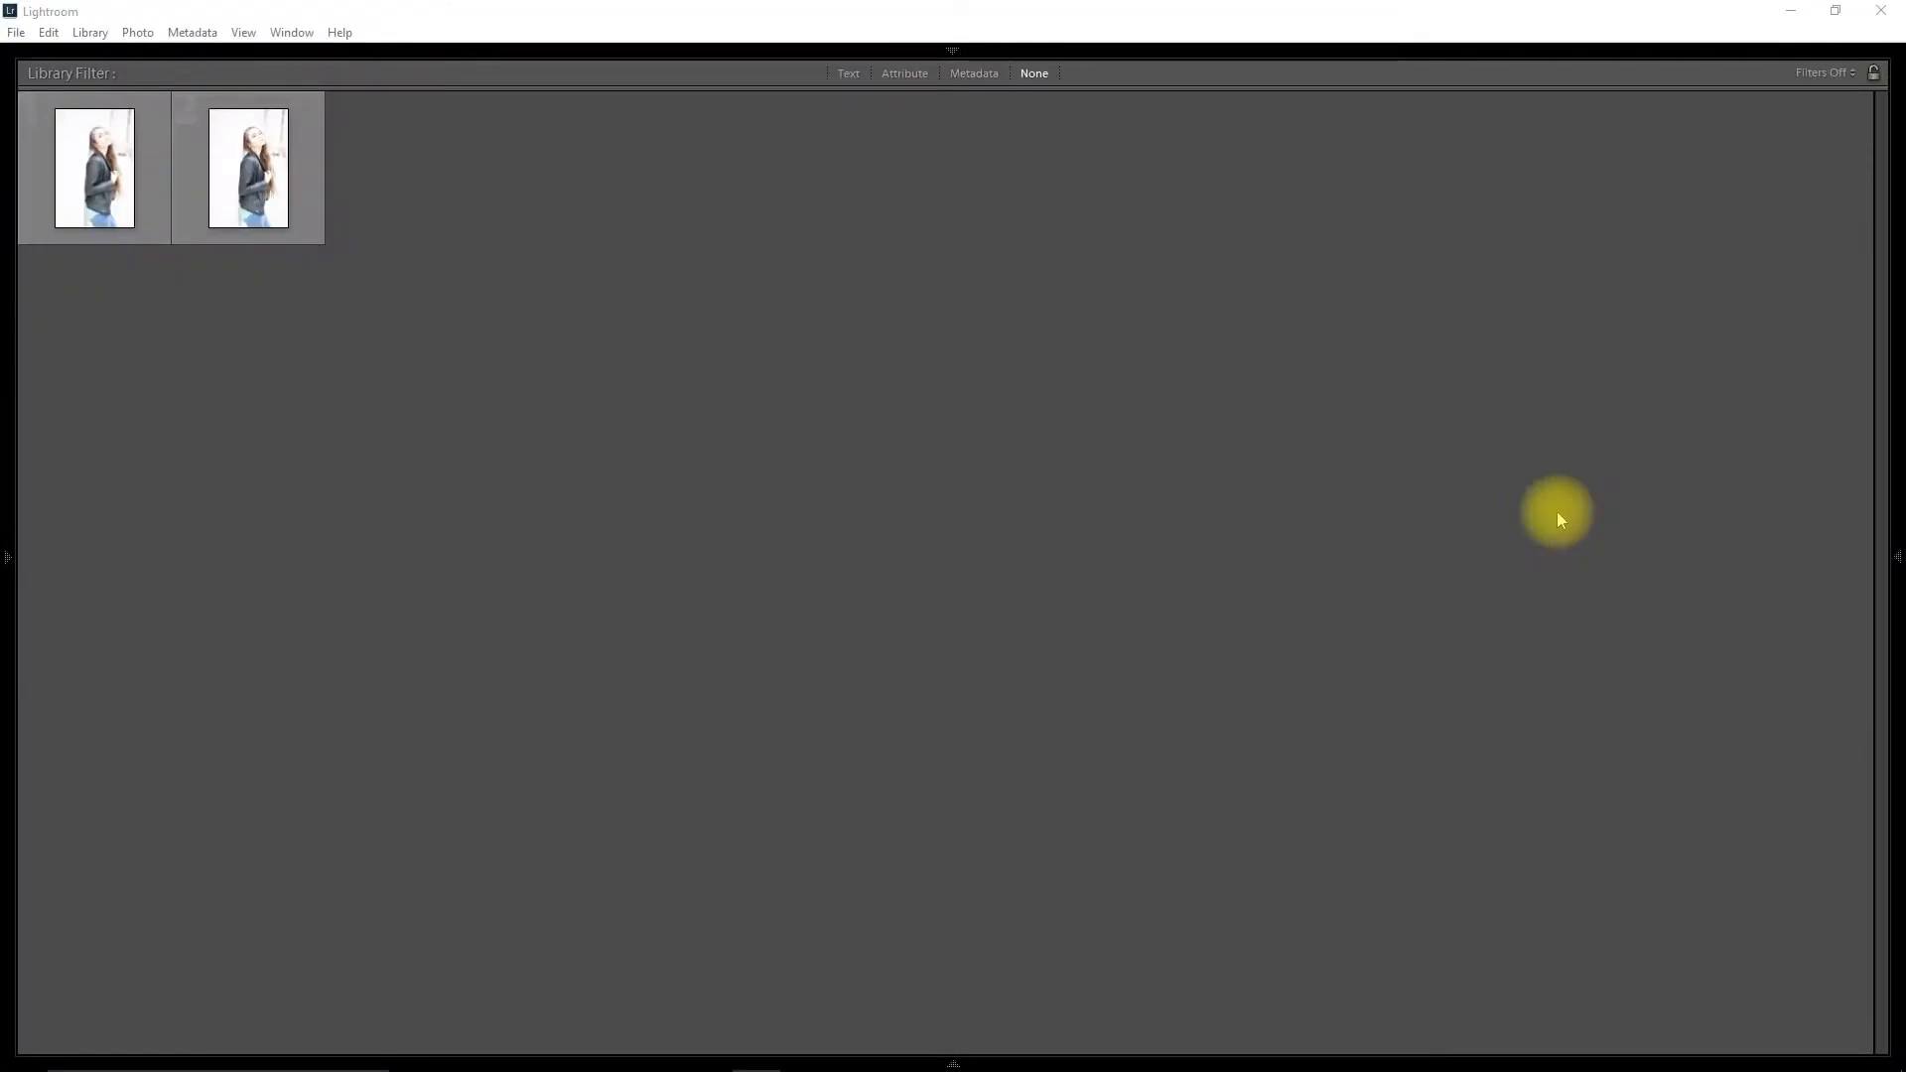
{"action": "mouse_move", "coordinate": [628, 350]}
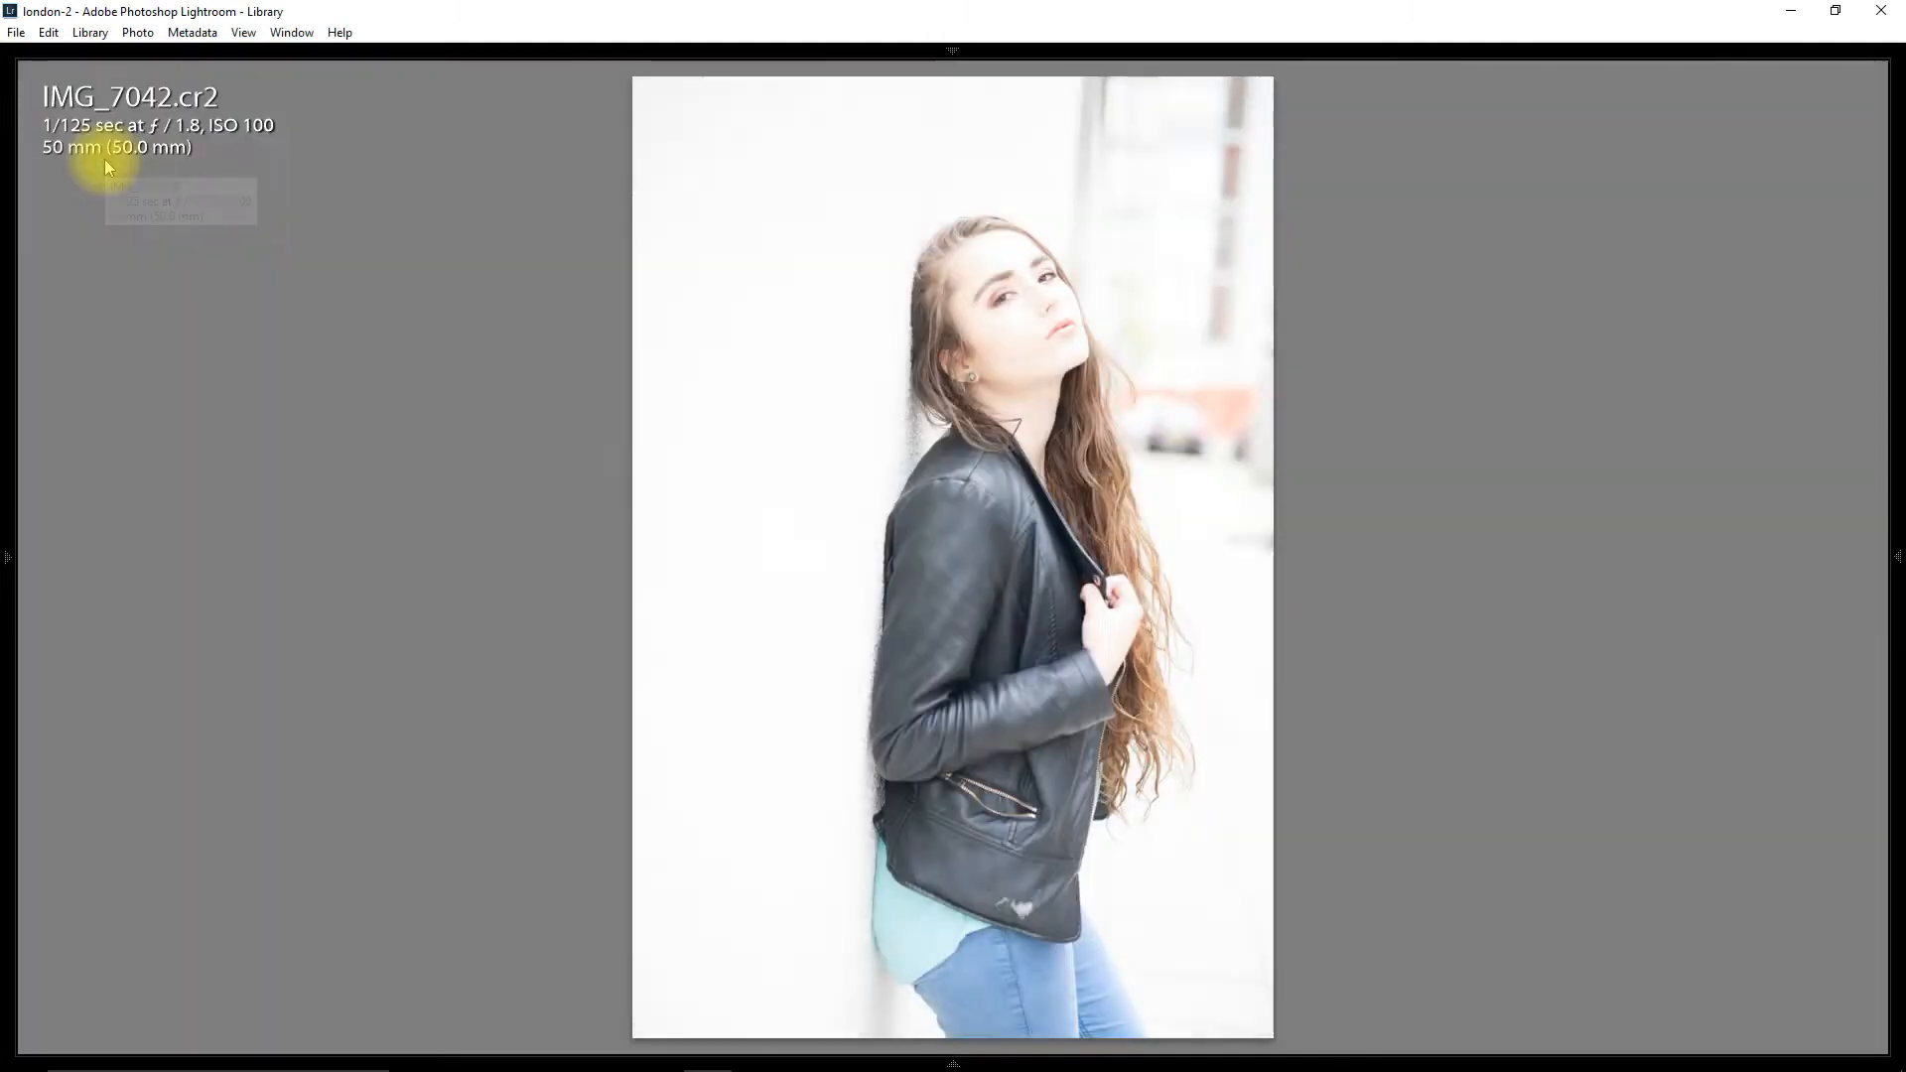
{"action": "mouse_move", "coordinate": [481, 374]}
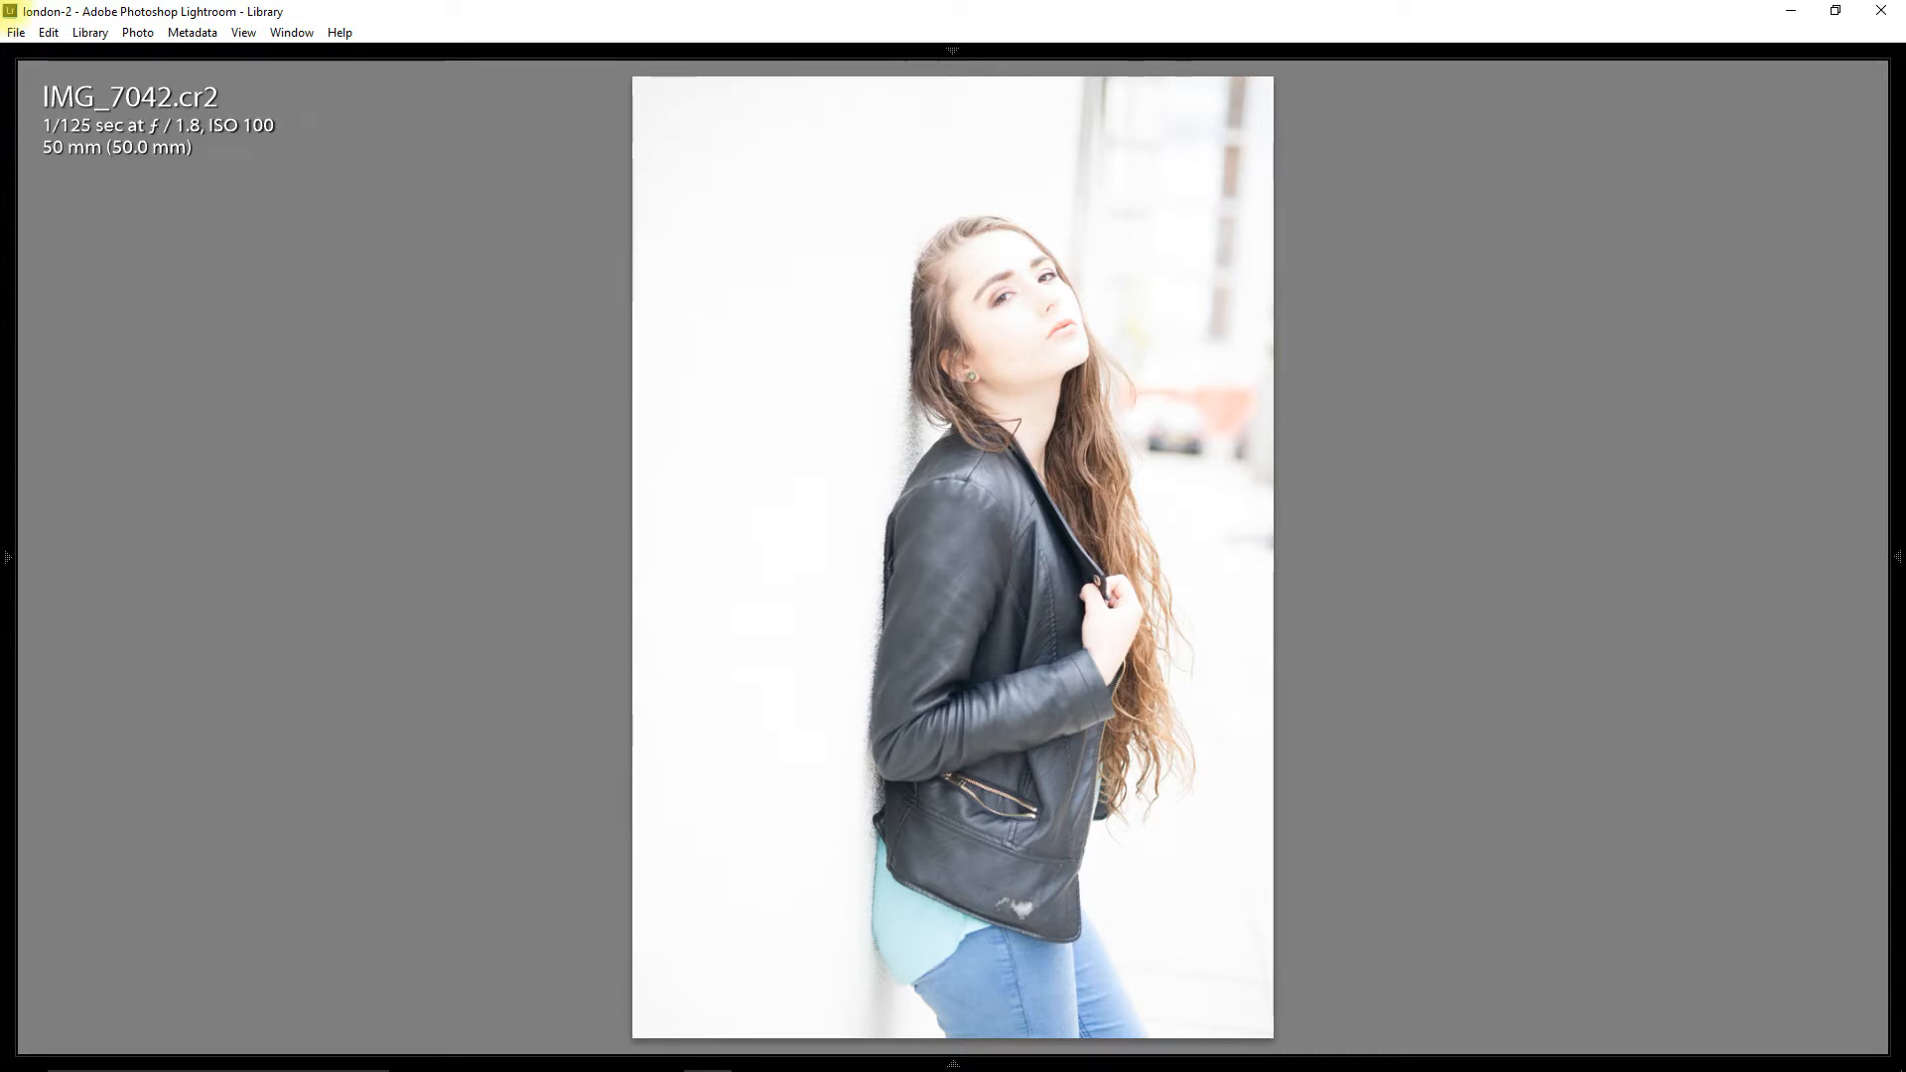
In the Develop module, darken the portrait with exposure -2.14 and blacks -36
{"action": "left_click", "coordinate": [92, 32]}
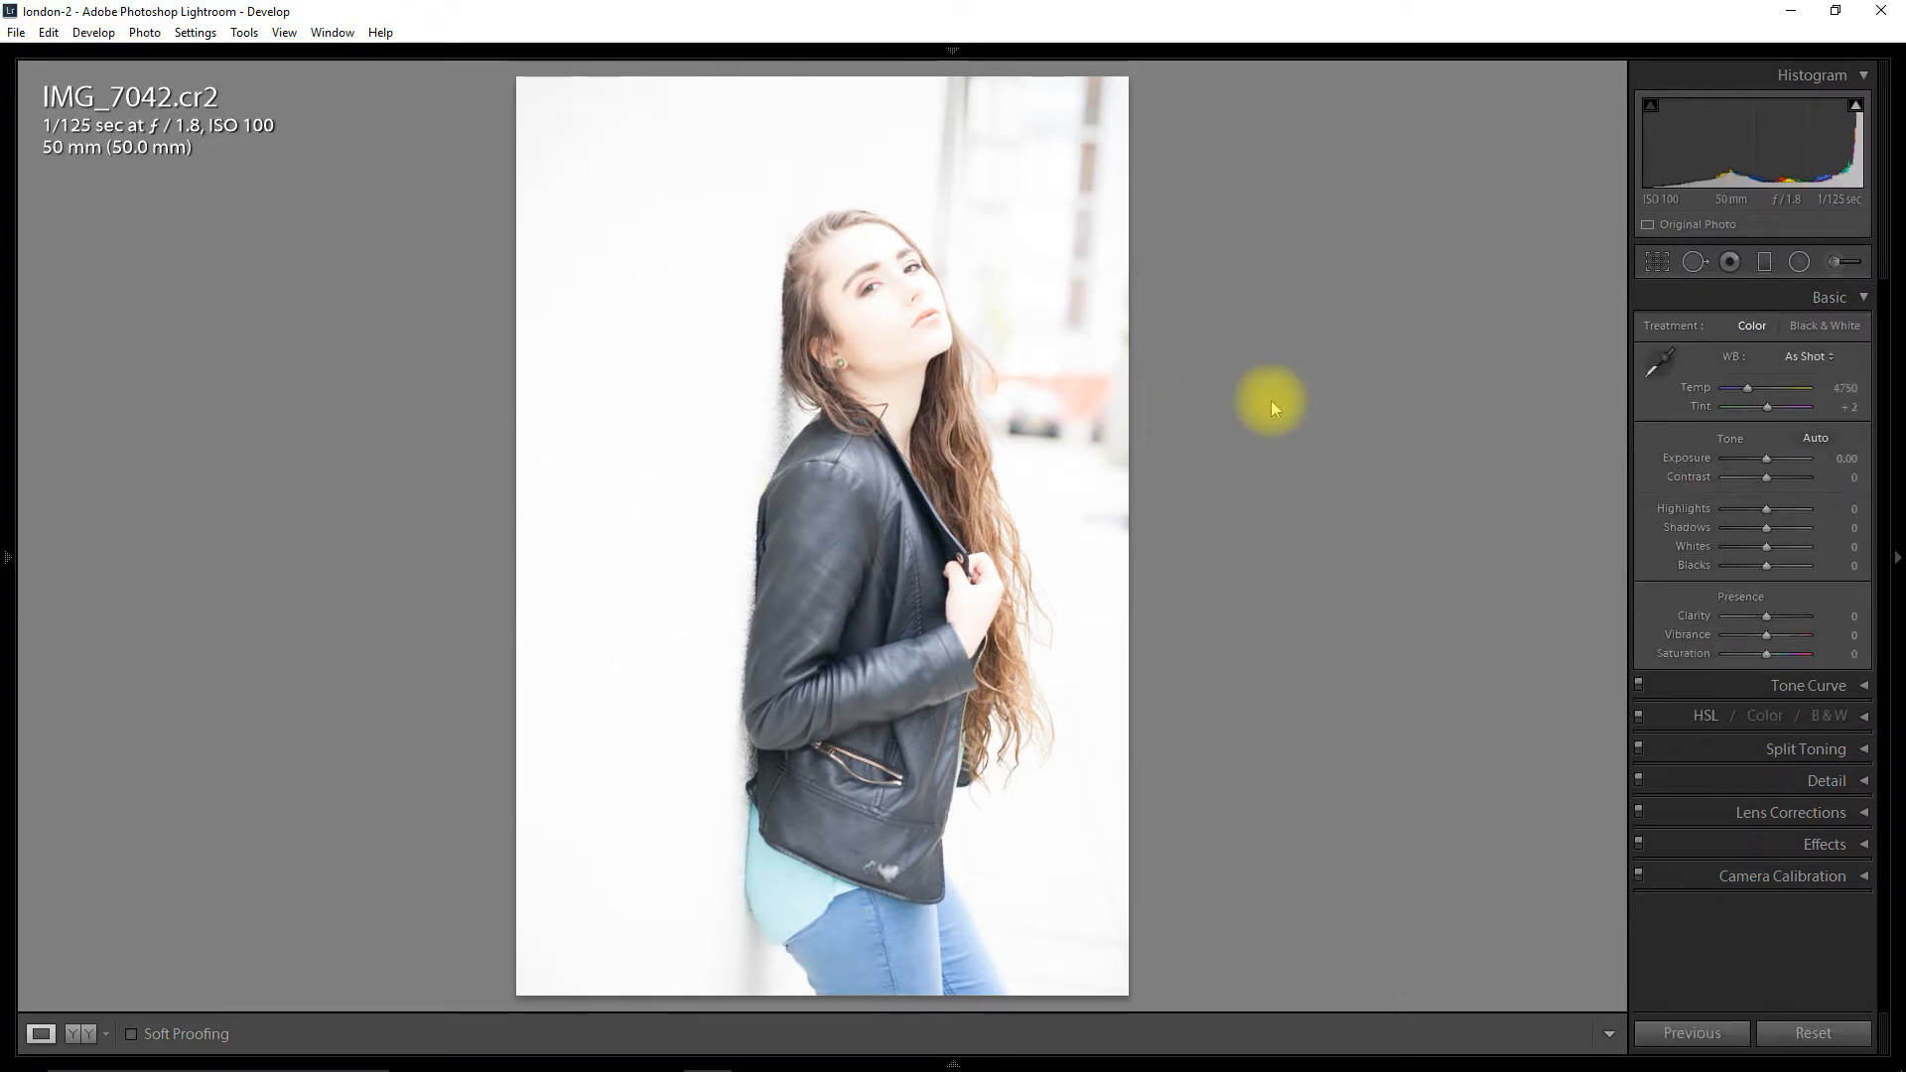
{"action": "mouse_move", "coordinate": [1283, 438]}
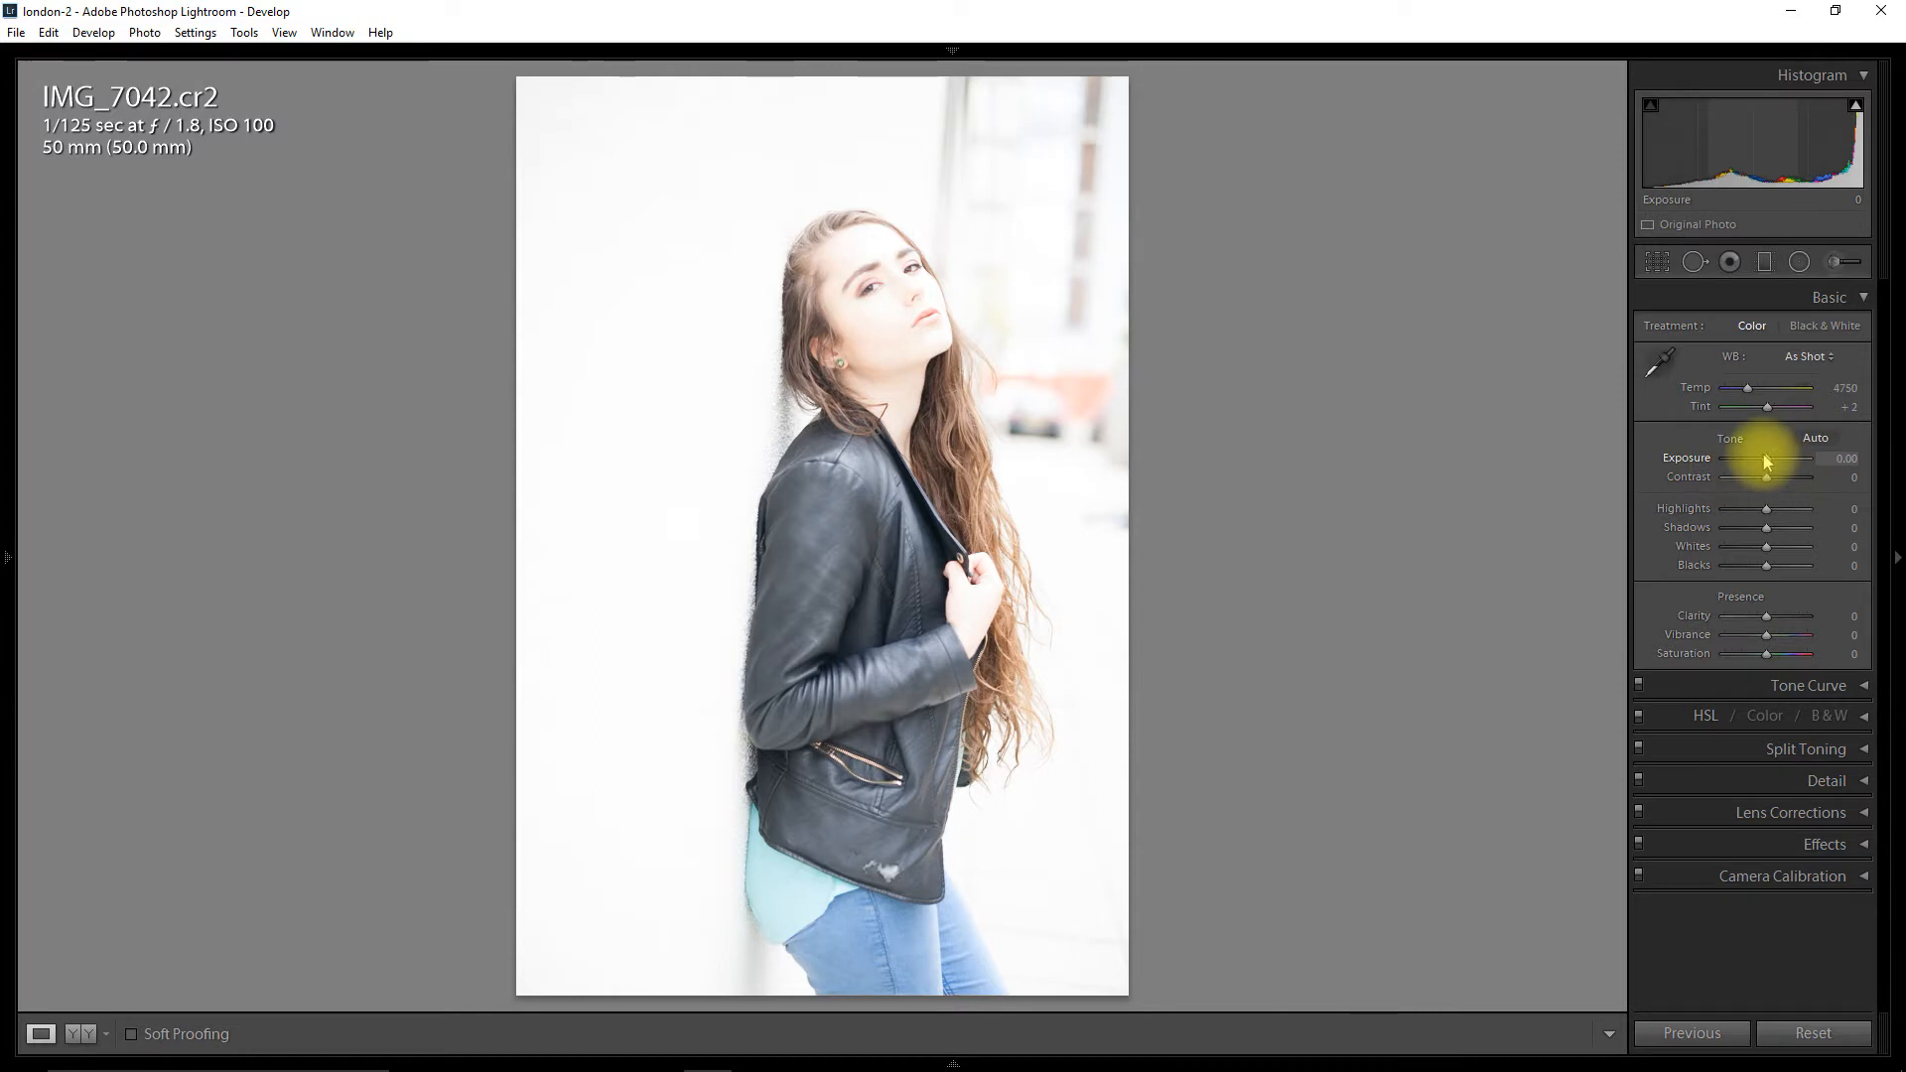
{"action": "left_click_drag", "start_coordinate": [1766, 473], "coordinate": [1751, 473]}
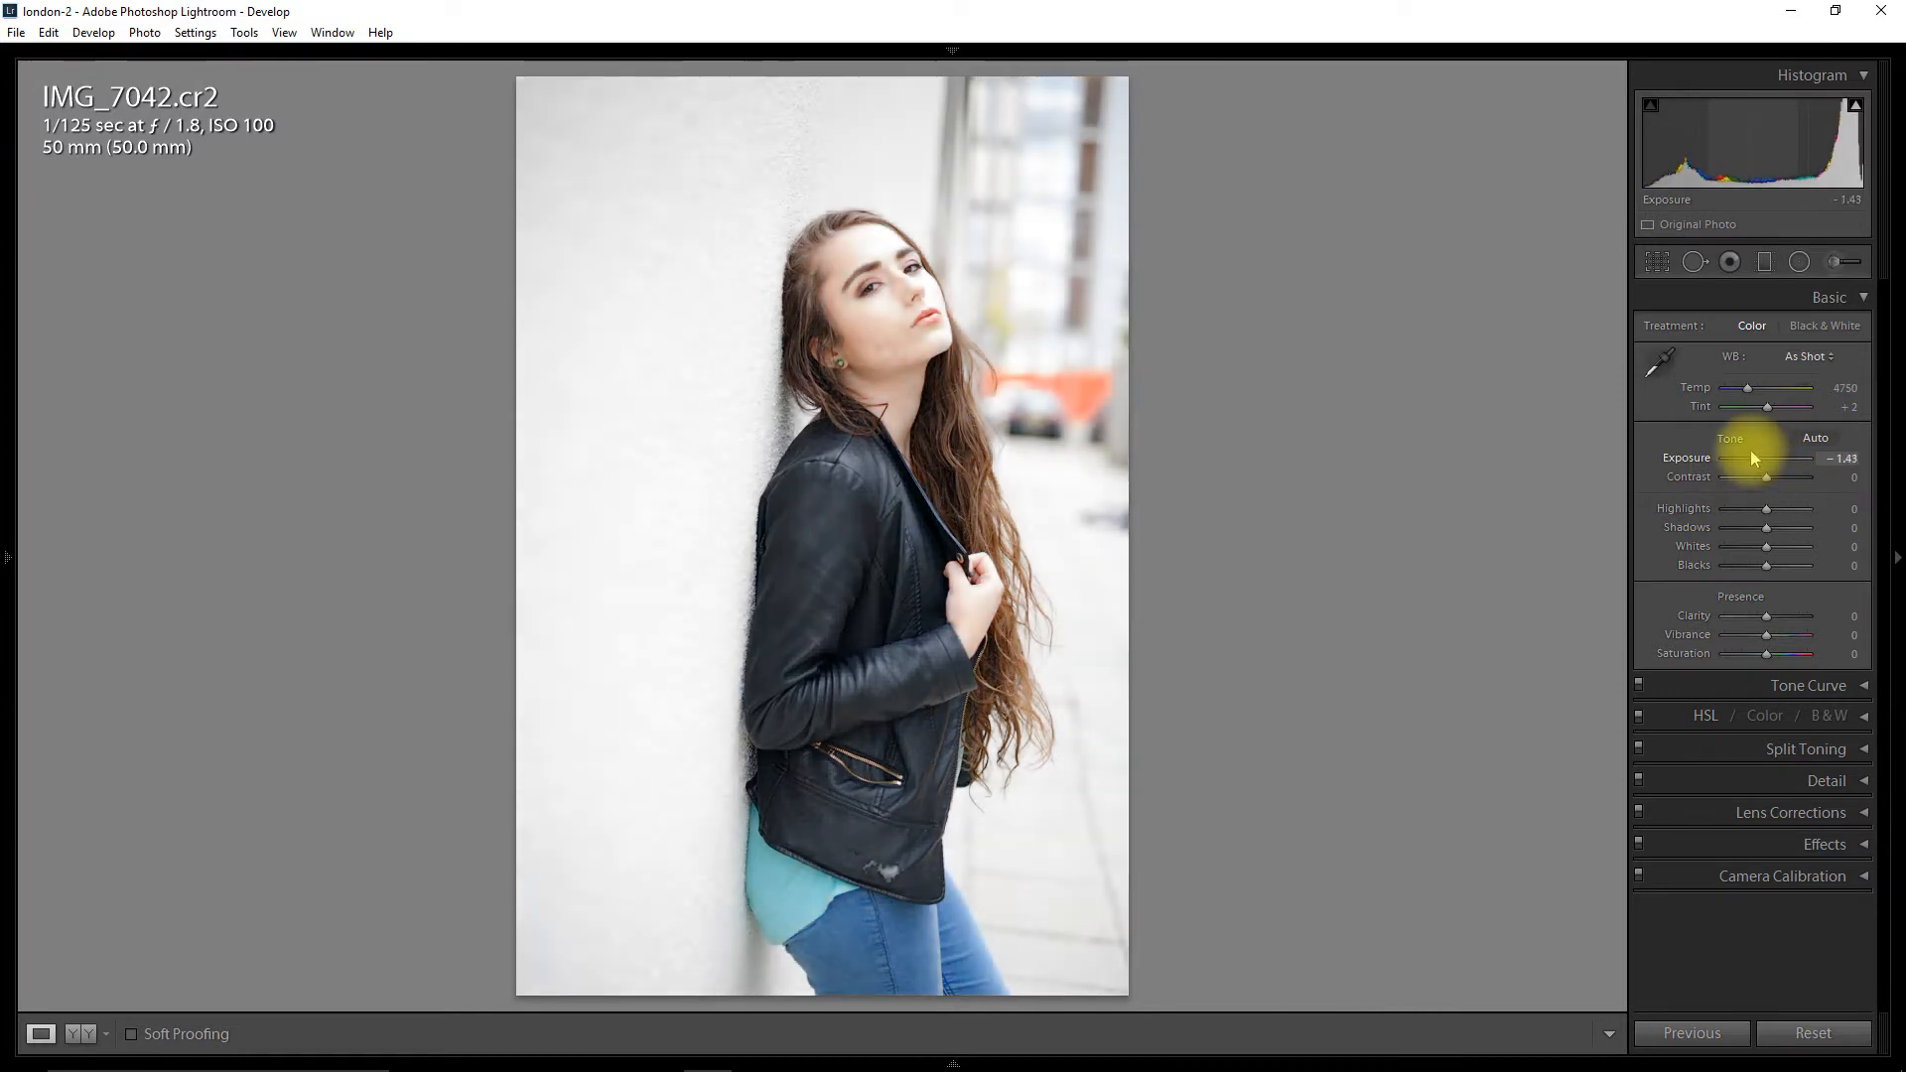
{"action": "left_click_drag", "start_coordinate": [1771, 456], "coordinate": [1750, 457]}
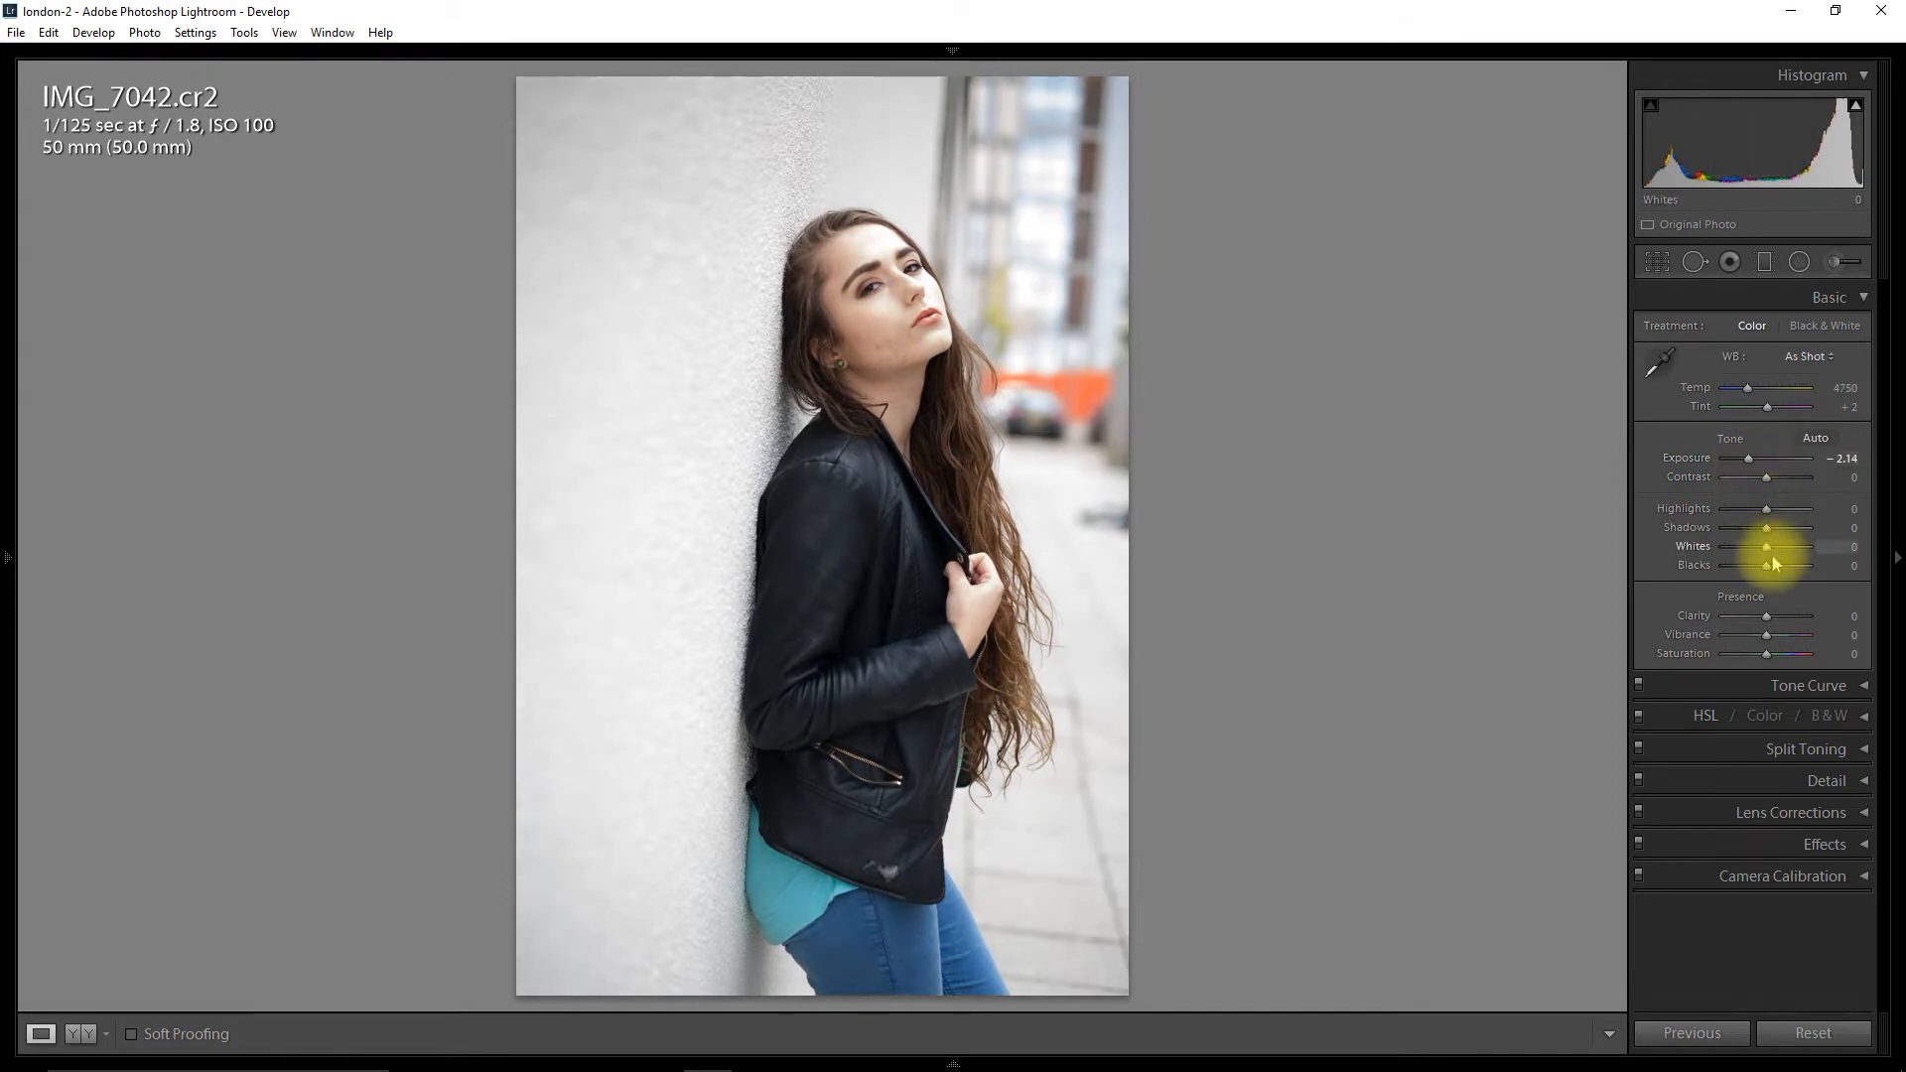
{"action": "left_click_drag", "start_coordinate": [1799, 565], "coordinate": [1769, 565]}
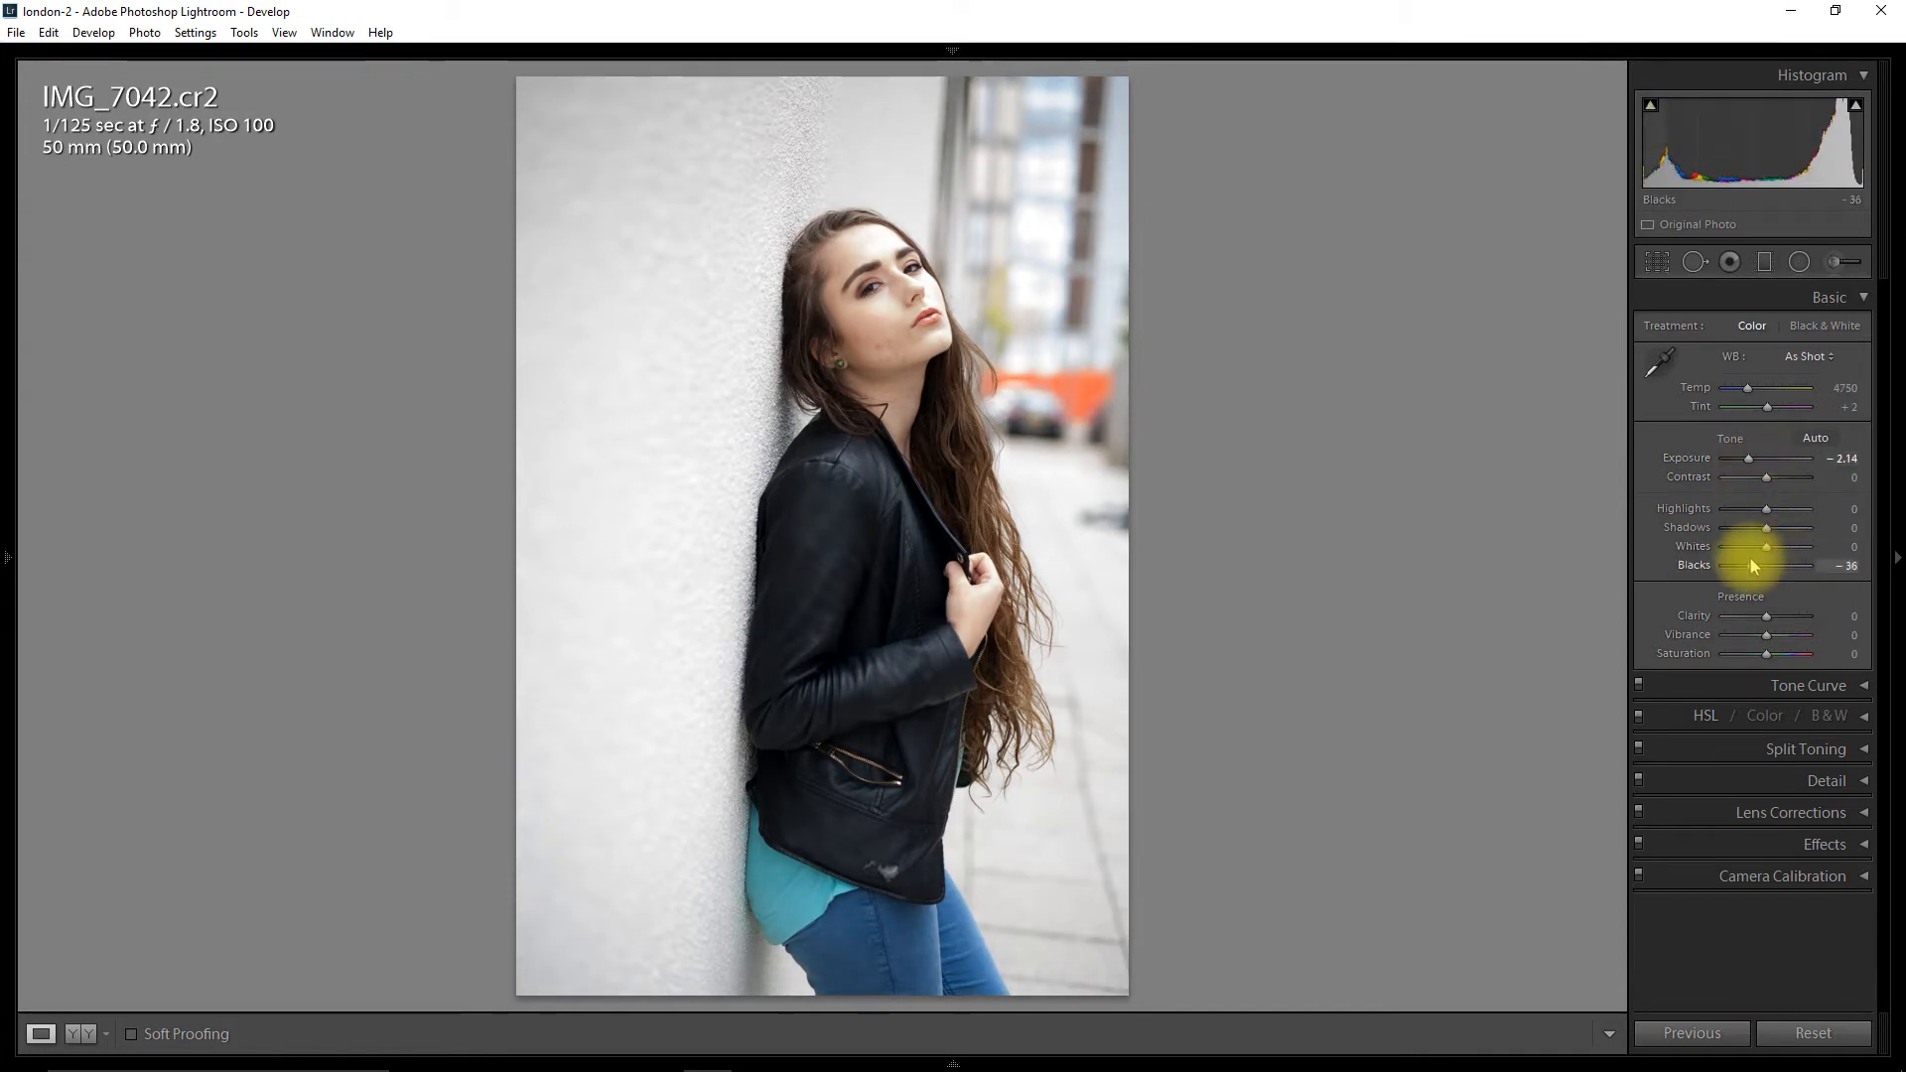
{"action": "left_click_drag", "start_coordinate": [1775, 565], "coordinate": [1756, 565]}
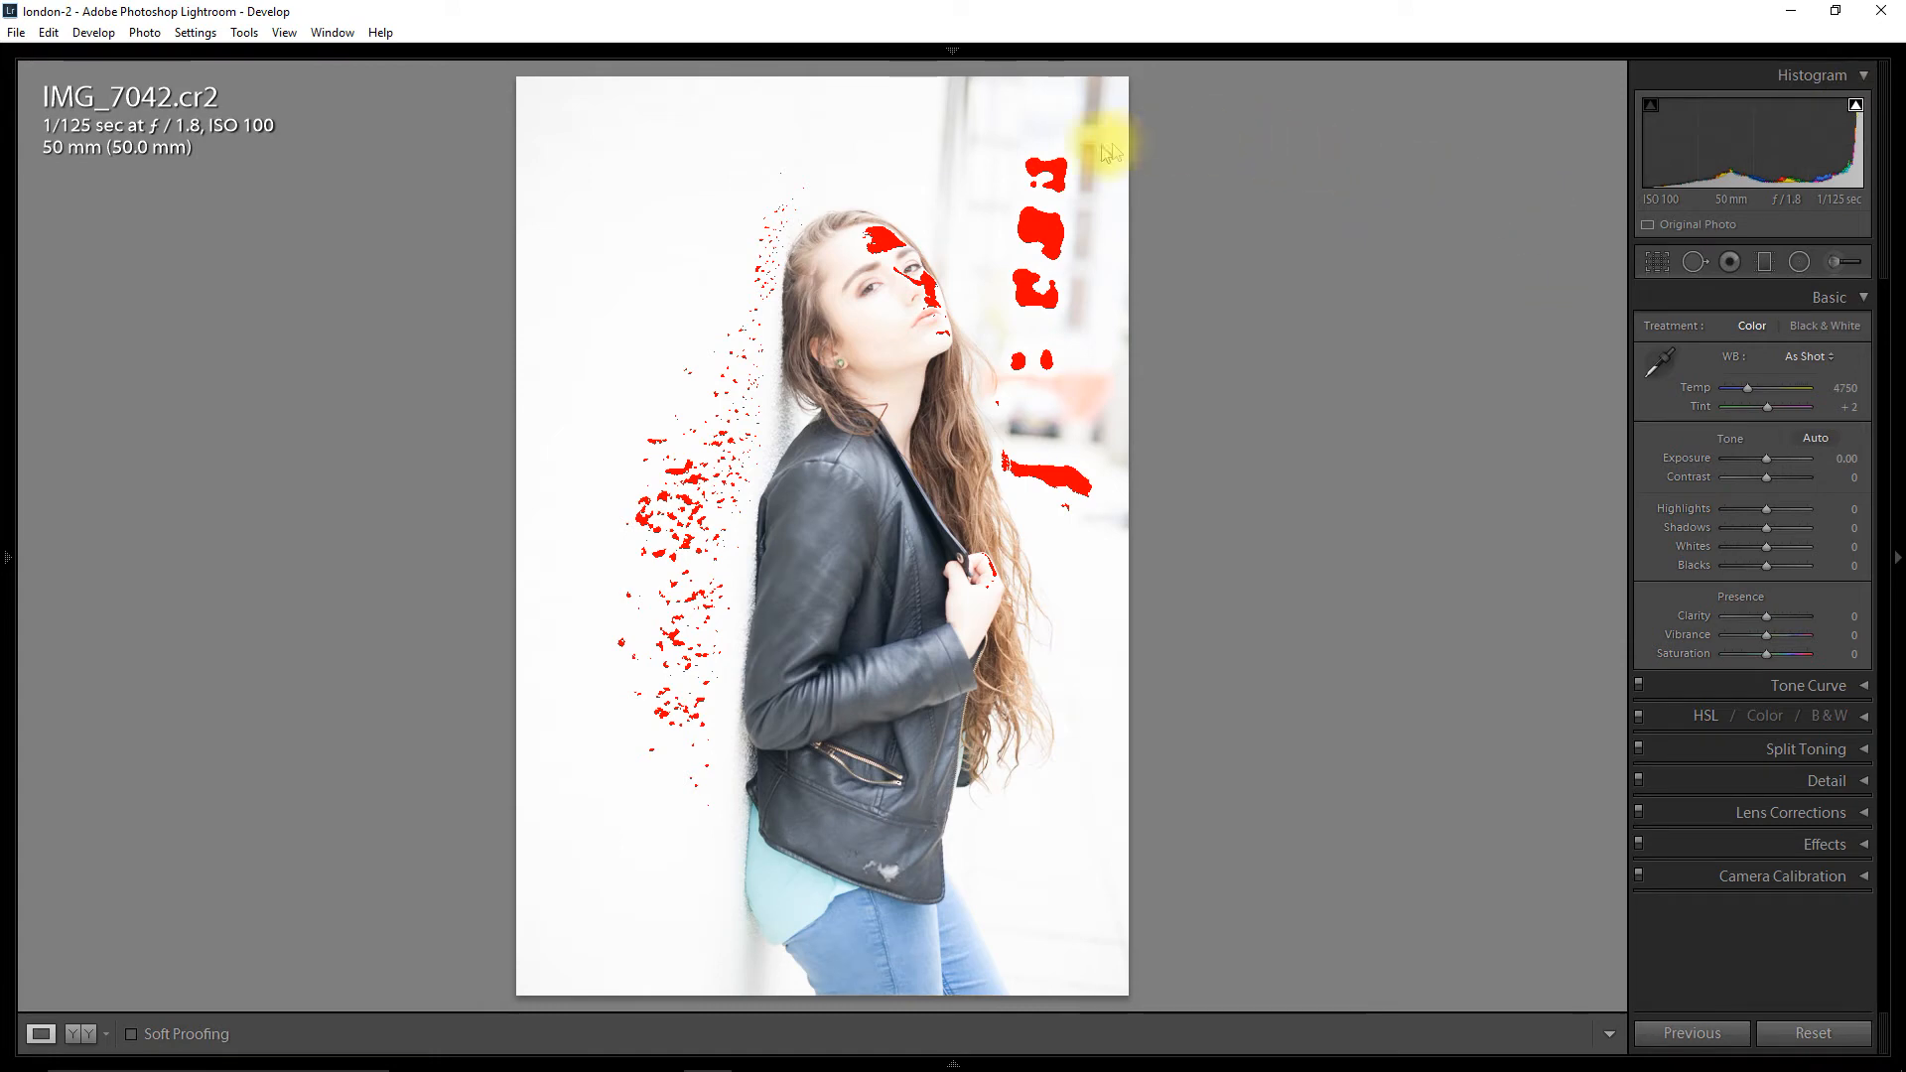
{"action": "mouse_move", "coordinate": [675, 613]}
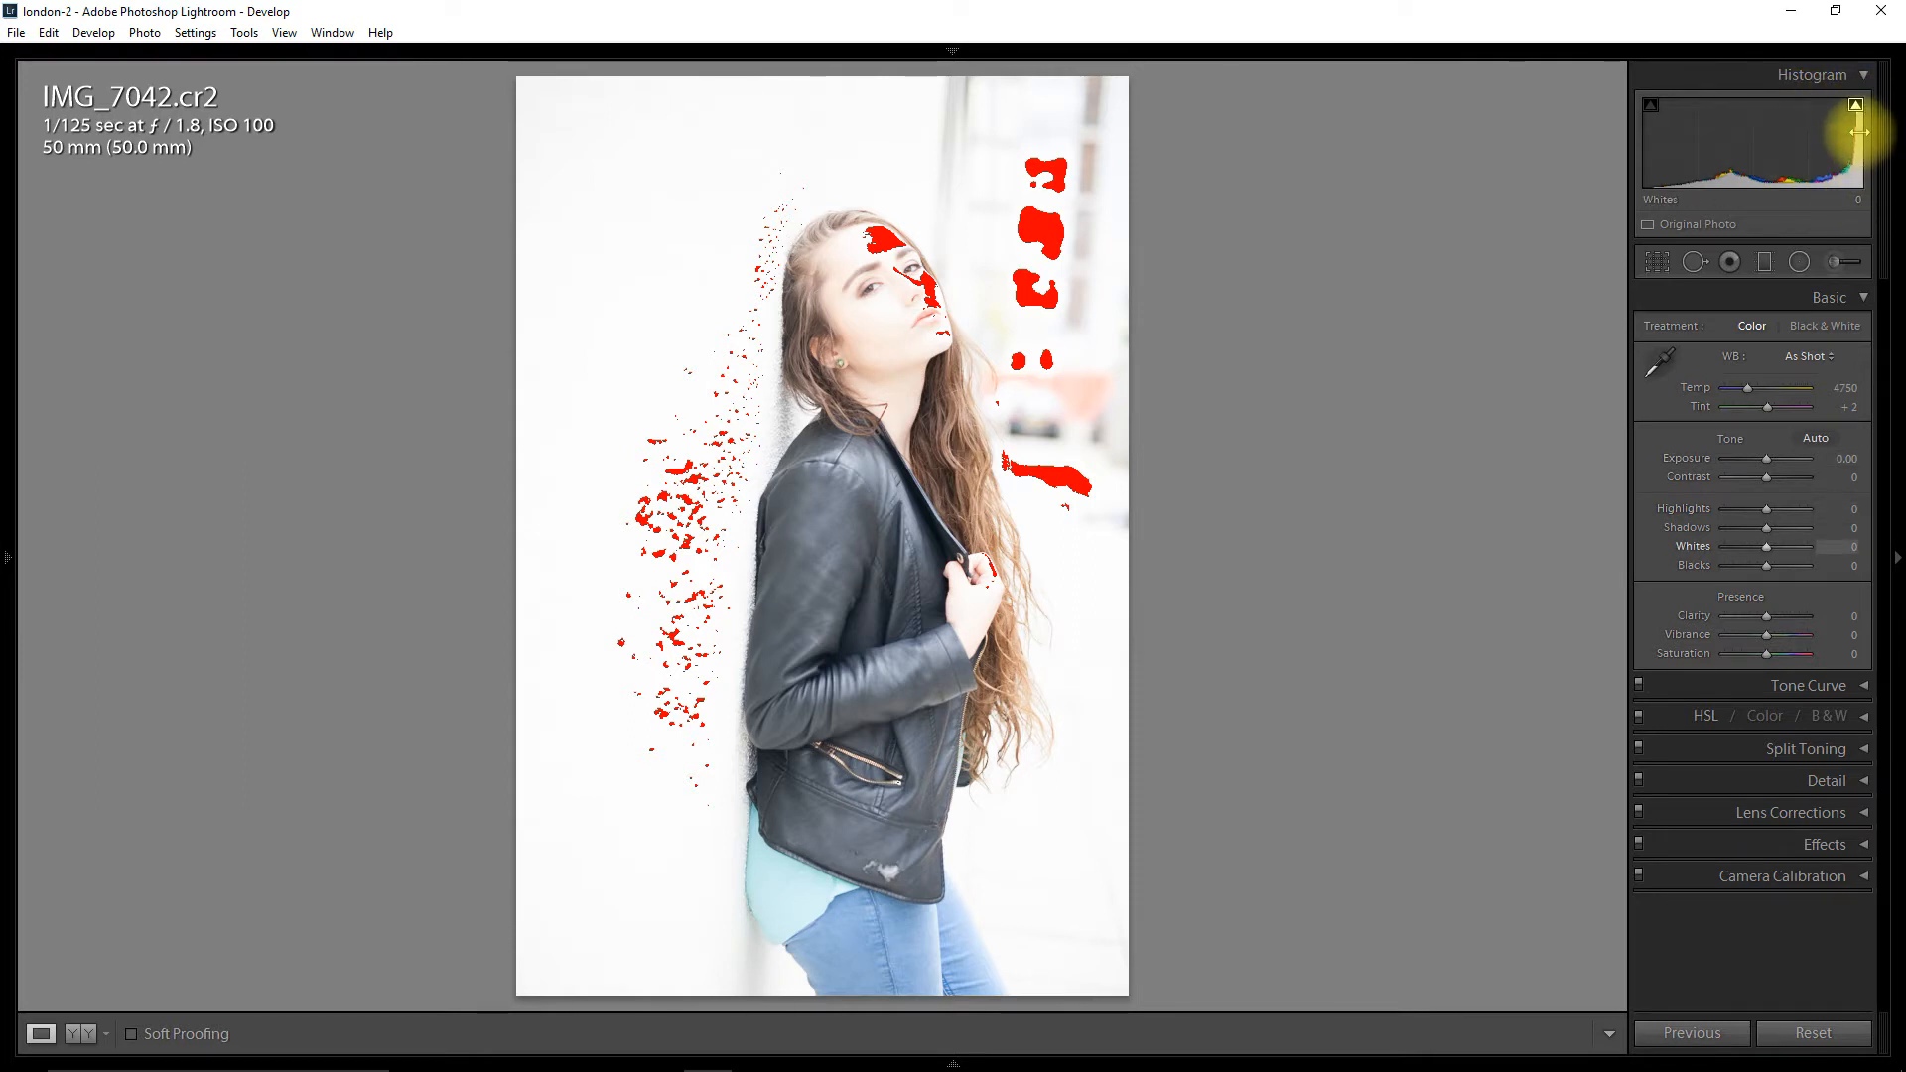
{"action": "mouse_move", "coordinate": [1862, 112]}
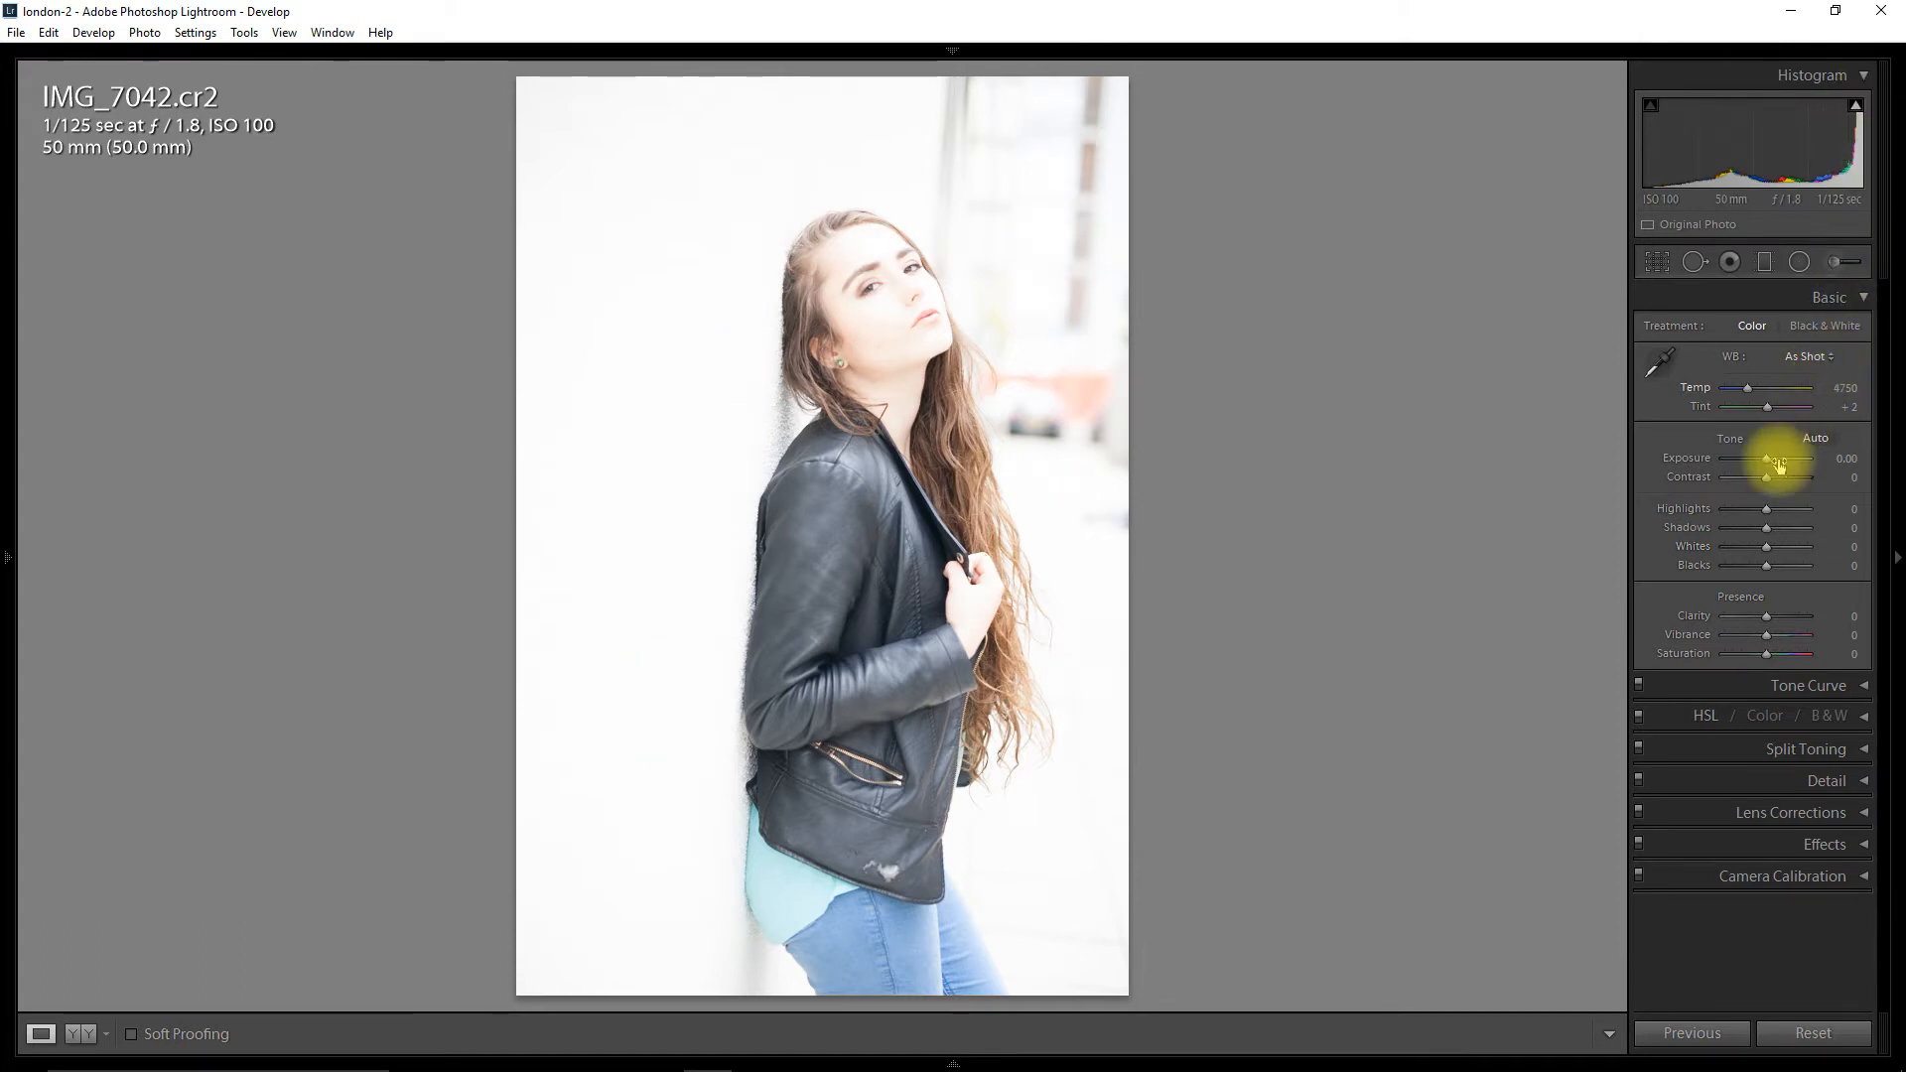
Set Exposure to -1.79, Blacks to -57, and lift Shadows to +40
{"action": "left_click_drag", "start_coordinate": [1781, 458], "coordinate": [1763, 458]}
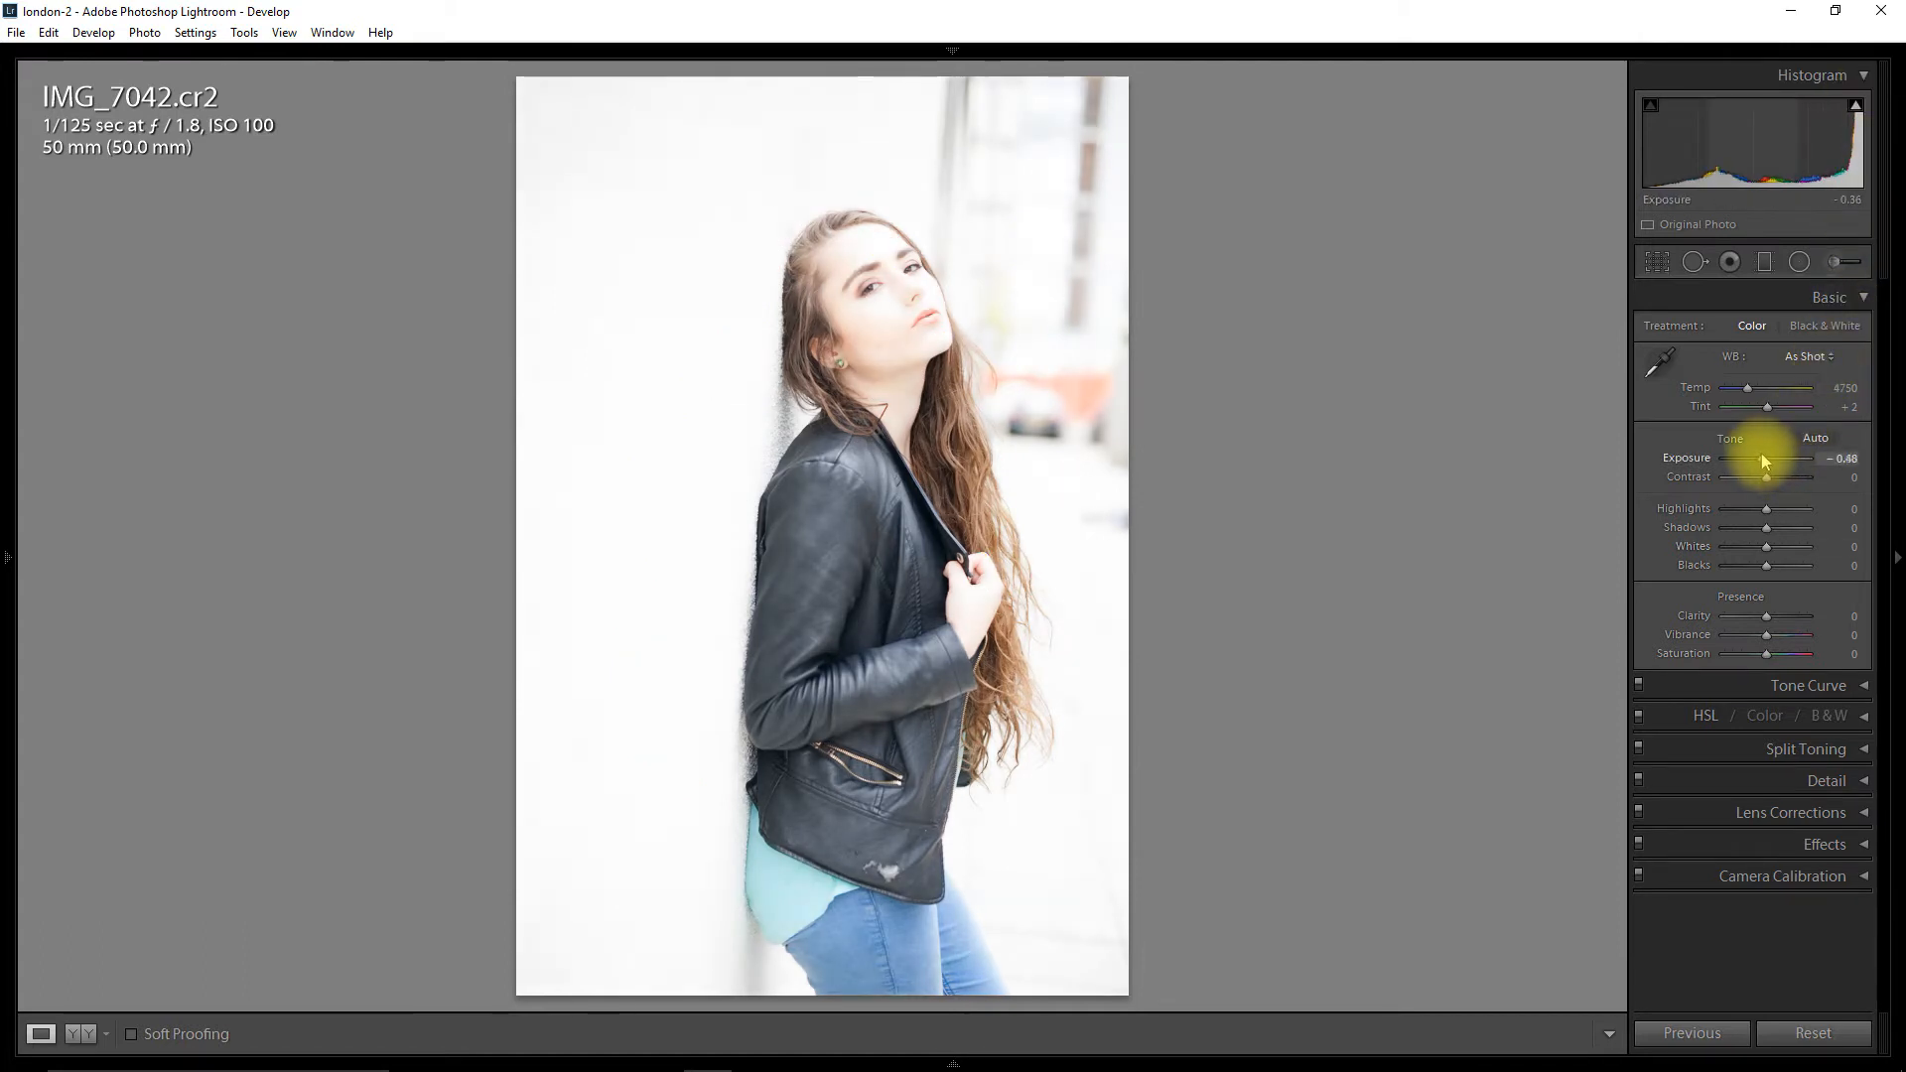
{"action": "left_click_drag", "start_coordinate": [1772, 476], "coordinate": [1757, 477]}
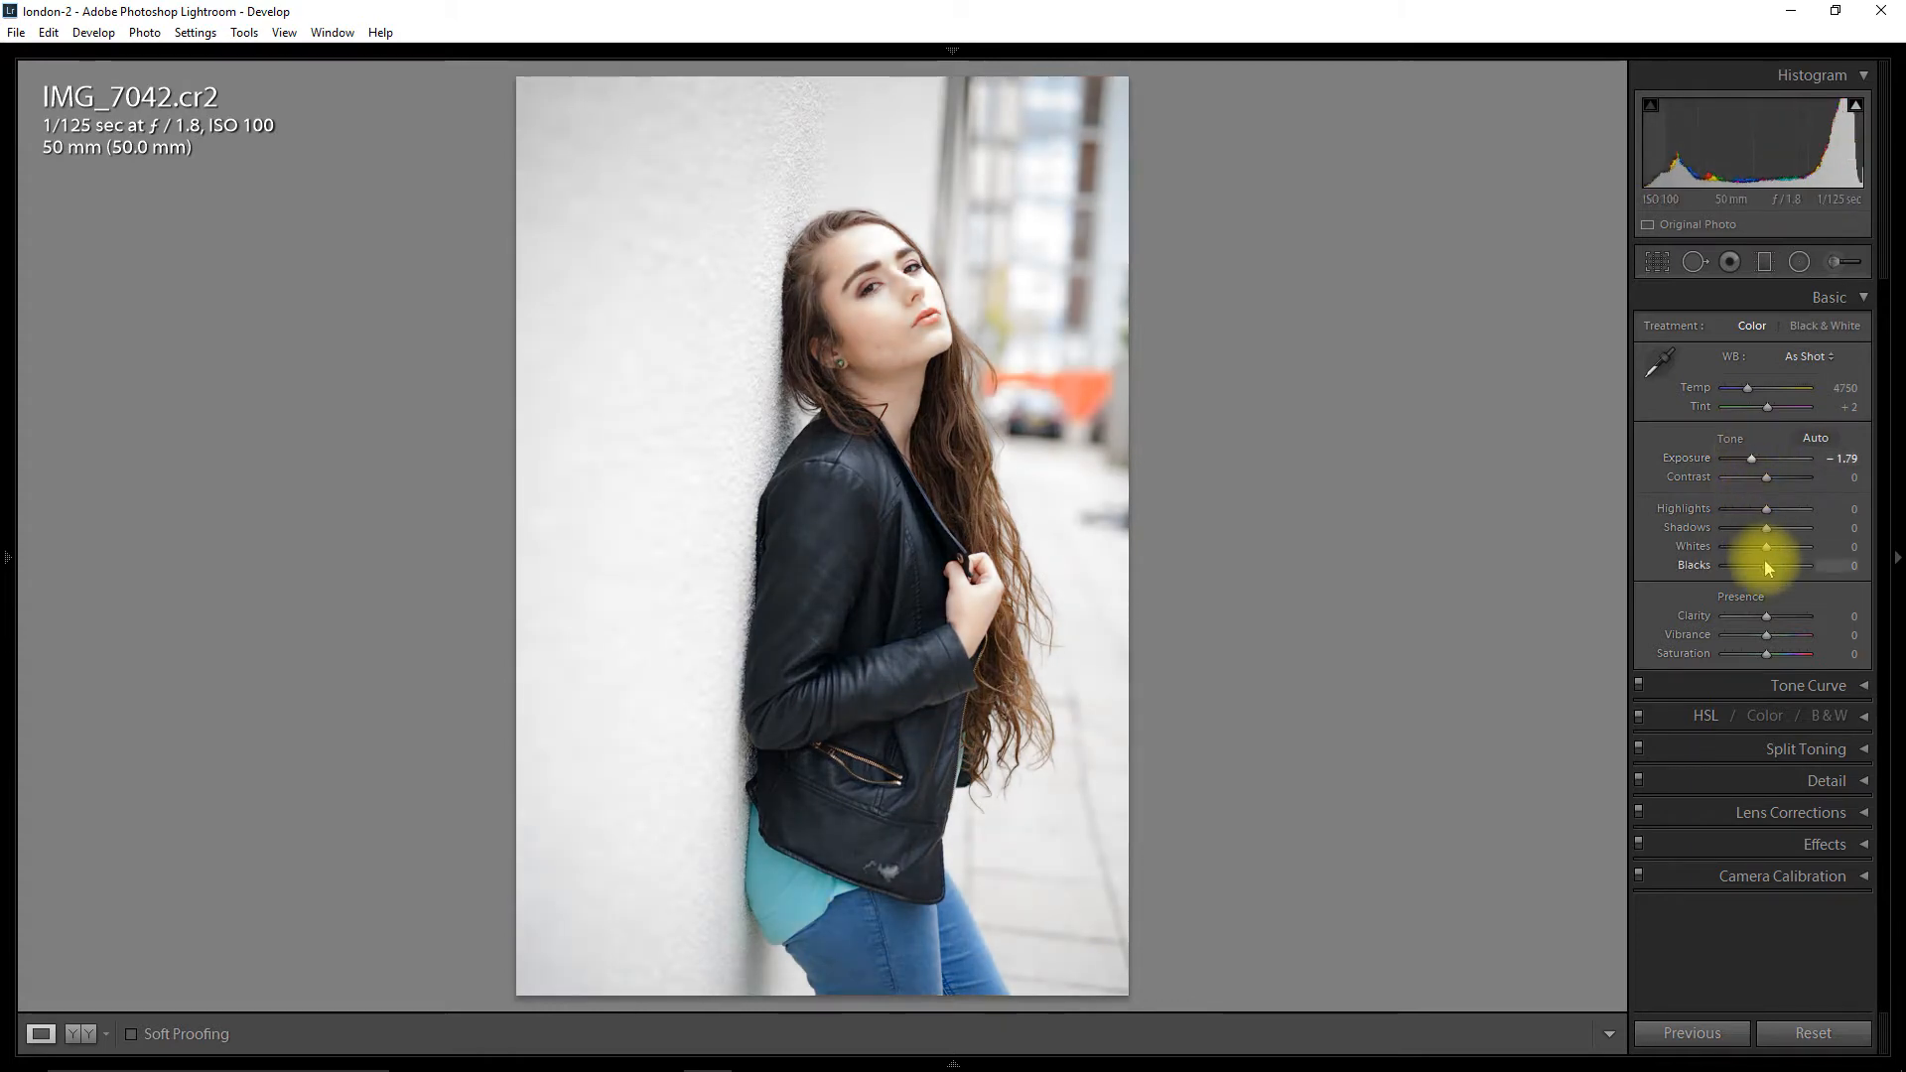
{"action": "left_click_drag", "start_coordinate": [1767, 564], "coordinate": [1750, 564]}
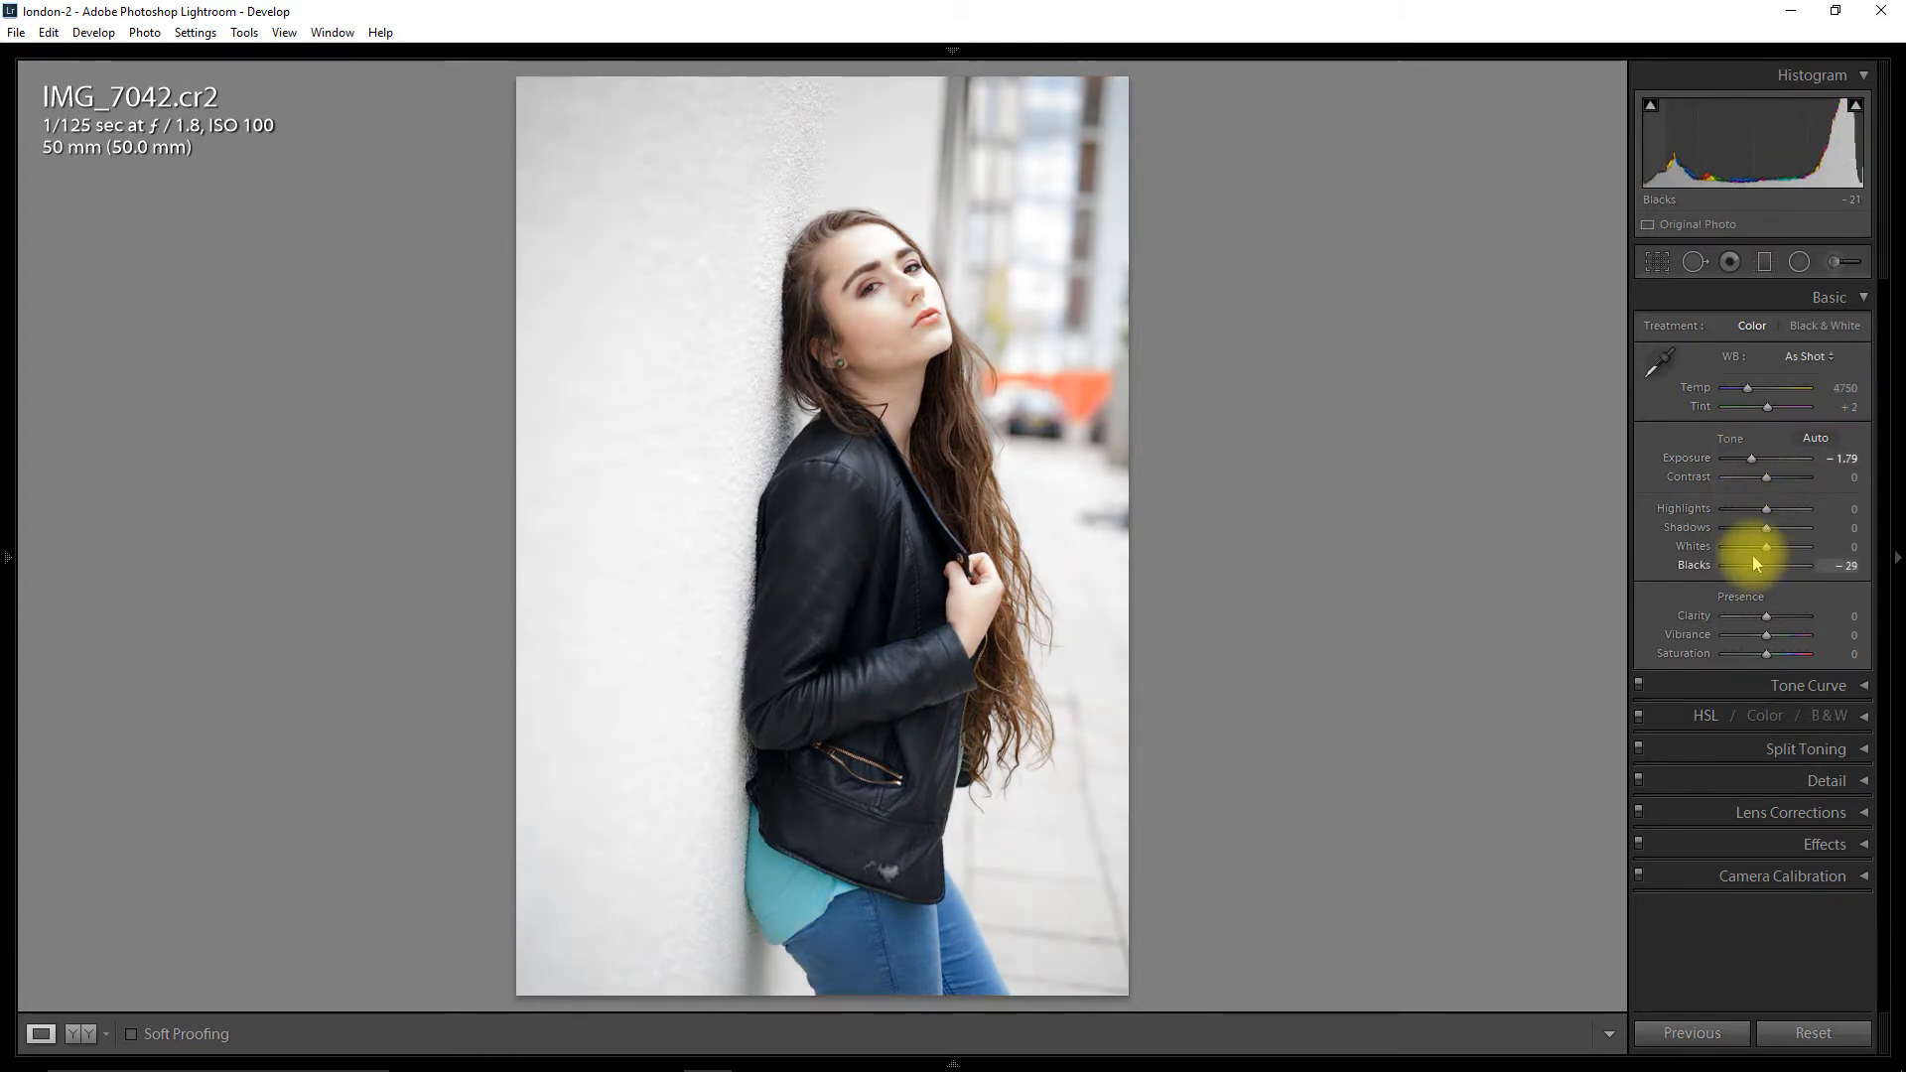
{"action": "left_click_drag", "start_coordinate": [1781, 563], "coordinate": [1756, 564]}
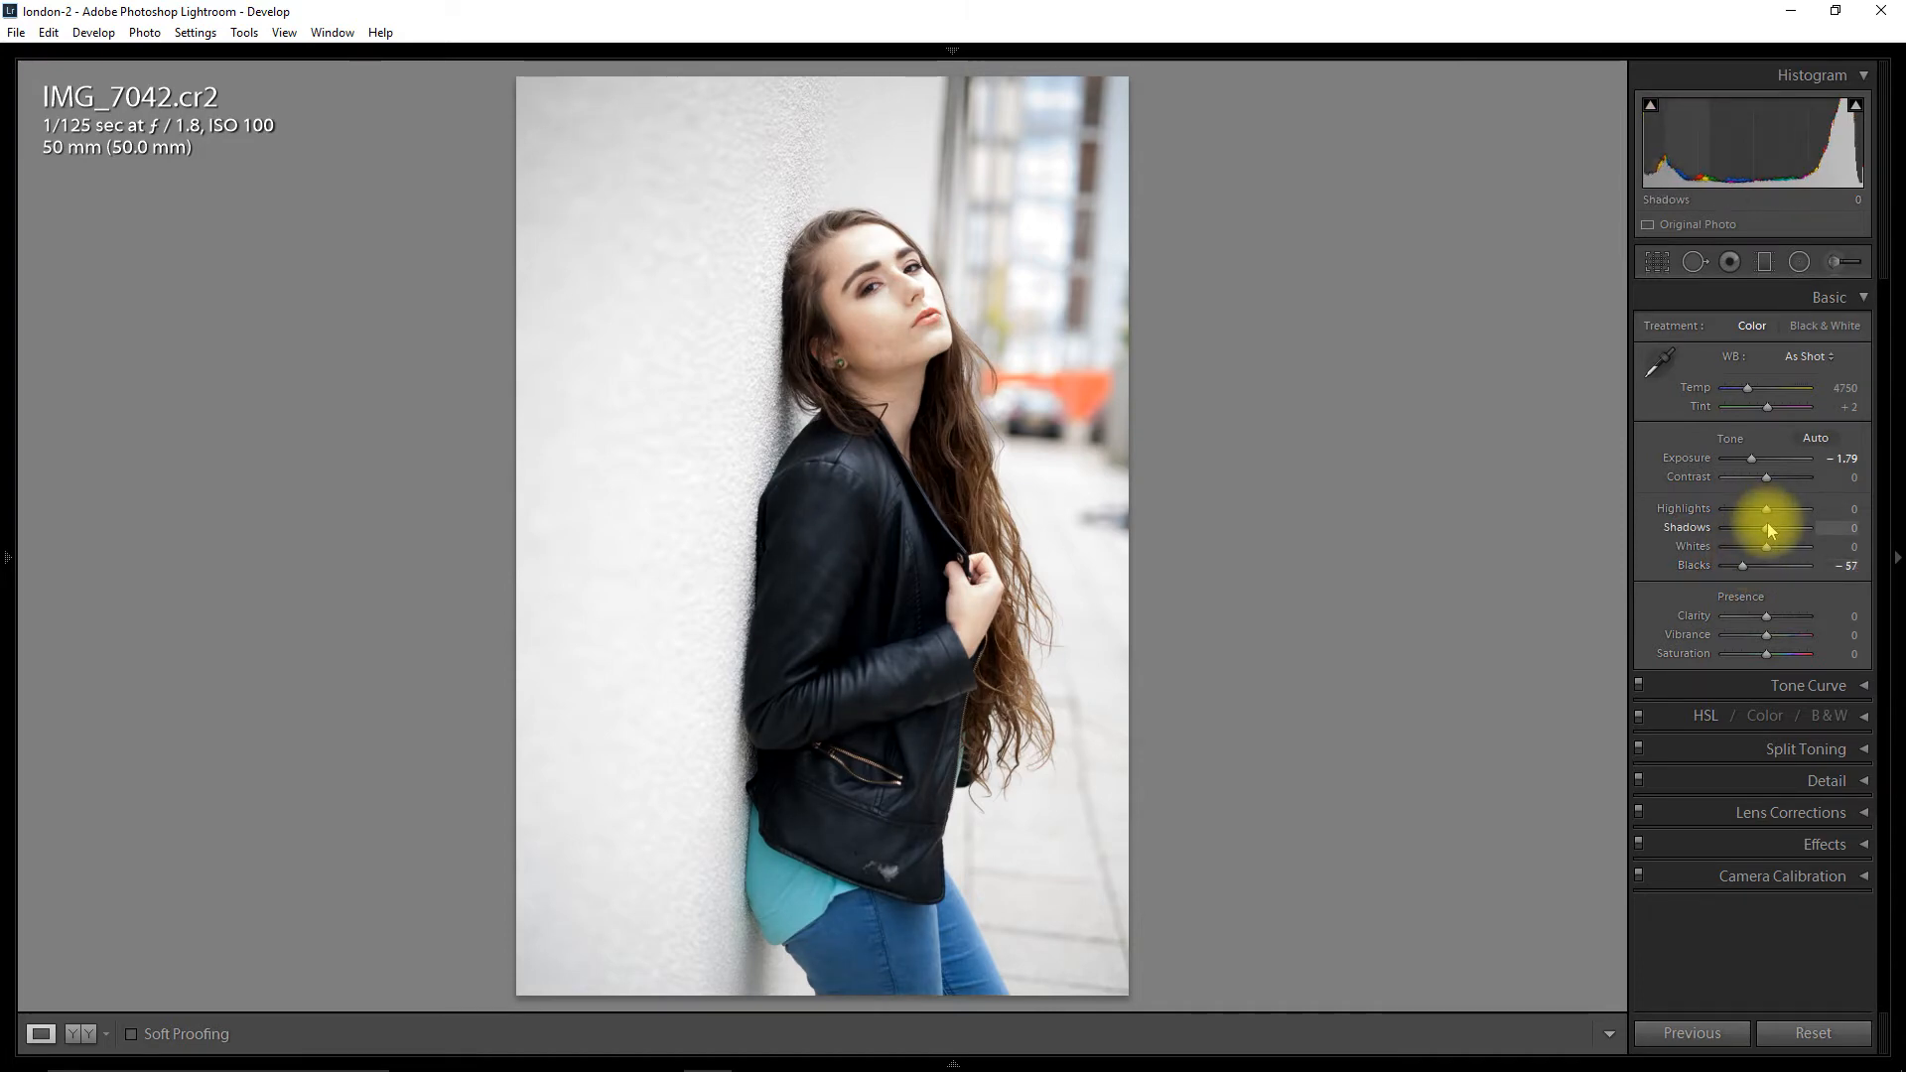
{"action": "left_click_drag", "start_coordinate": [1776, 527], "coordinate": [1793, 527]}
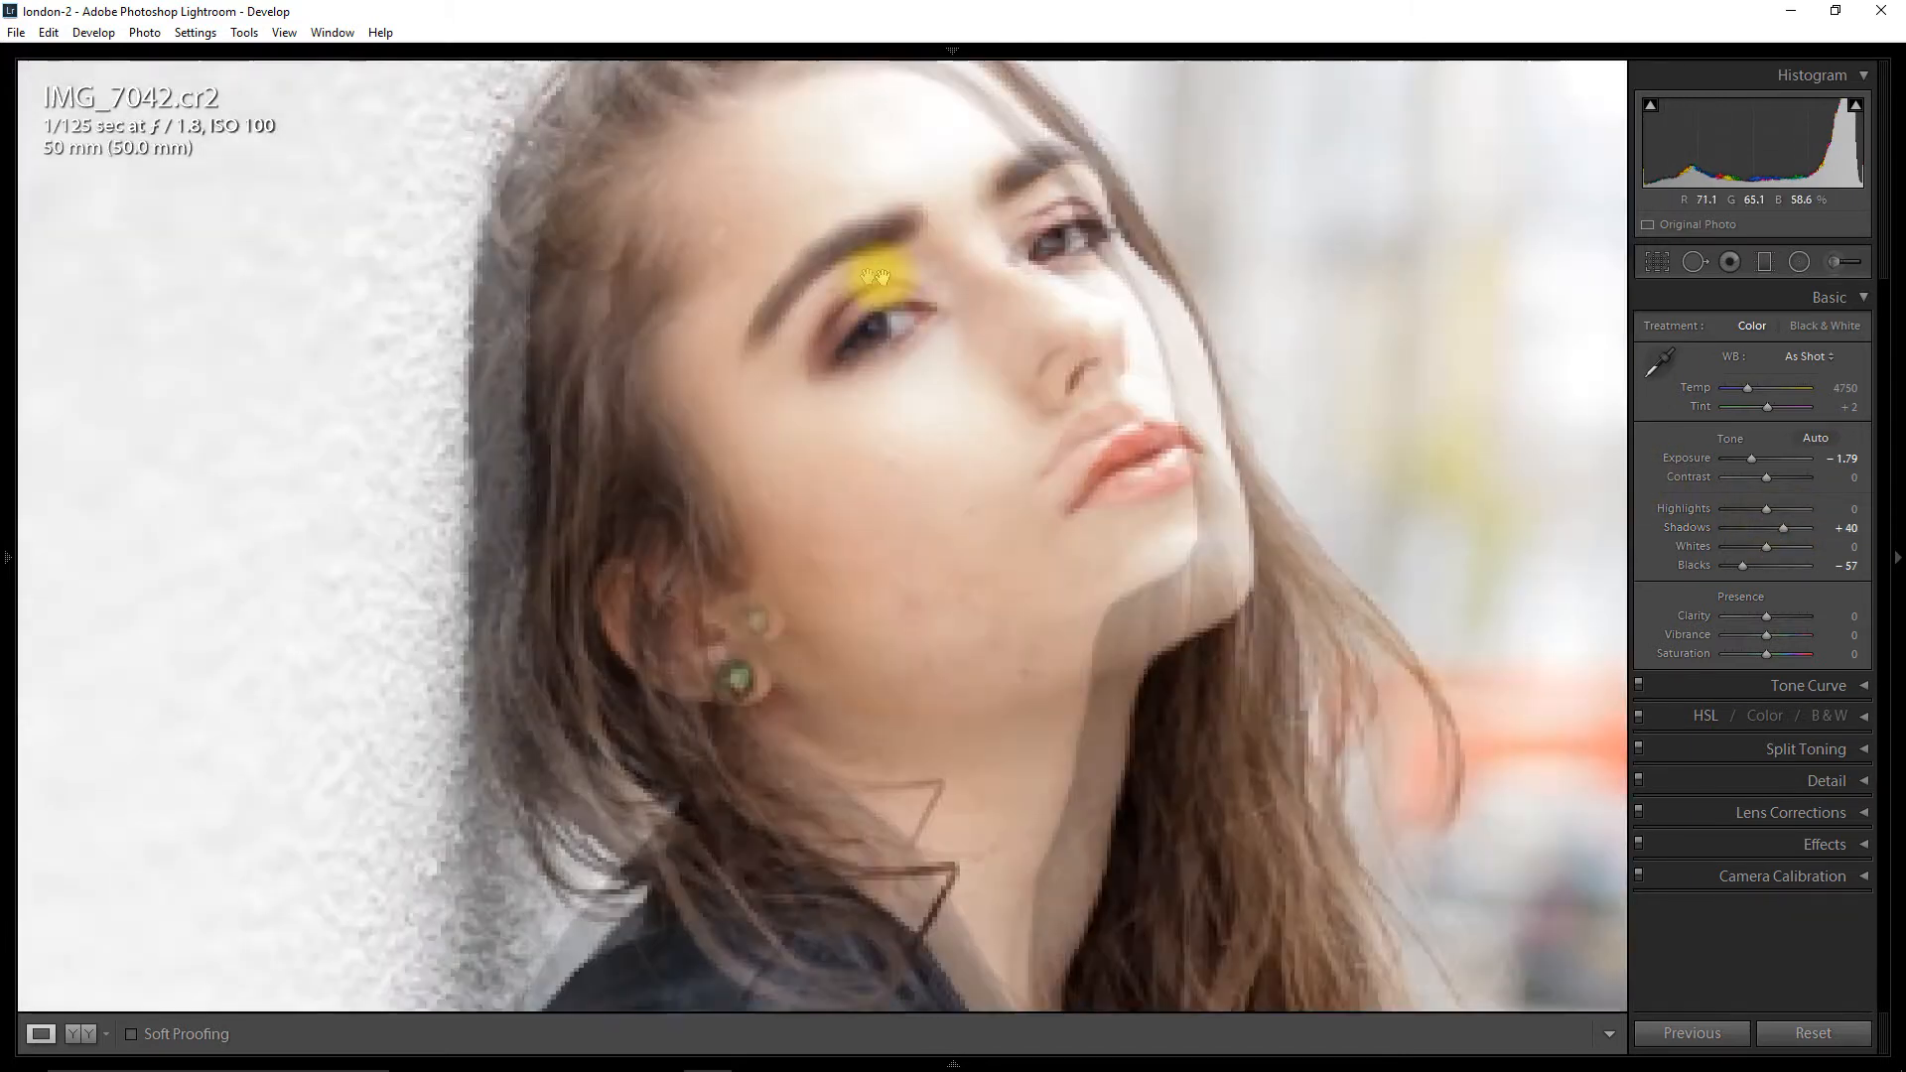
Pan the 1:1 close-up across the model's face to inspect the skin
{"action": "left_click_drag", "start_coordinate": [876, 272], "coordinate": [1044, 385]}
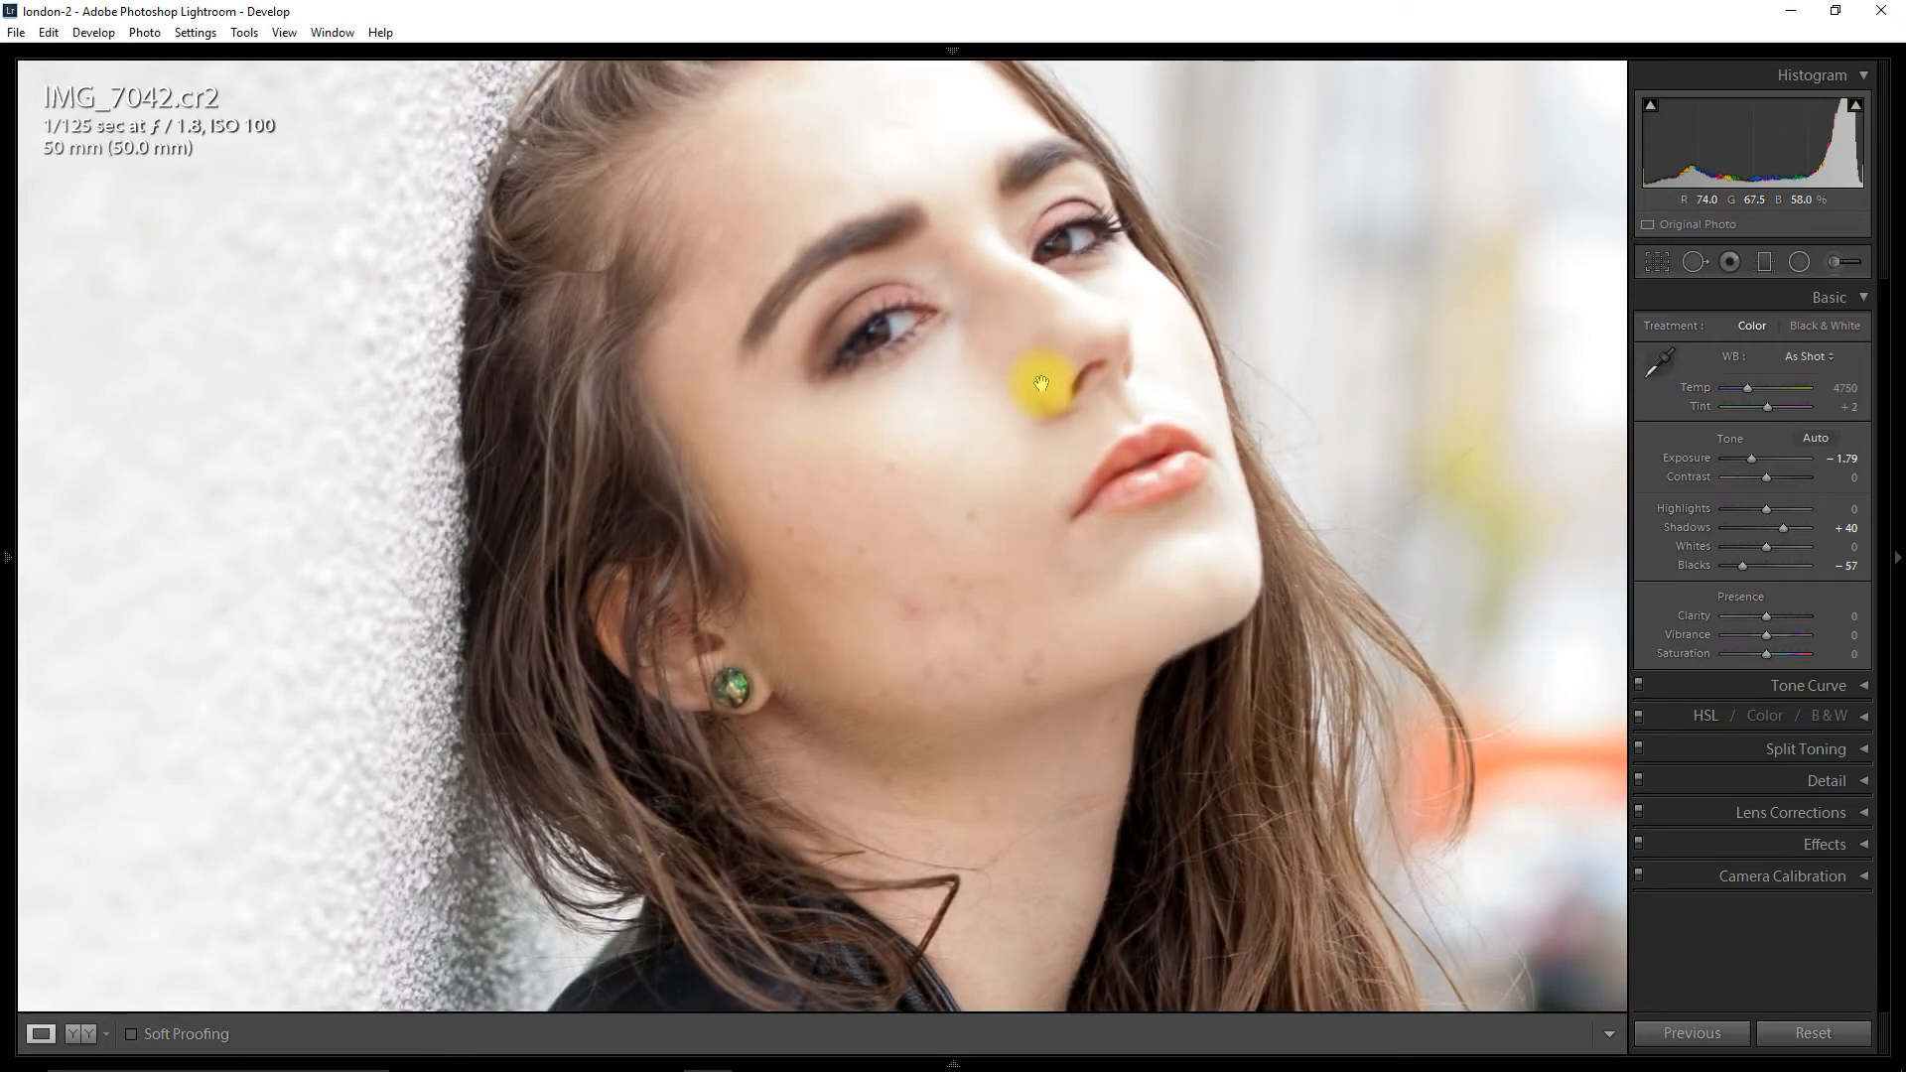
{"action": "mouse_move", "coordinate": [1106, 265]}
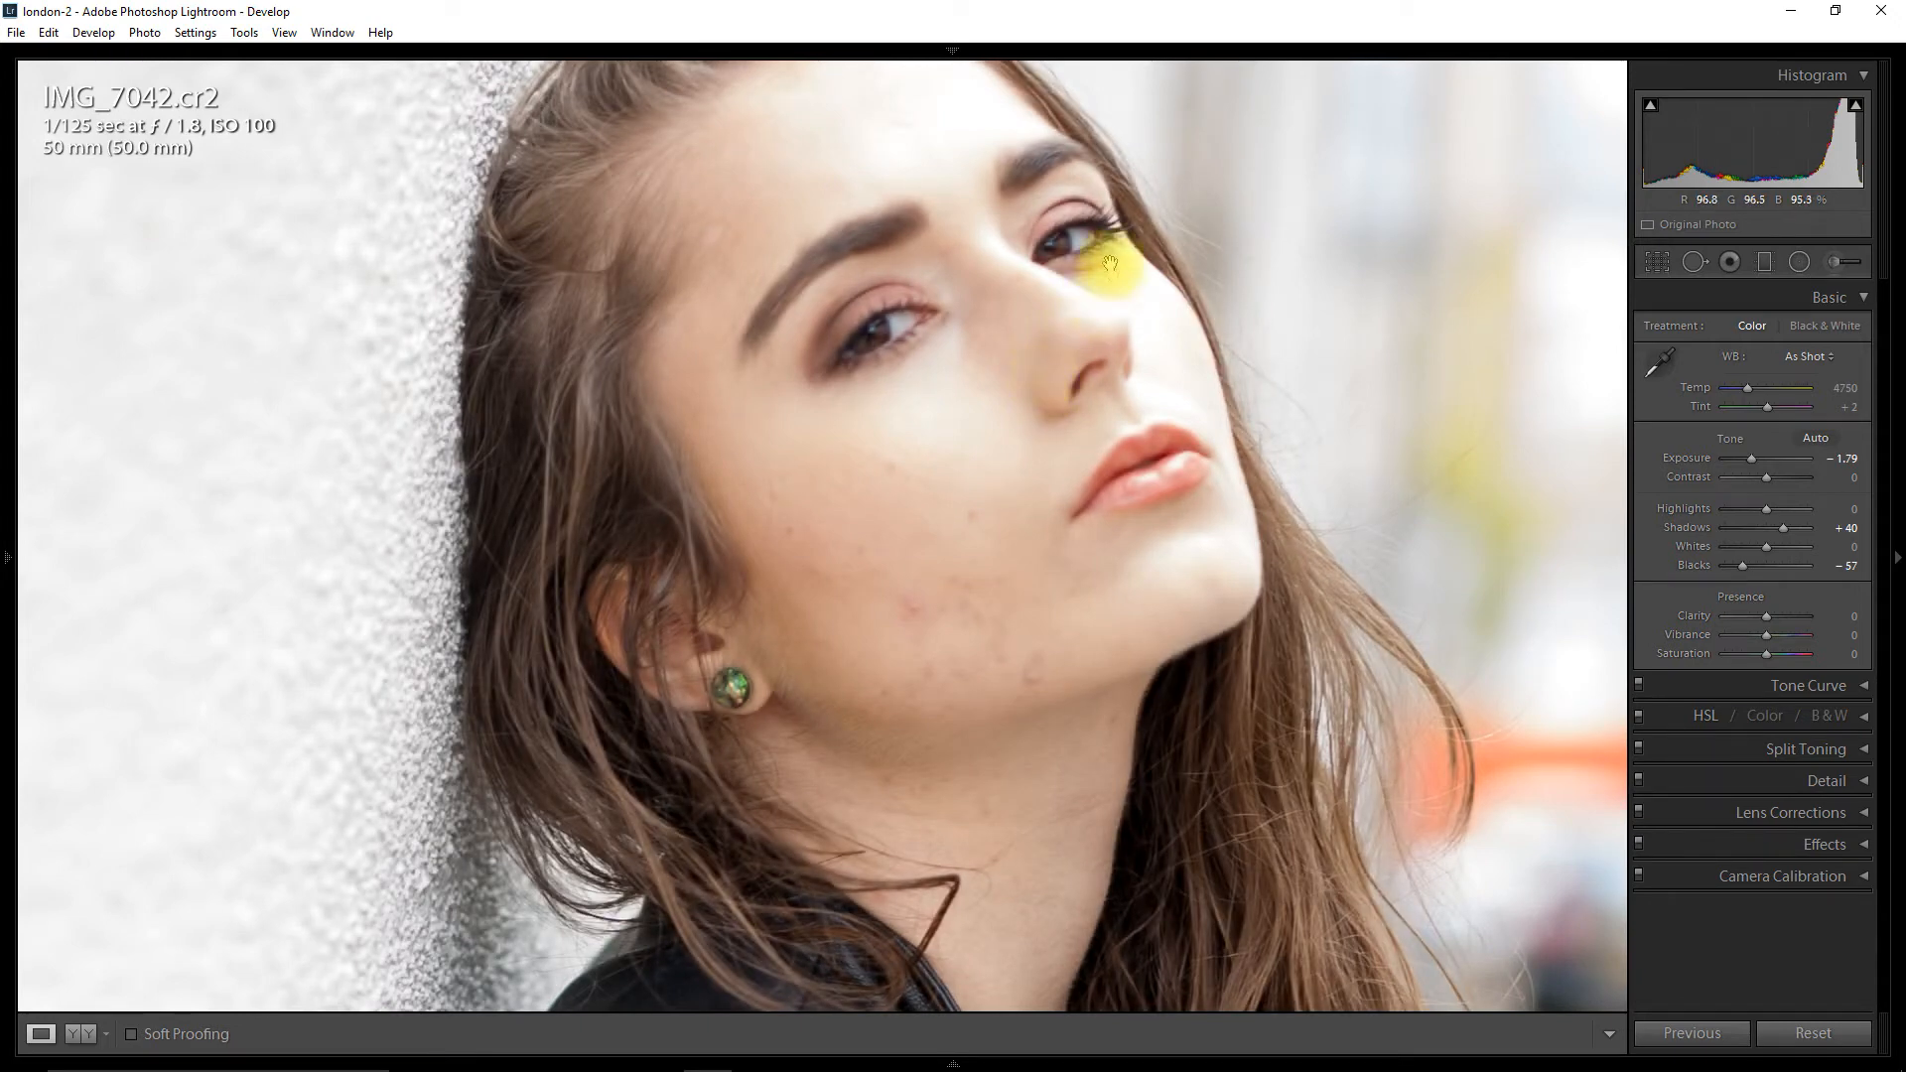
{"action": "left_click_drag", "start_coordinate": [1106, 255], "coordinate": [917, 303]}
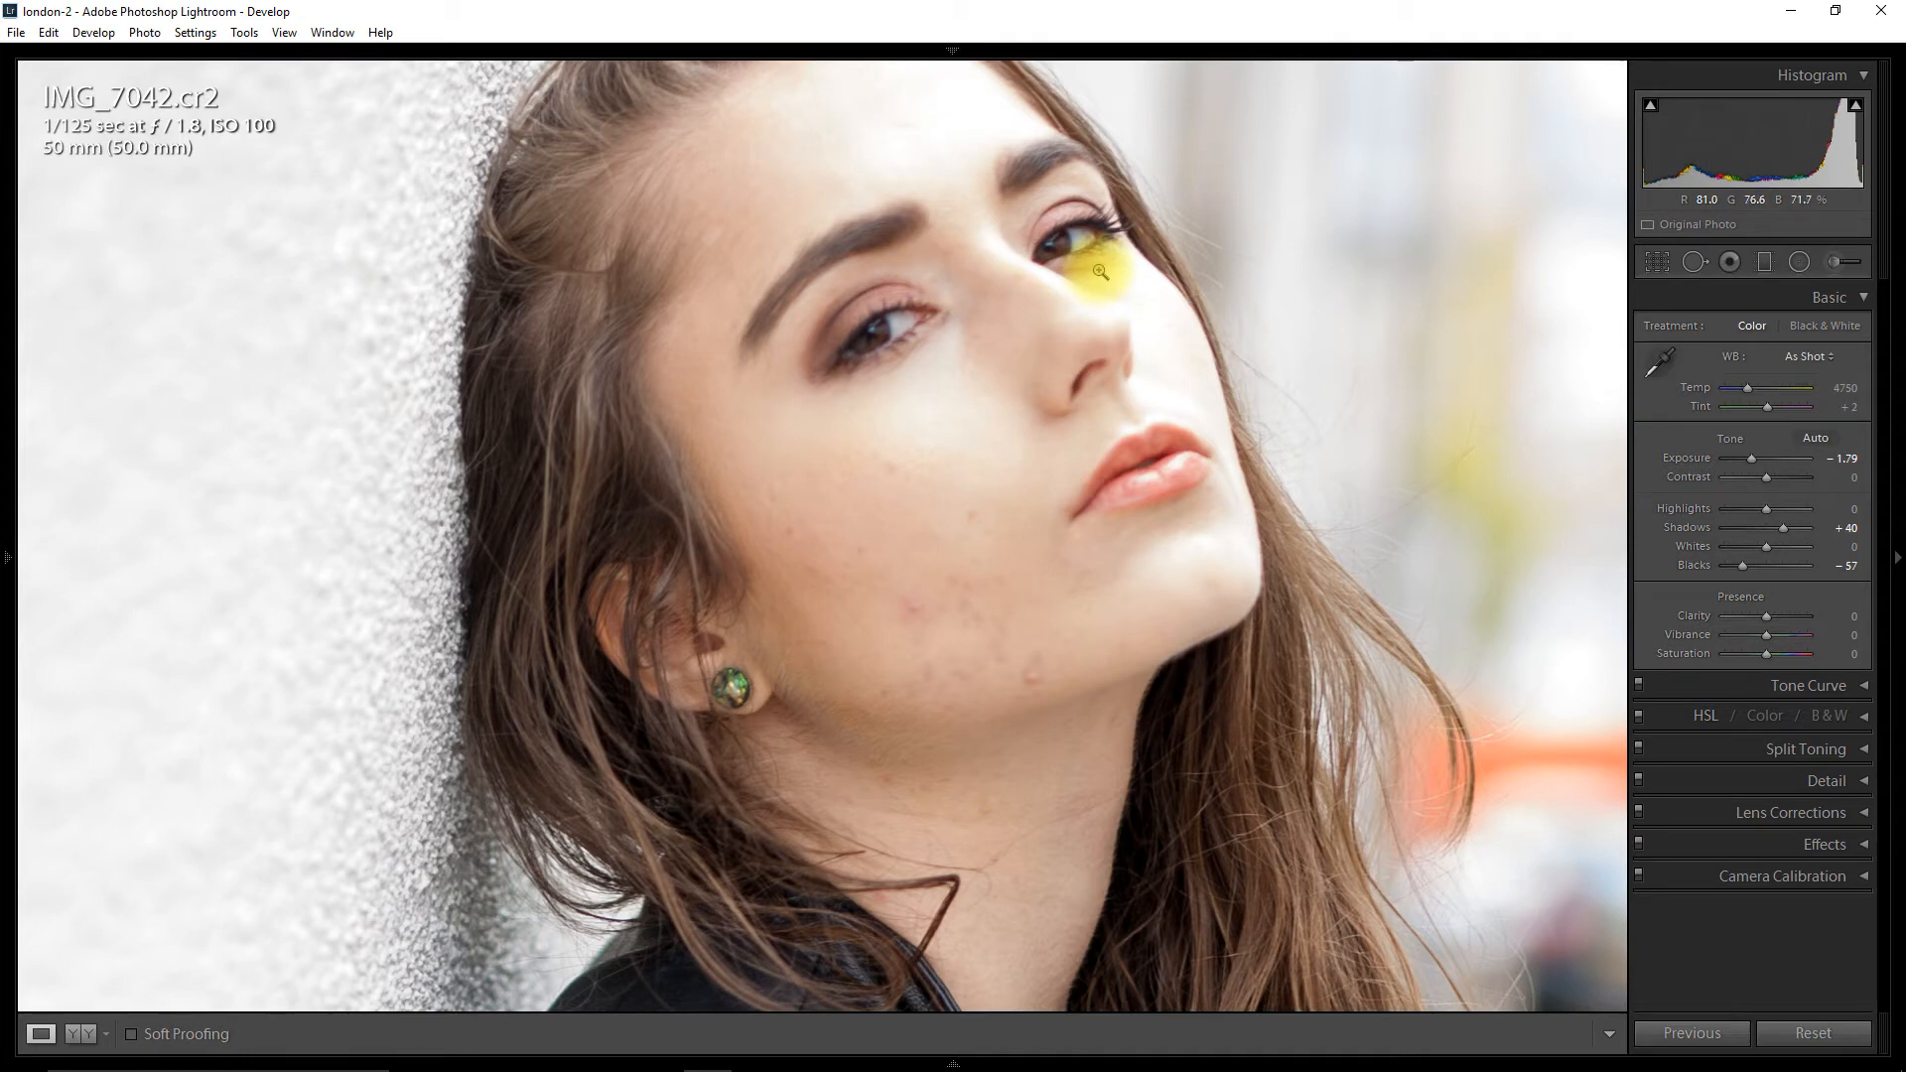
{"action": "left_click", "coordinate": [1095, 270]}
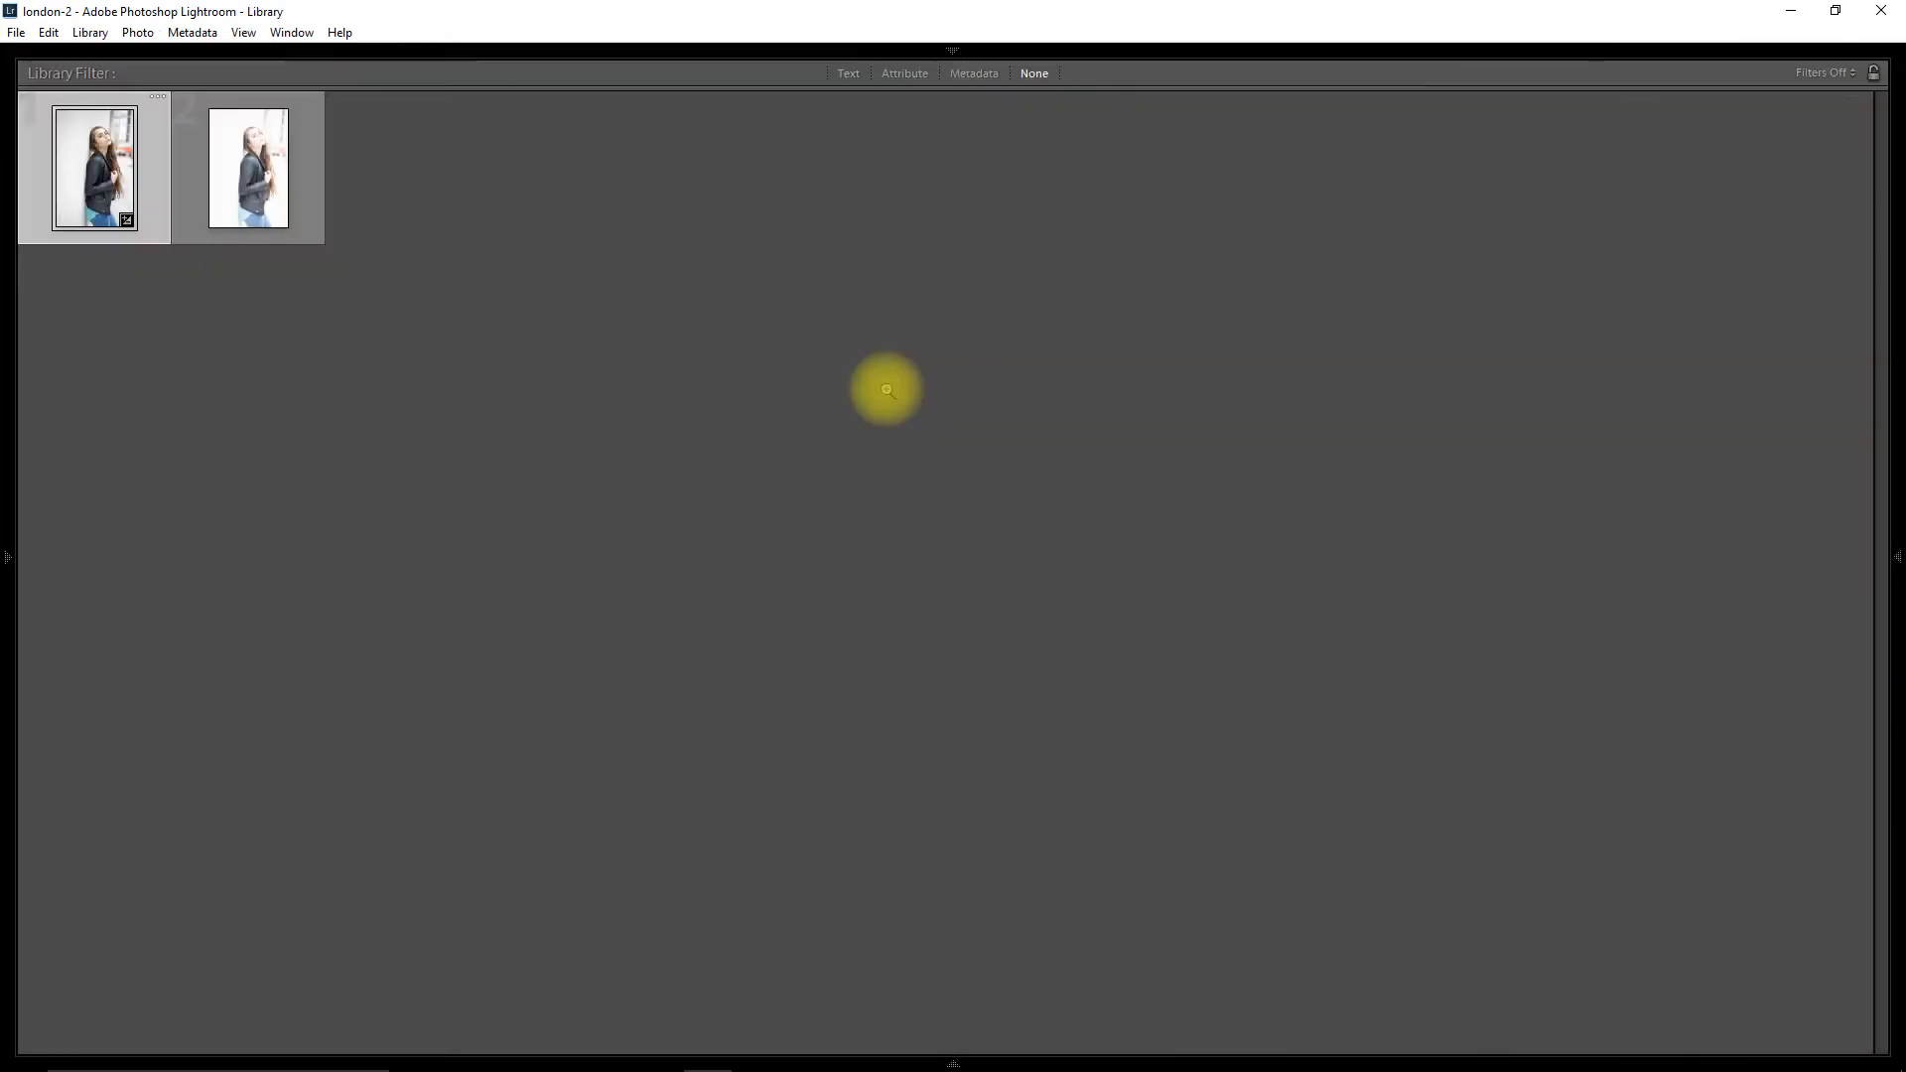
Copy the edited RAW portrait's develop settings with all options included
{"action": "right_click", "coordinate": [96, 167]}
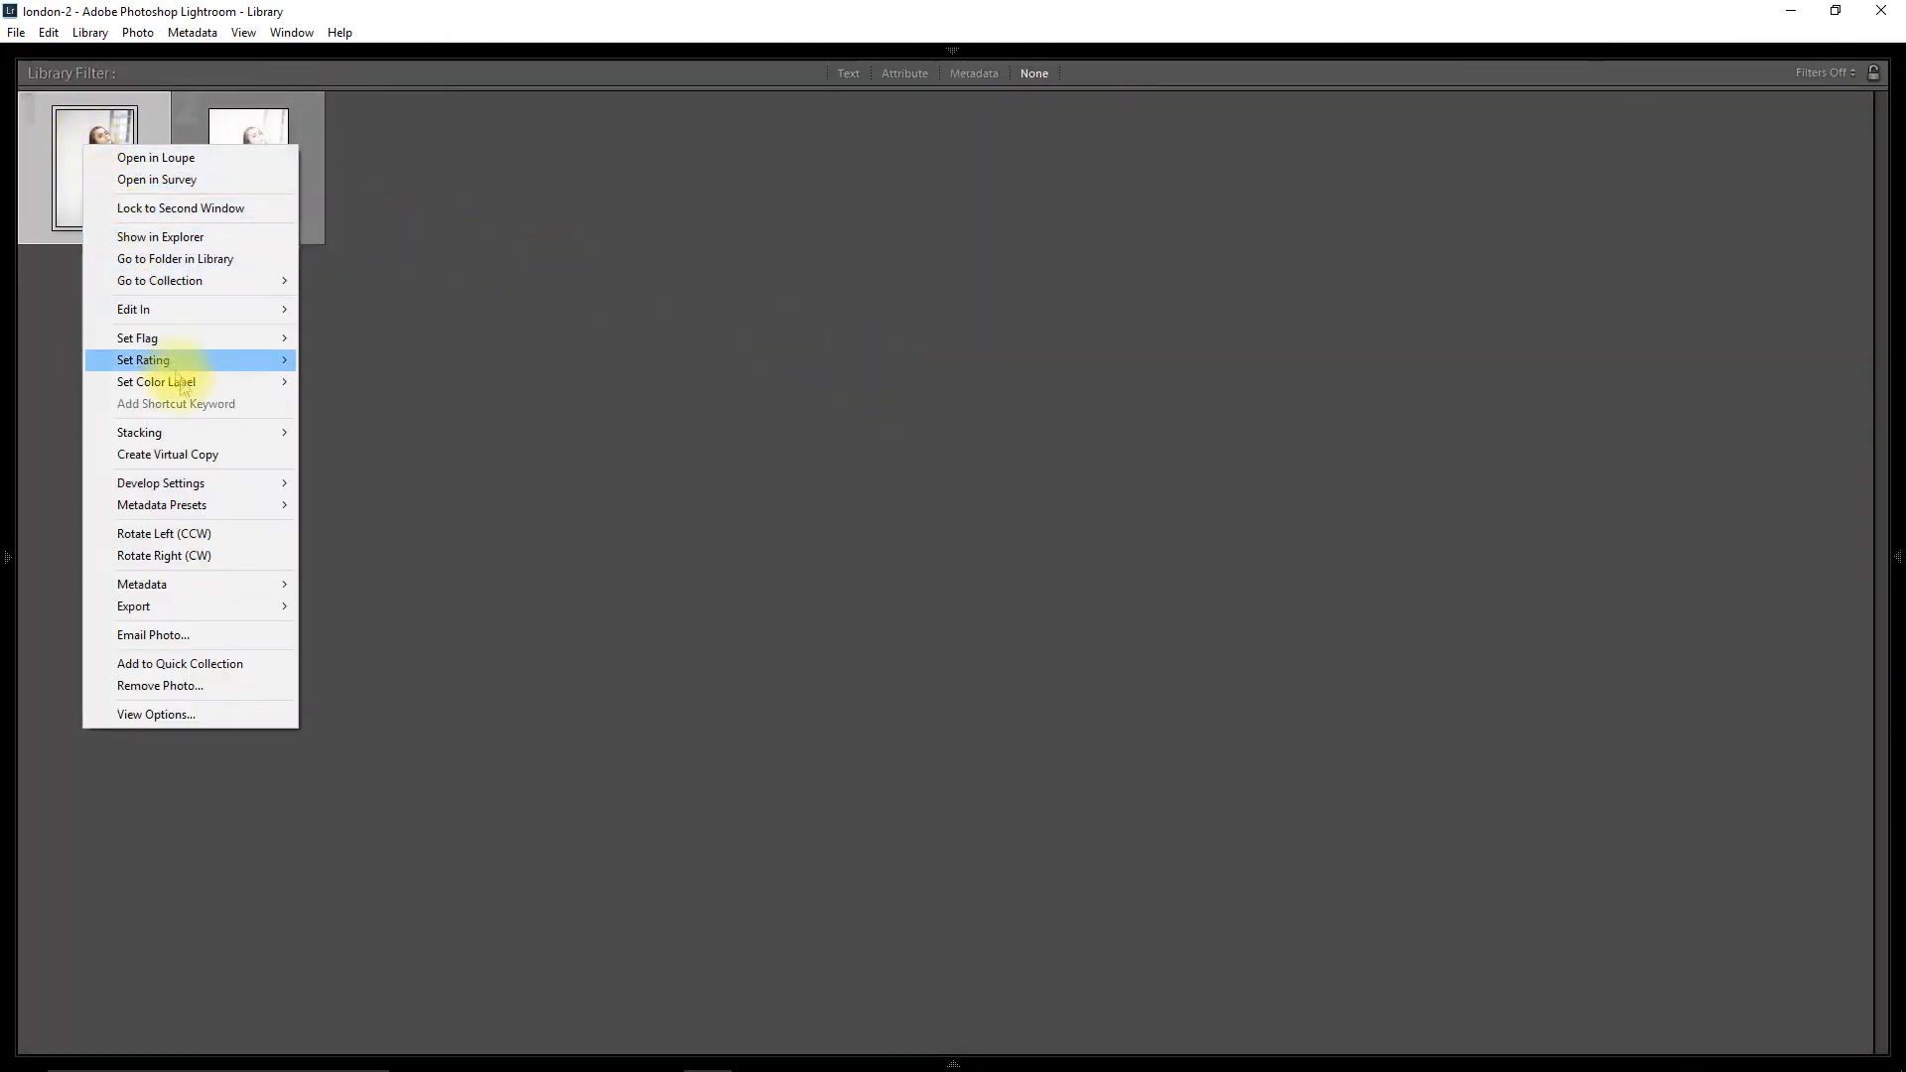
{"action": "mouse_move", "coordinate": [159, 483]}
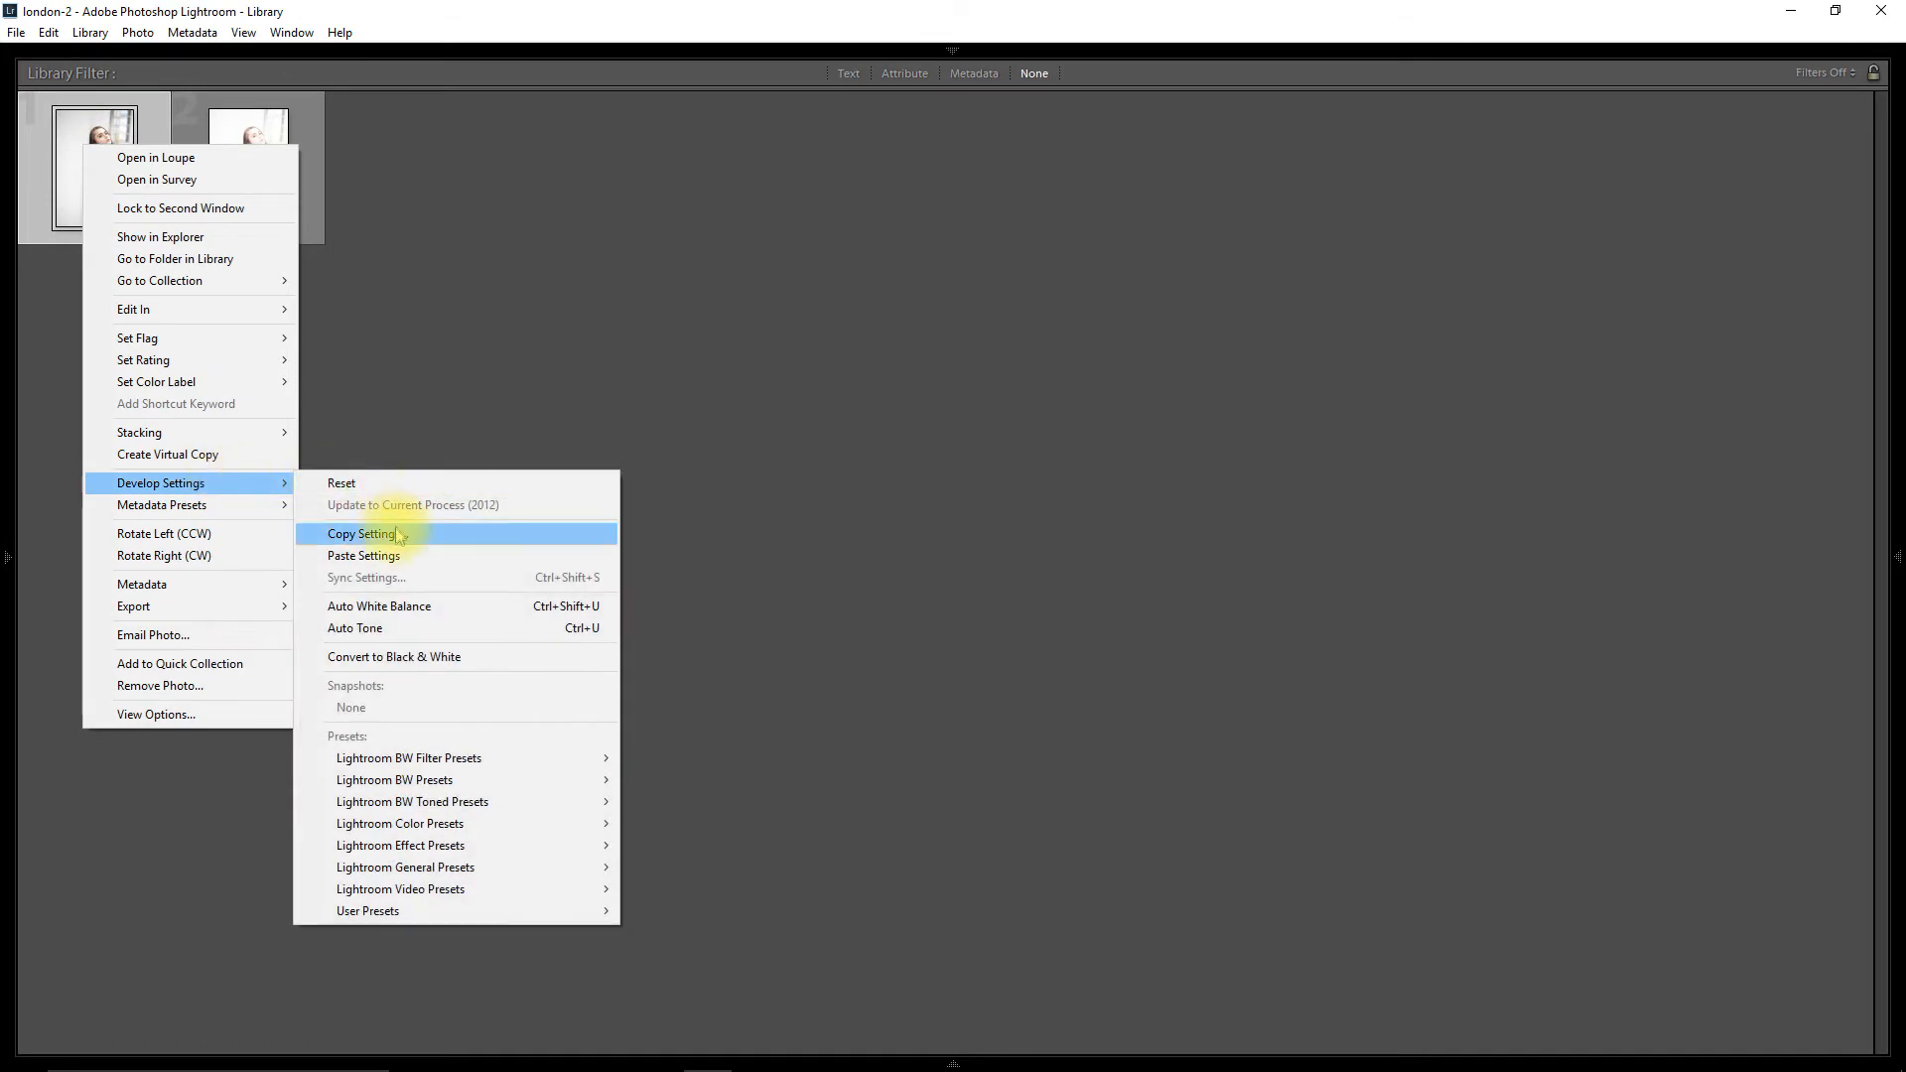
{"action": "left_click", "coordinate": [360, 534]}
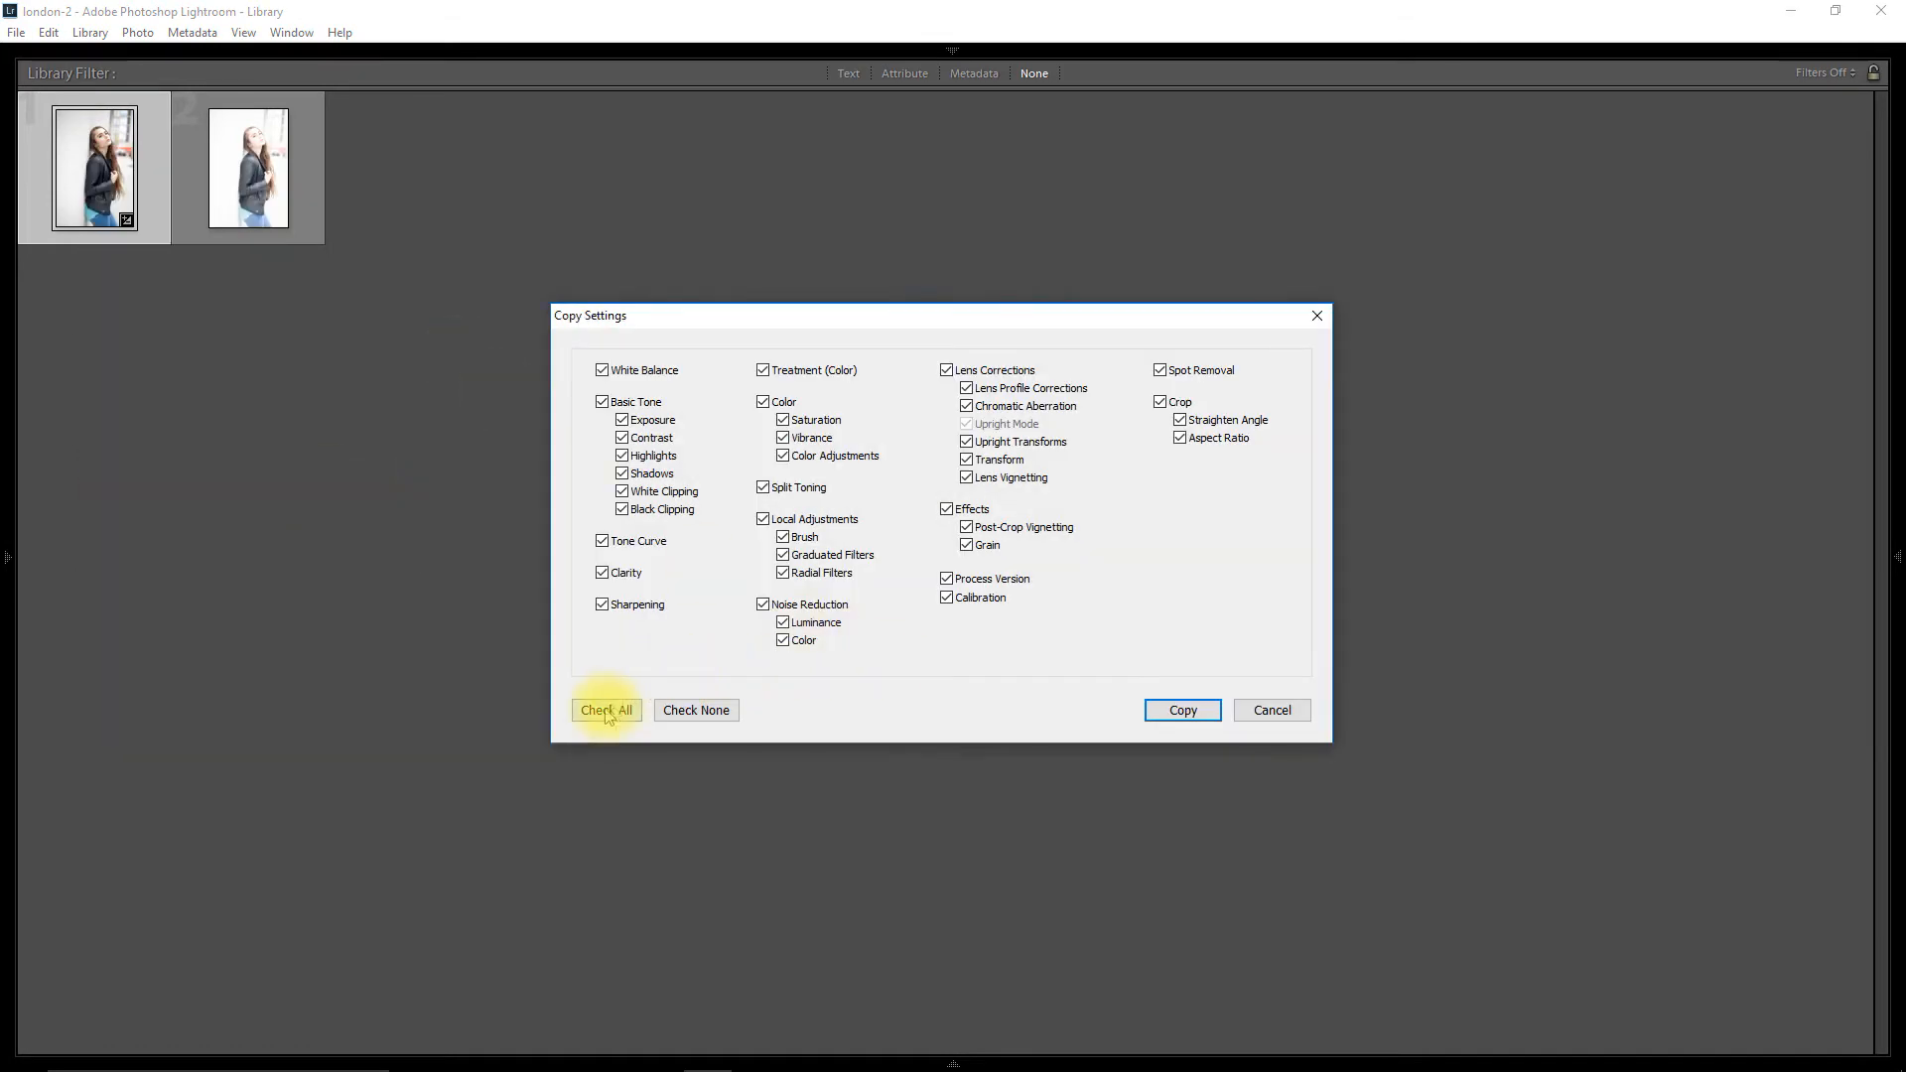
{"action": "left_click", "coordinate": [1180, 710]}
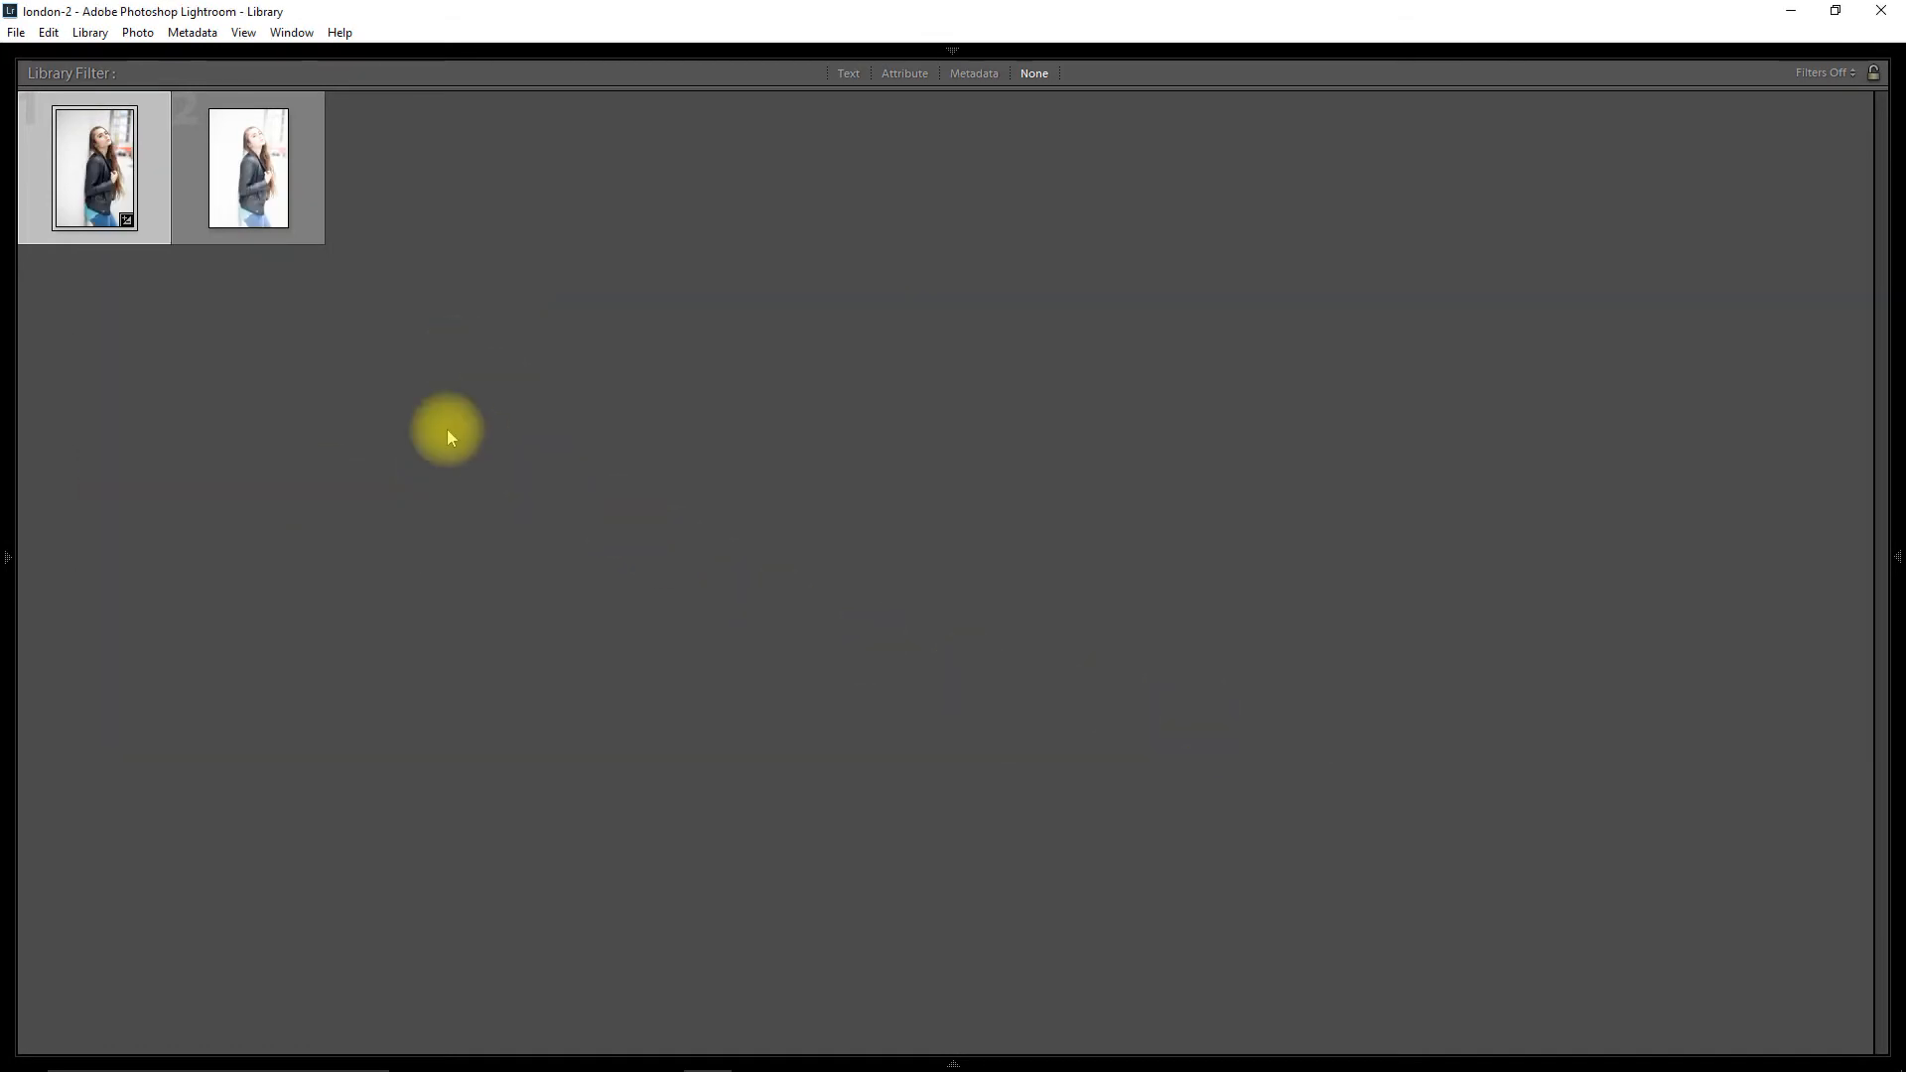
{"action": "double_click", "coordinate": [248, 167]}
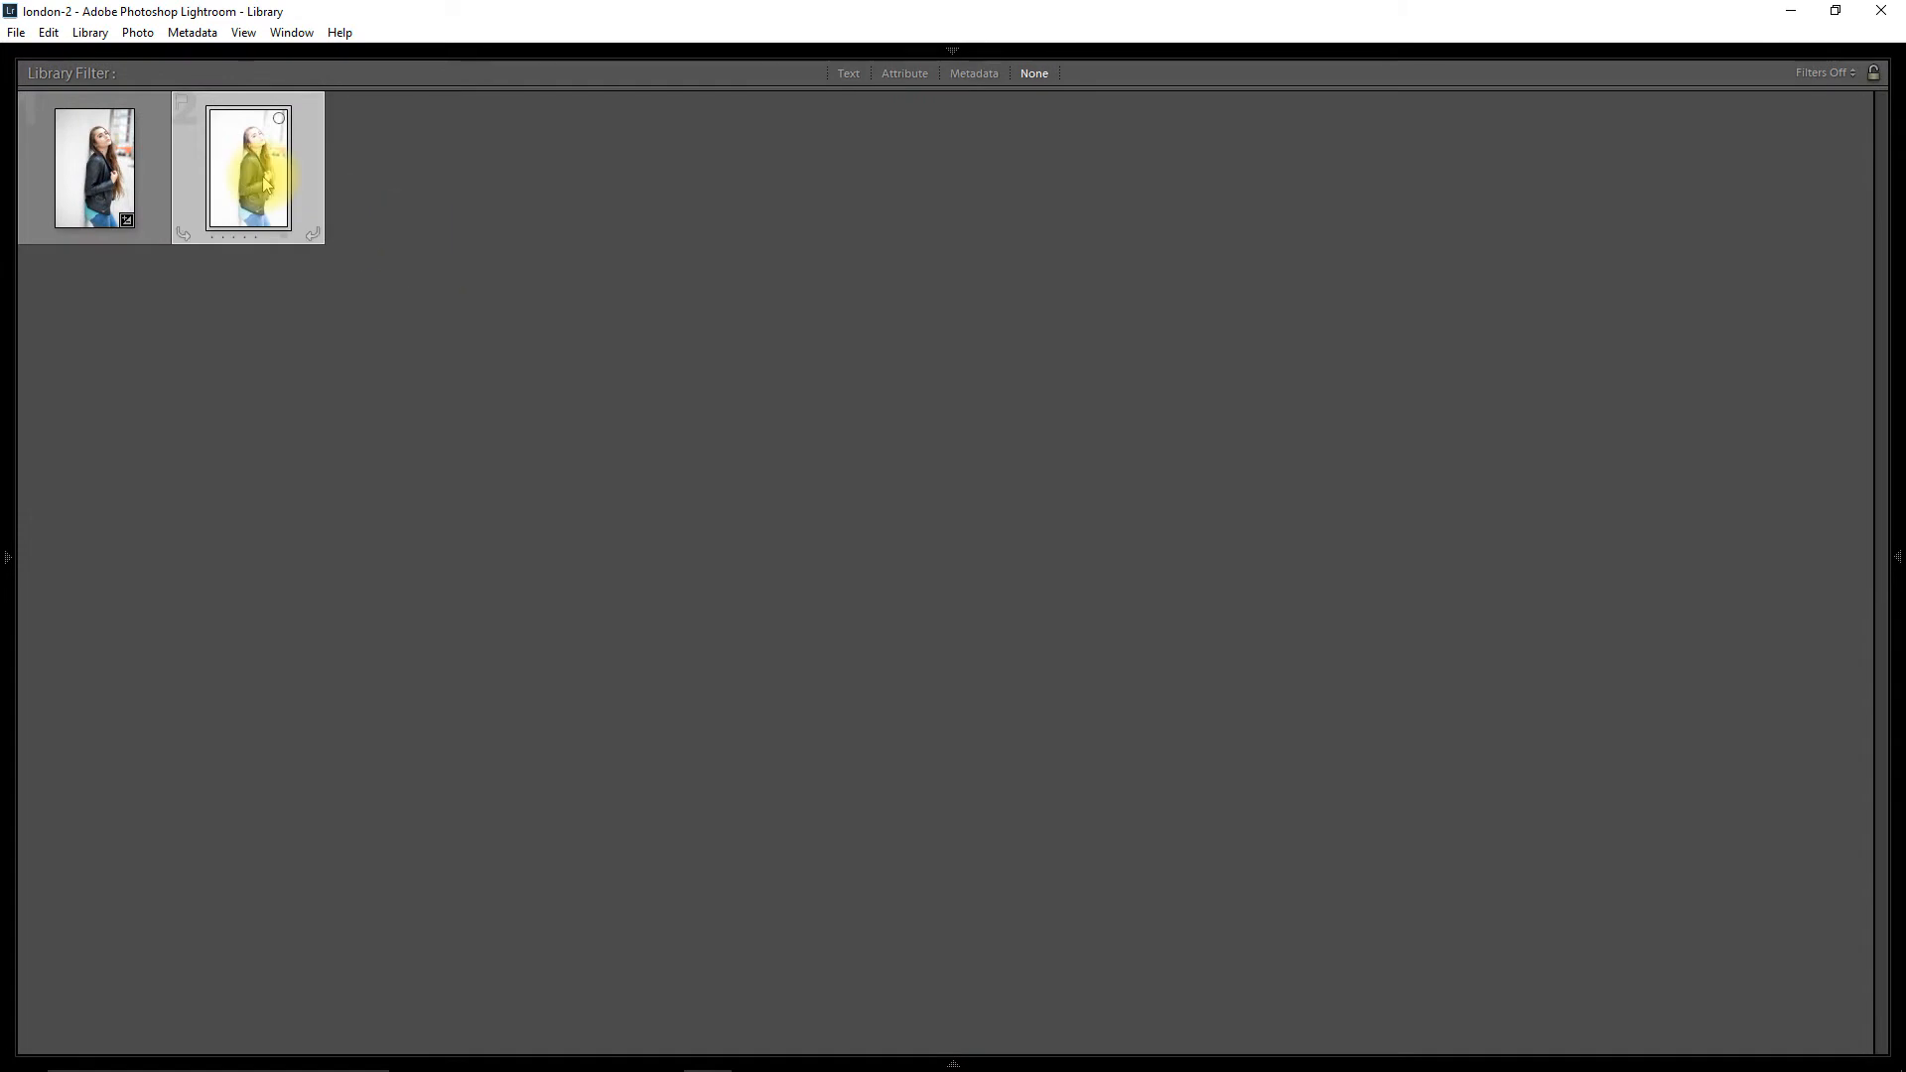
Paste the copied develop settings onto the JPEG thumbnail
{"action": "right_click", "coordinate": [247, 167]}
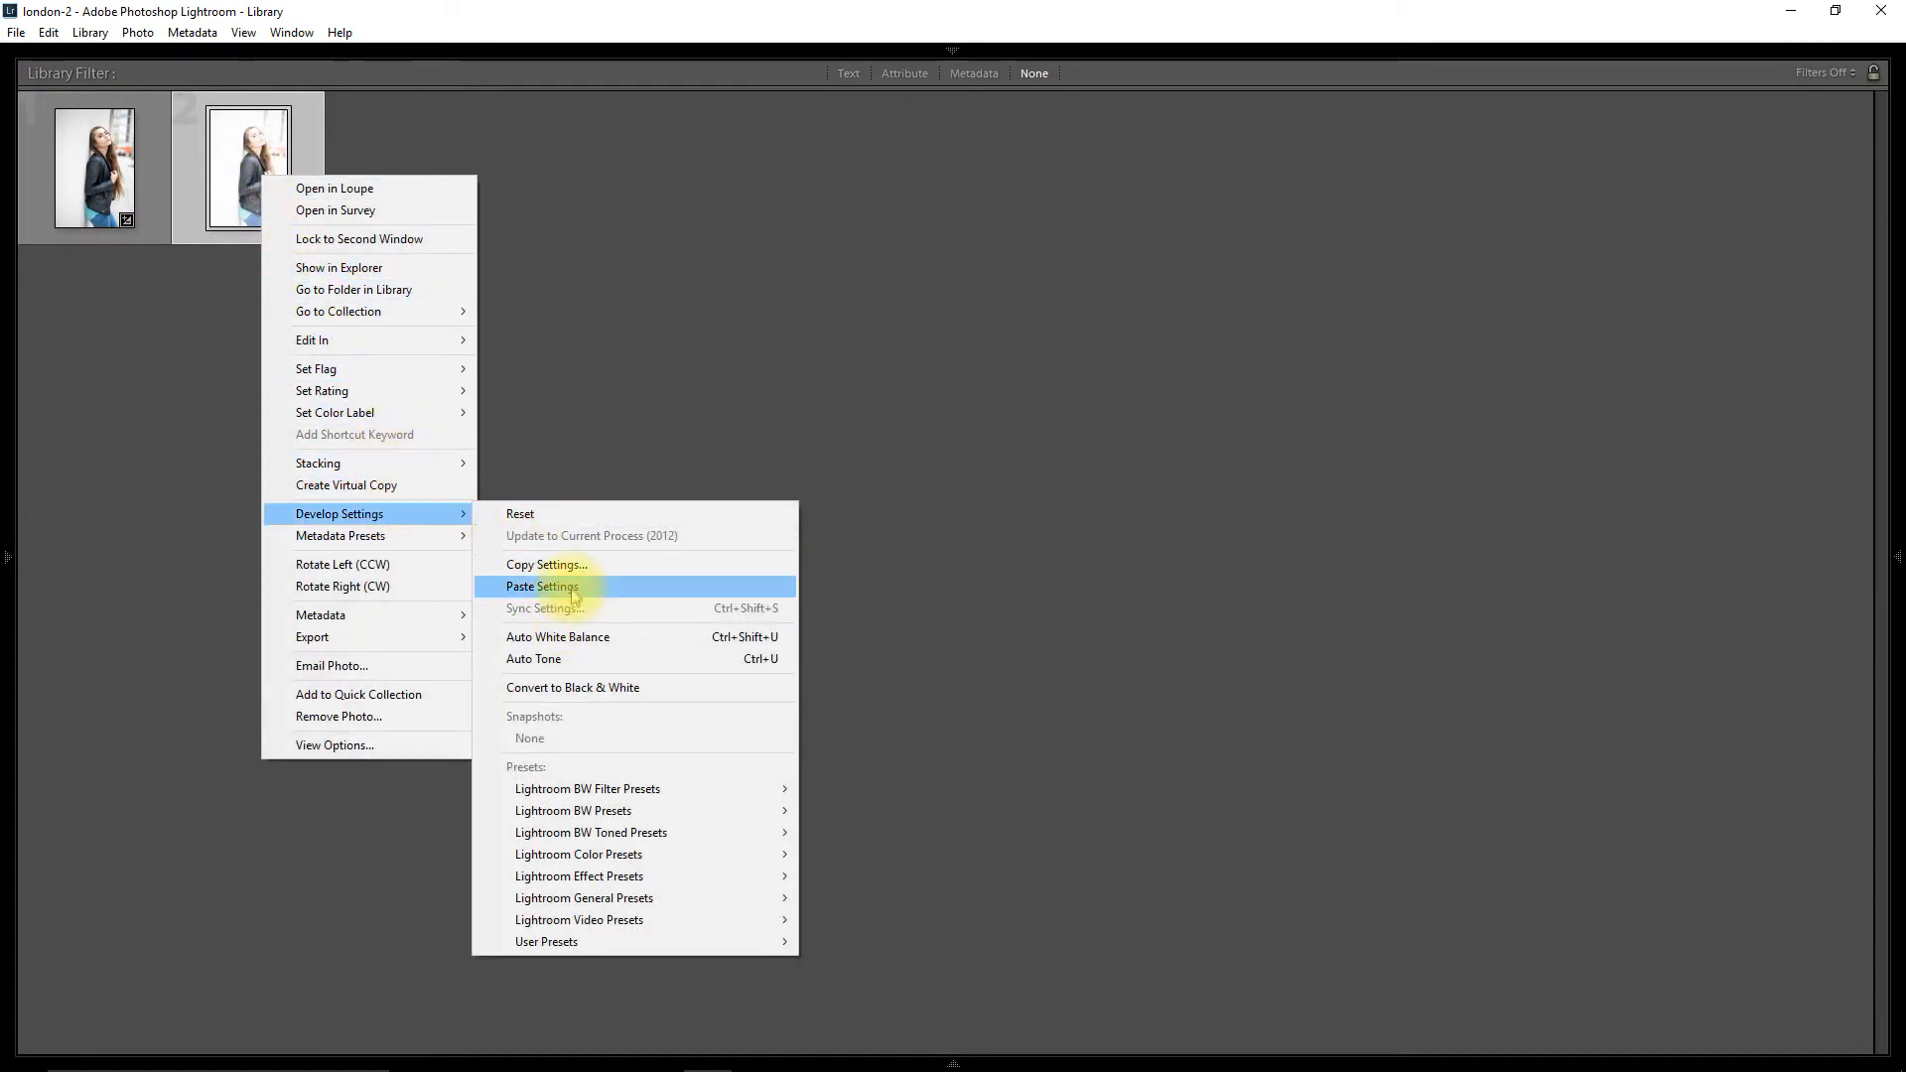
{"action": "left_click", "coordinate": [542, 587]}
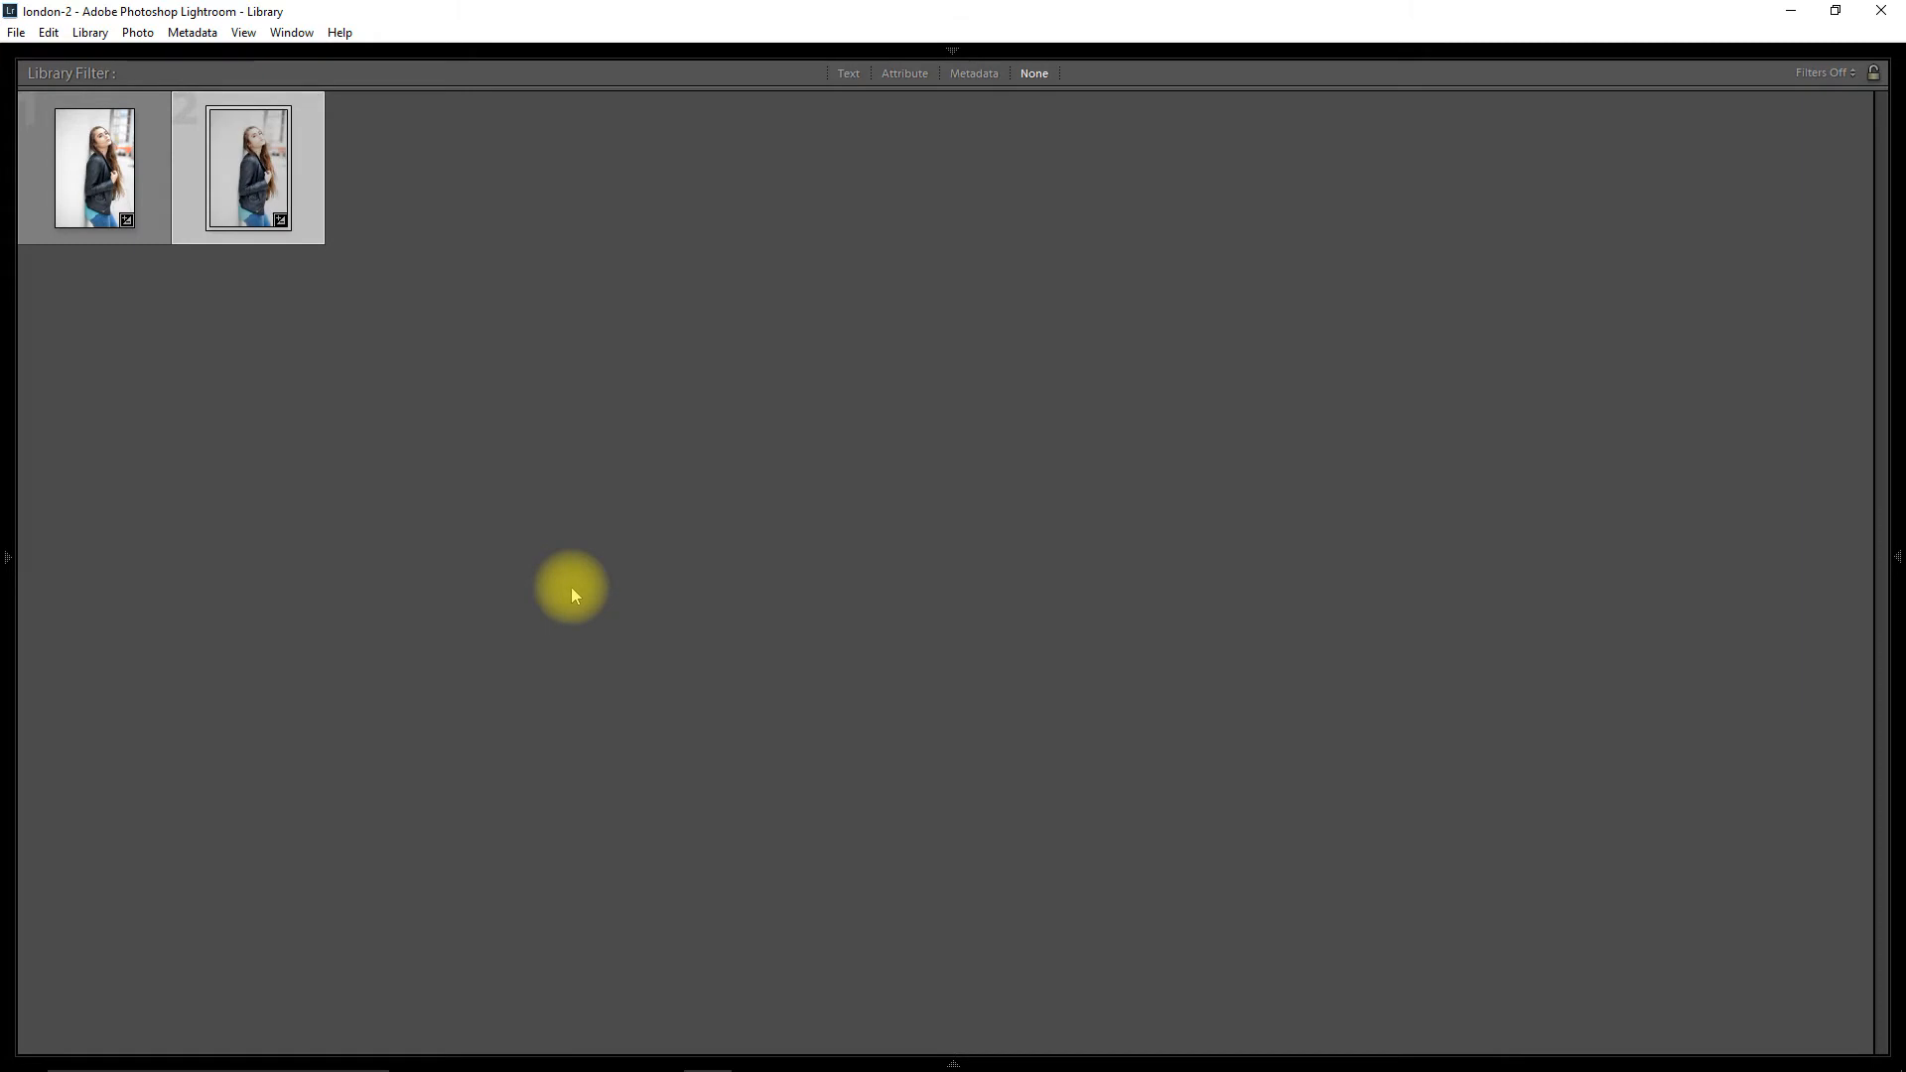
{"action": "mouse_move", "coordinate": [245, 170]}
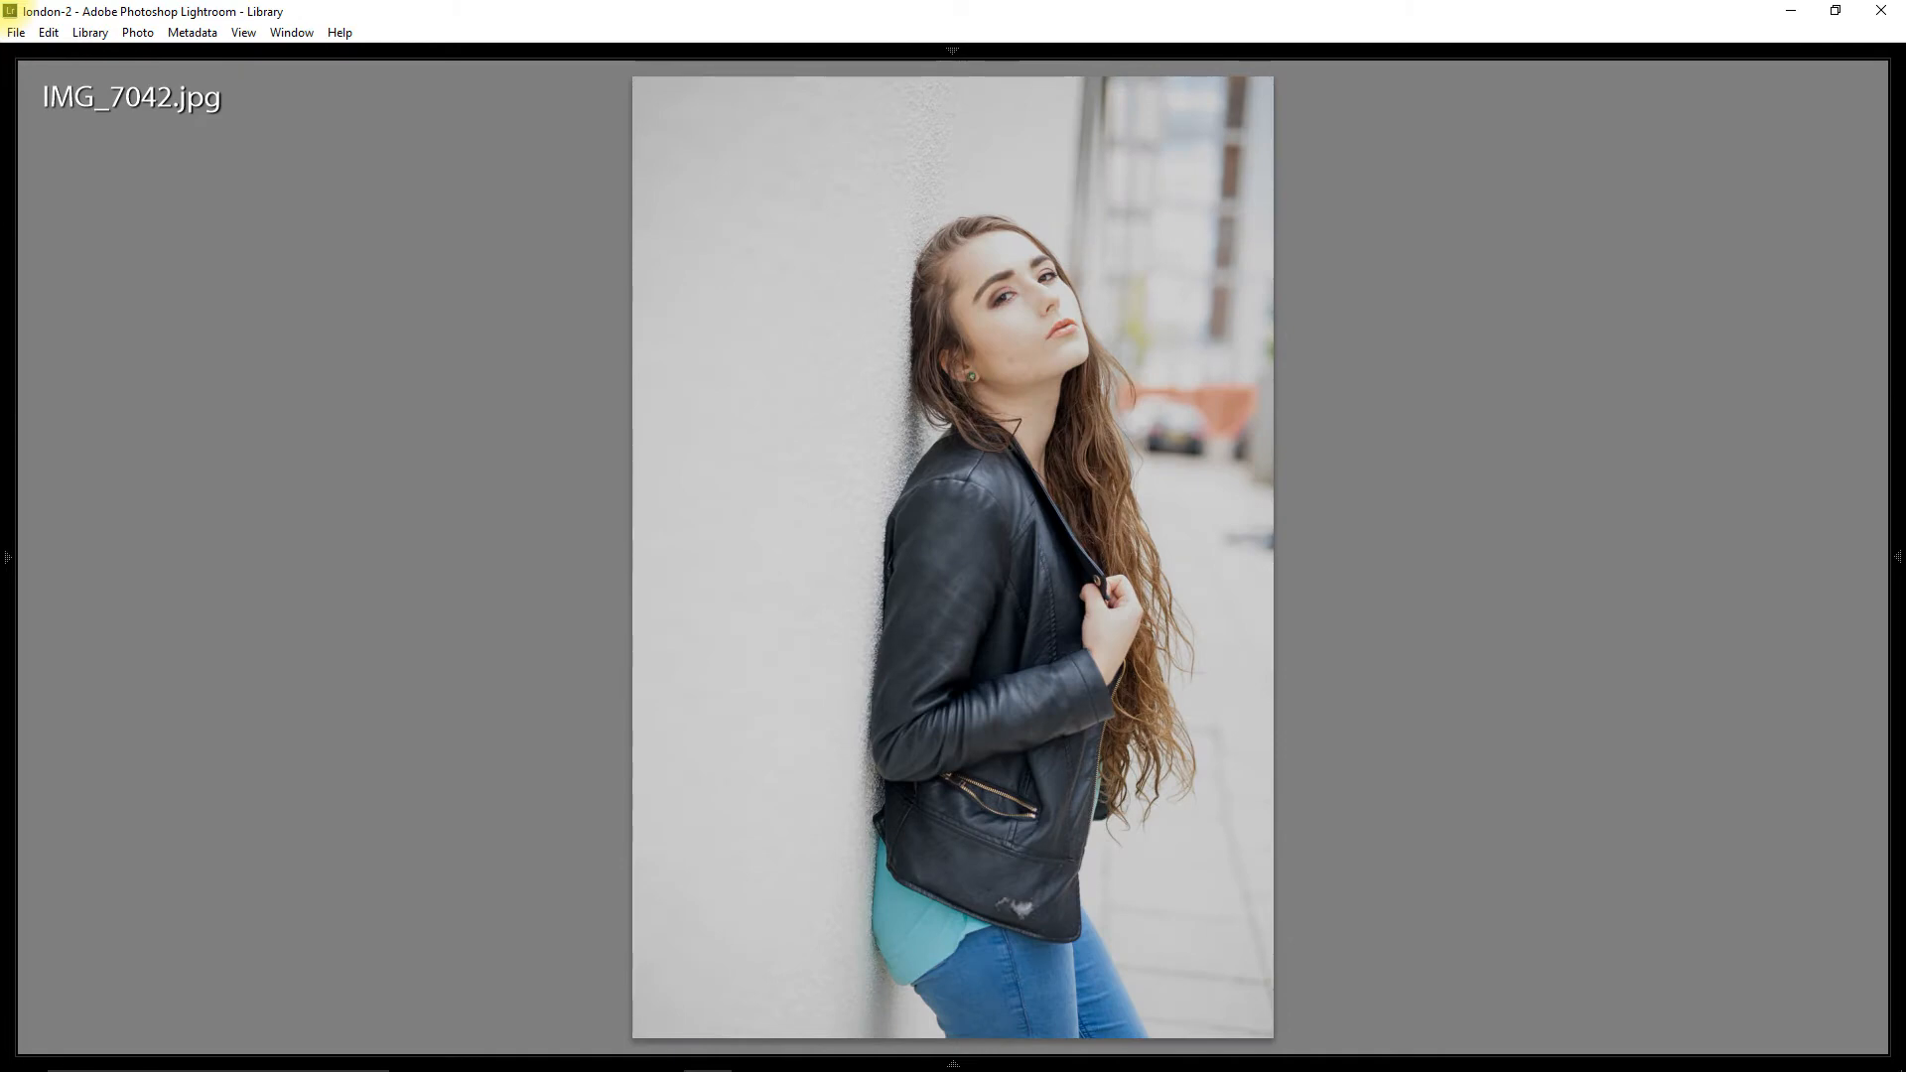
Bring IMG_7042.jpg into the Develop module
{"action": "left_click", "coordinate": [92, 32]}
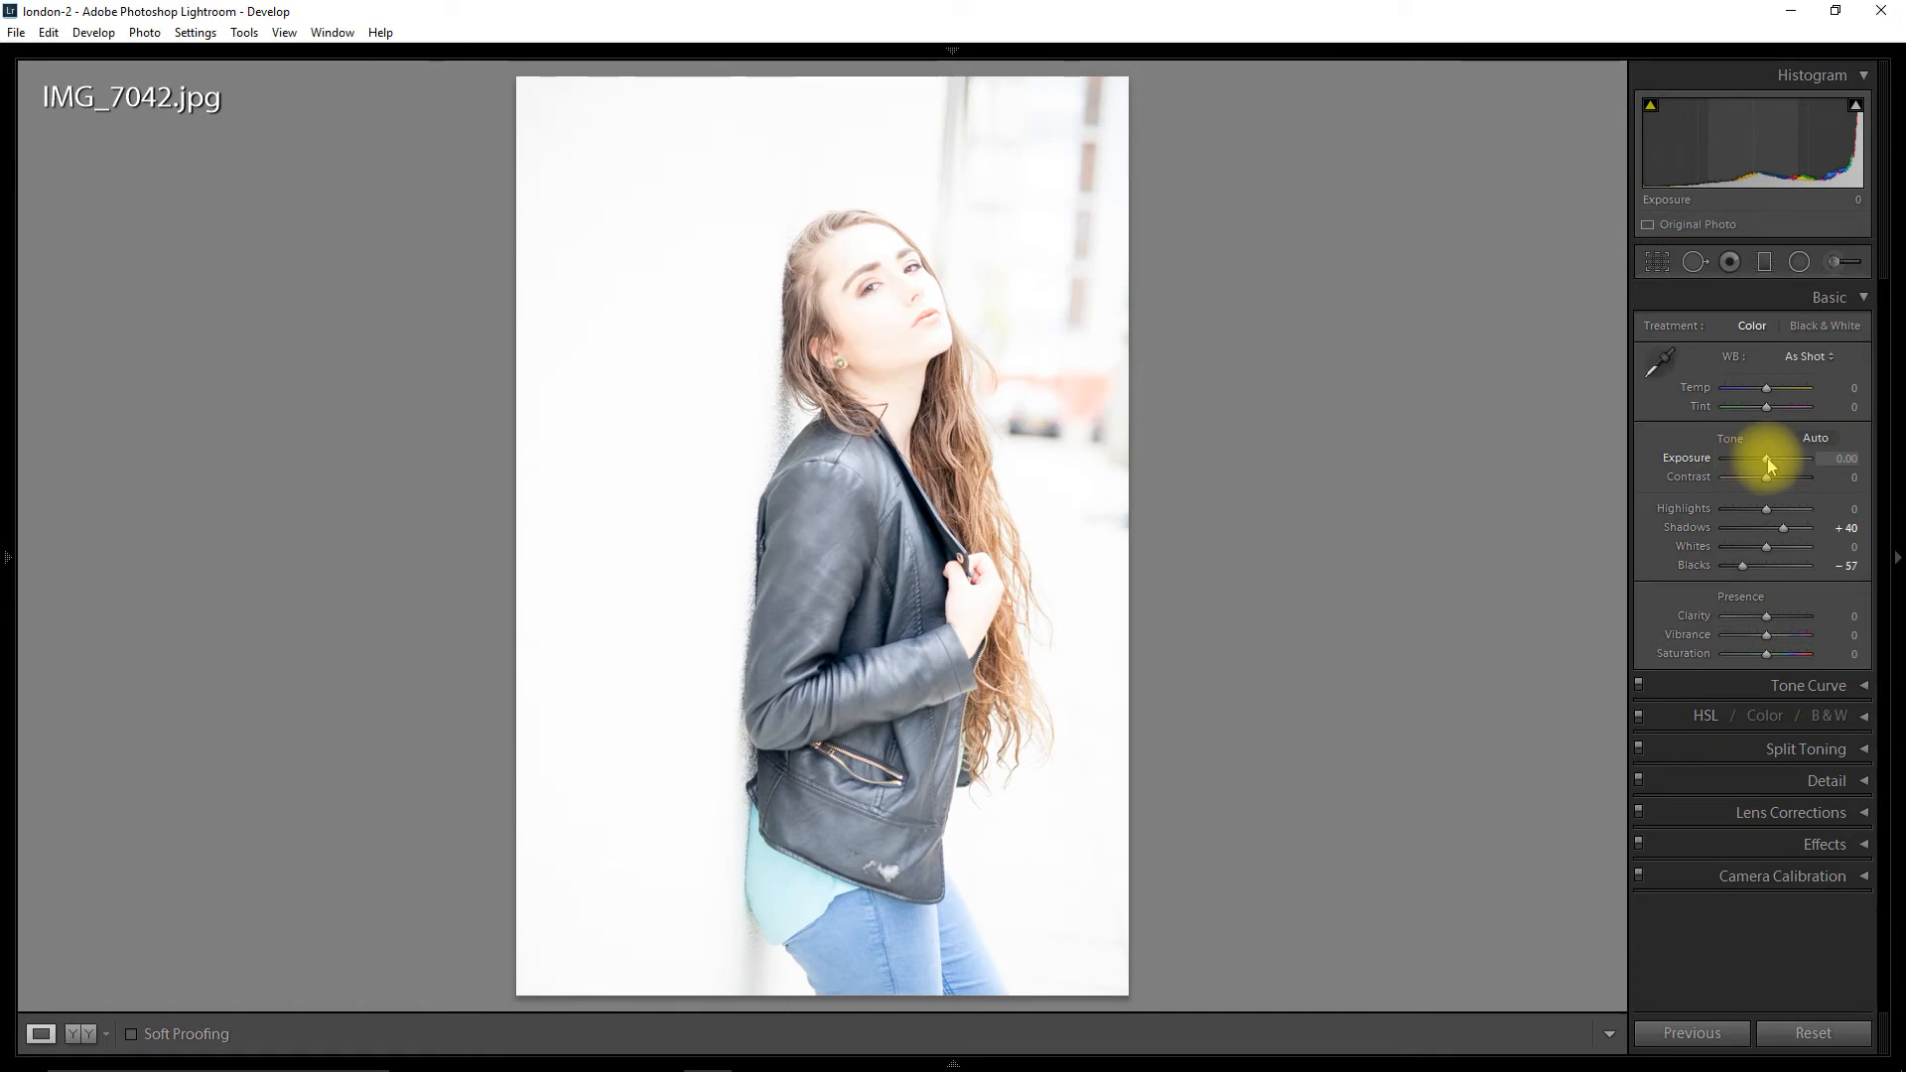
{"action": "left_click_drag", "start_coordinate": [1769, 464], "coordinate": [1764, 465]}
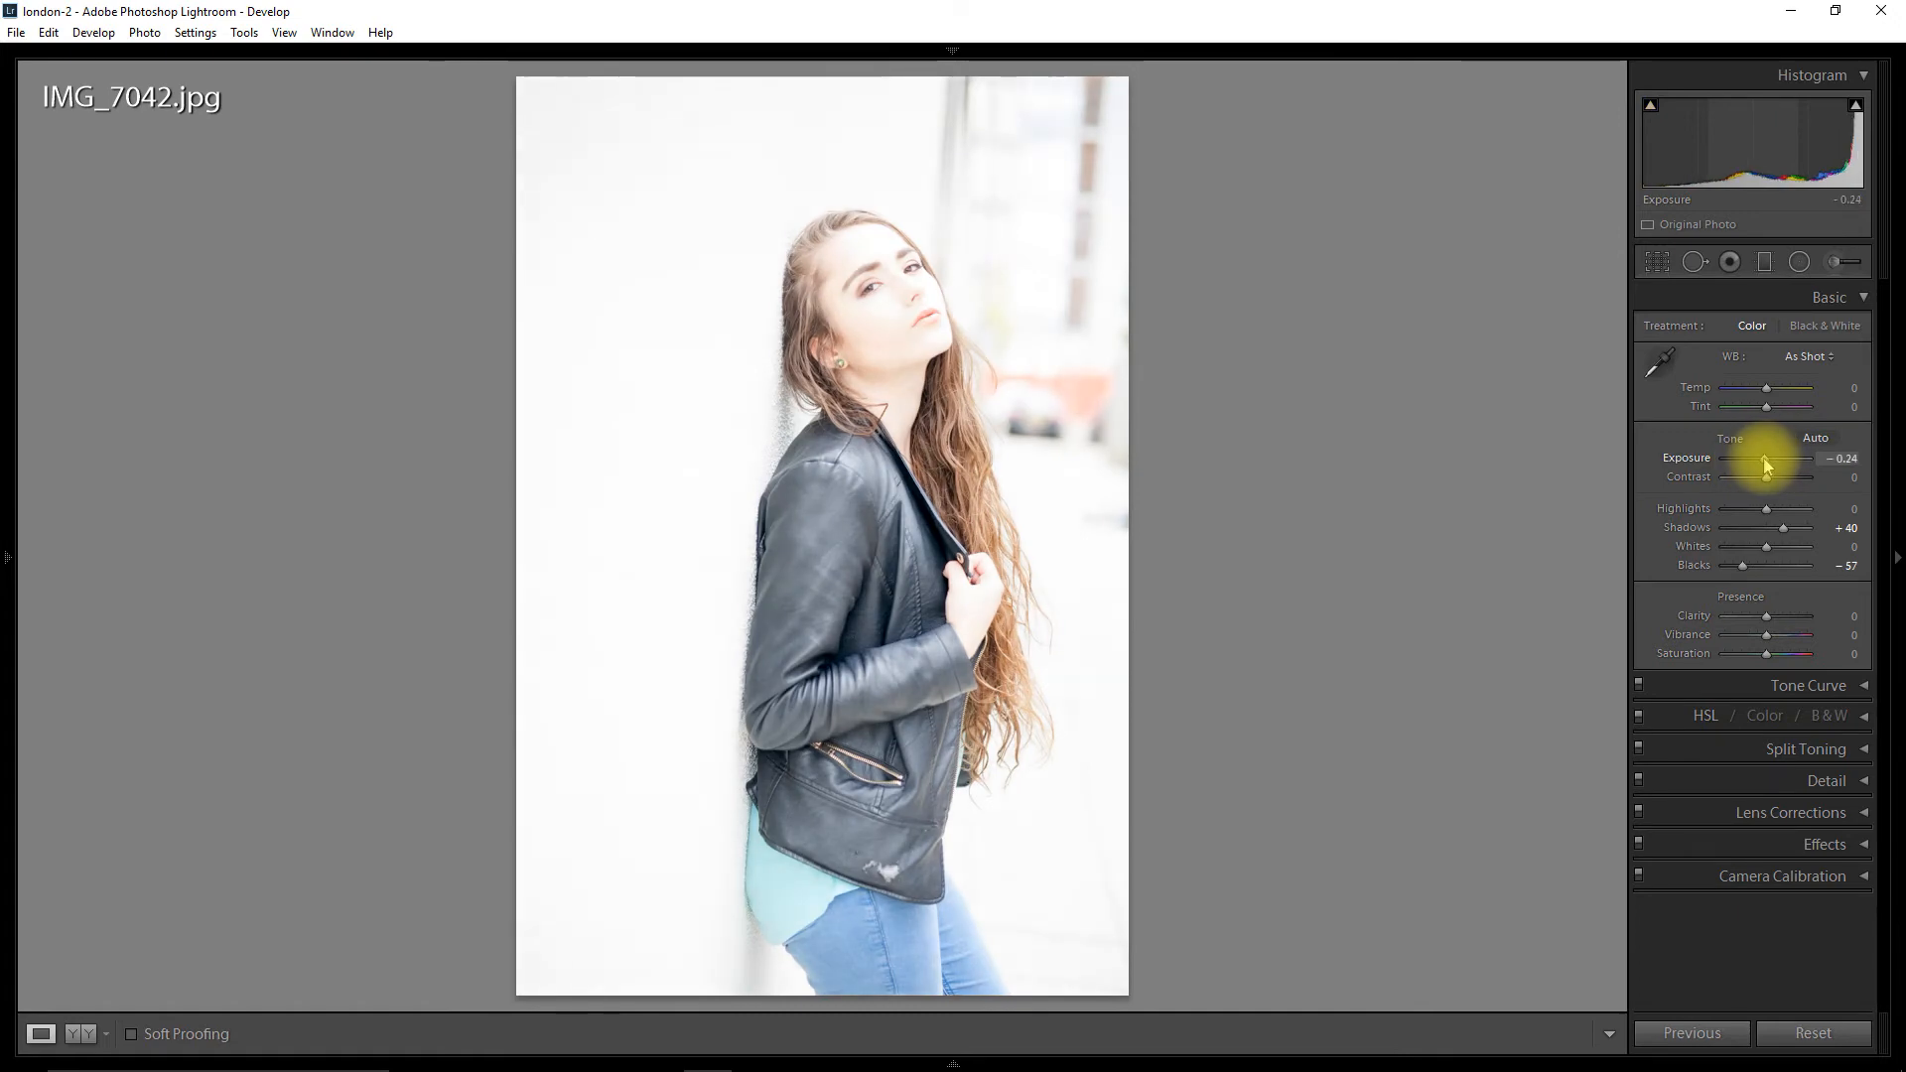
{"action": "left_click_drag", "start_coordinate": [1766, 466], "coordinate": [1756, 466]}
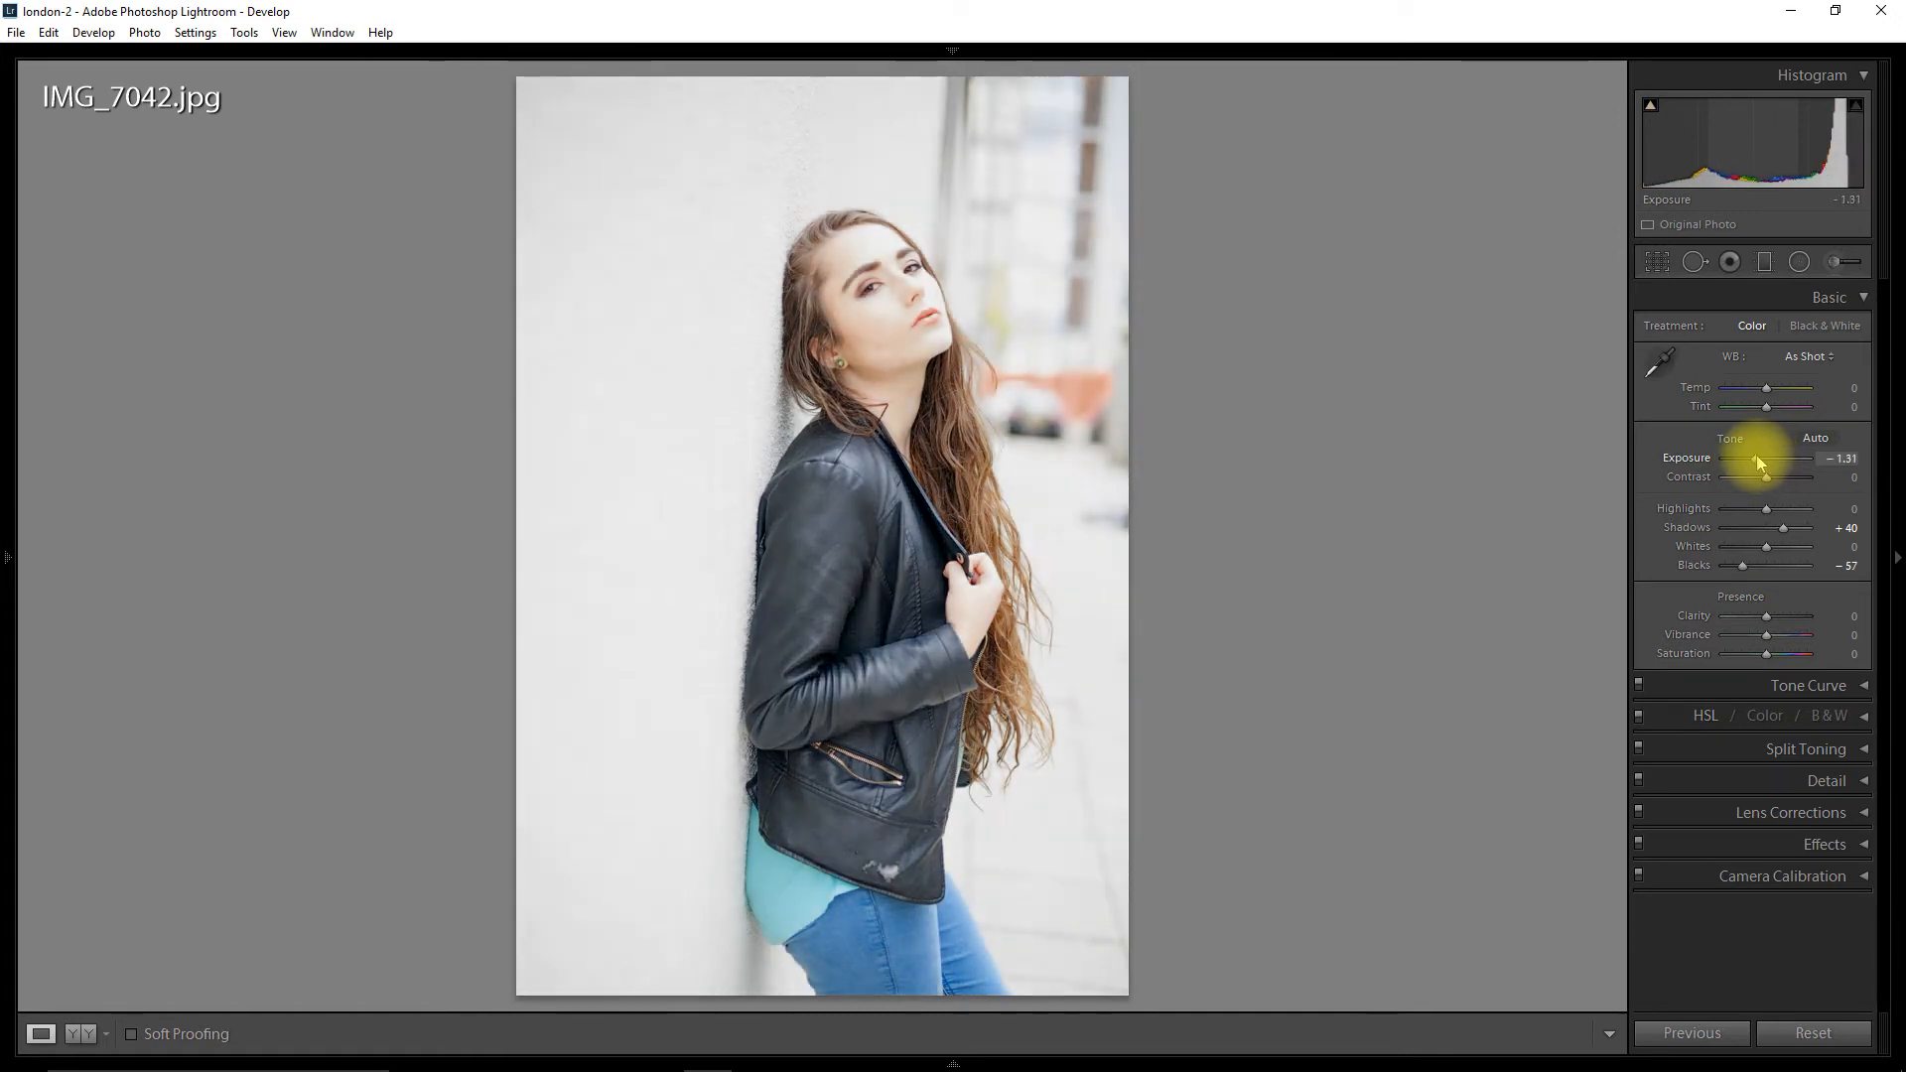
{"action": "left_click_drag", "start_coordinate": [1766, 475], "coordinate": [1750, 476]}
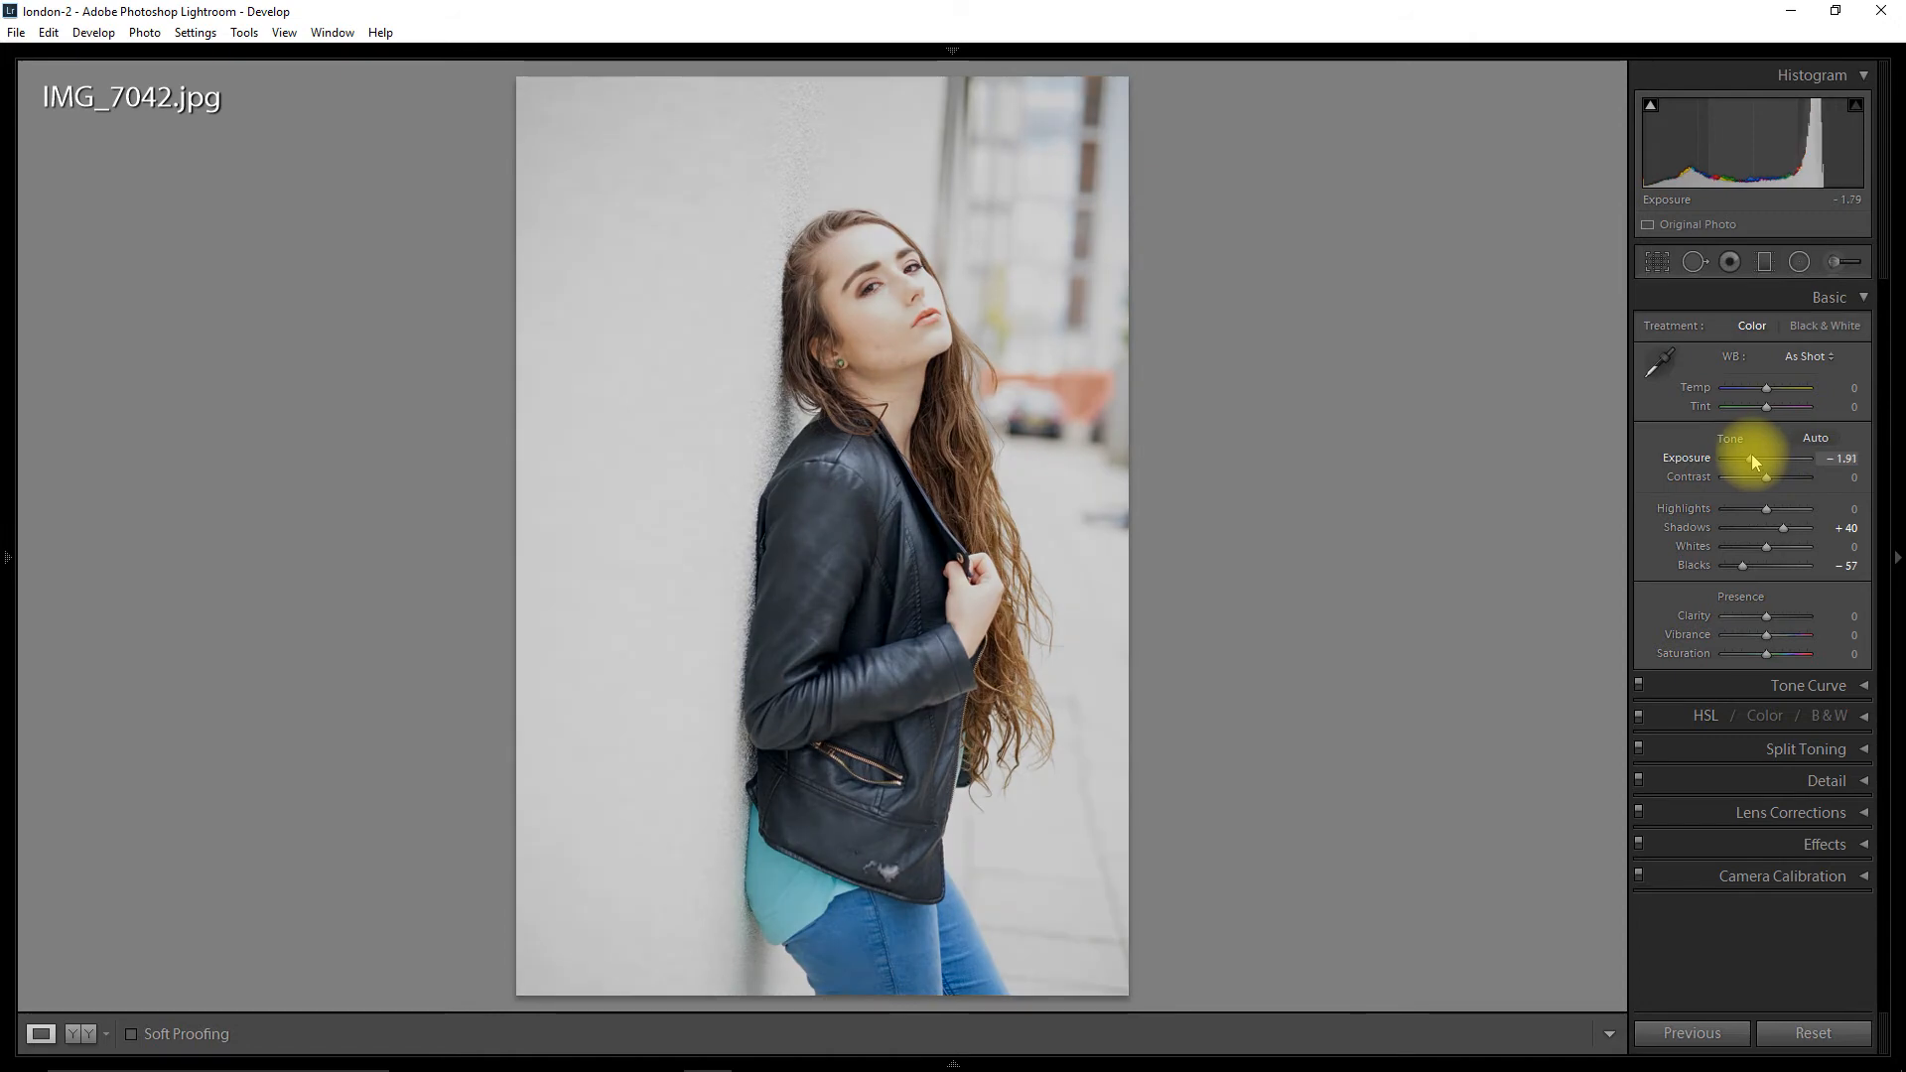
{"action": "left_click_drag", "start_coordinate": [1787, 476], "coordinate": [1765, 476]}
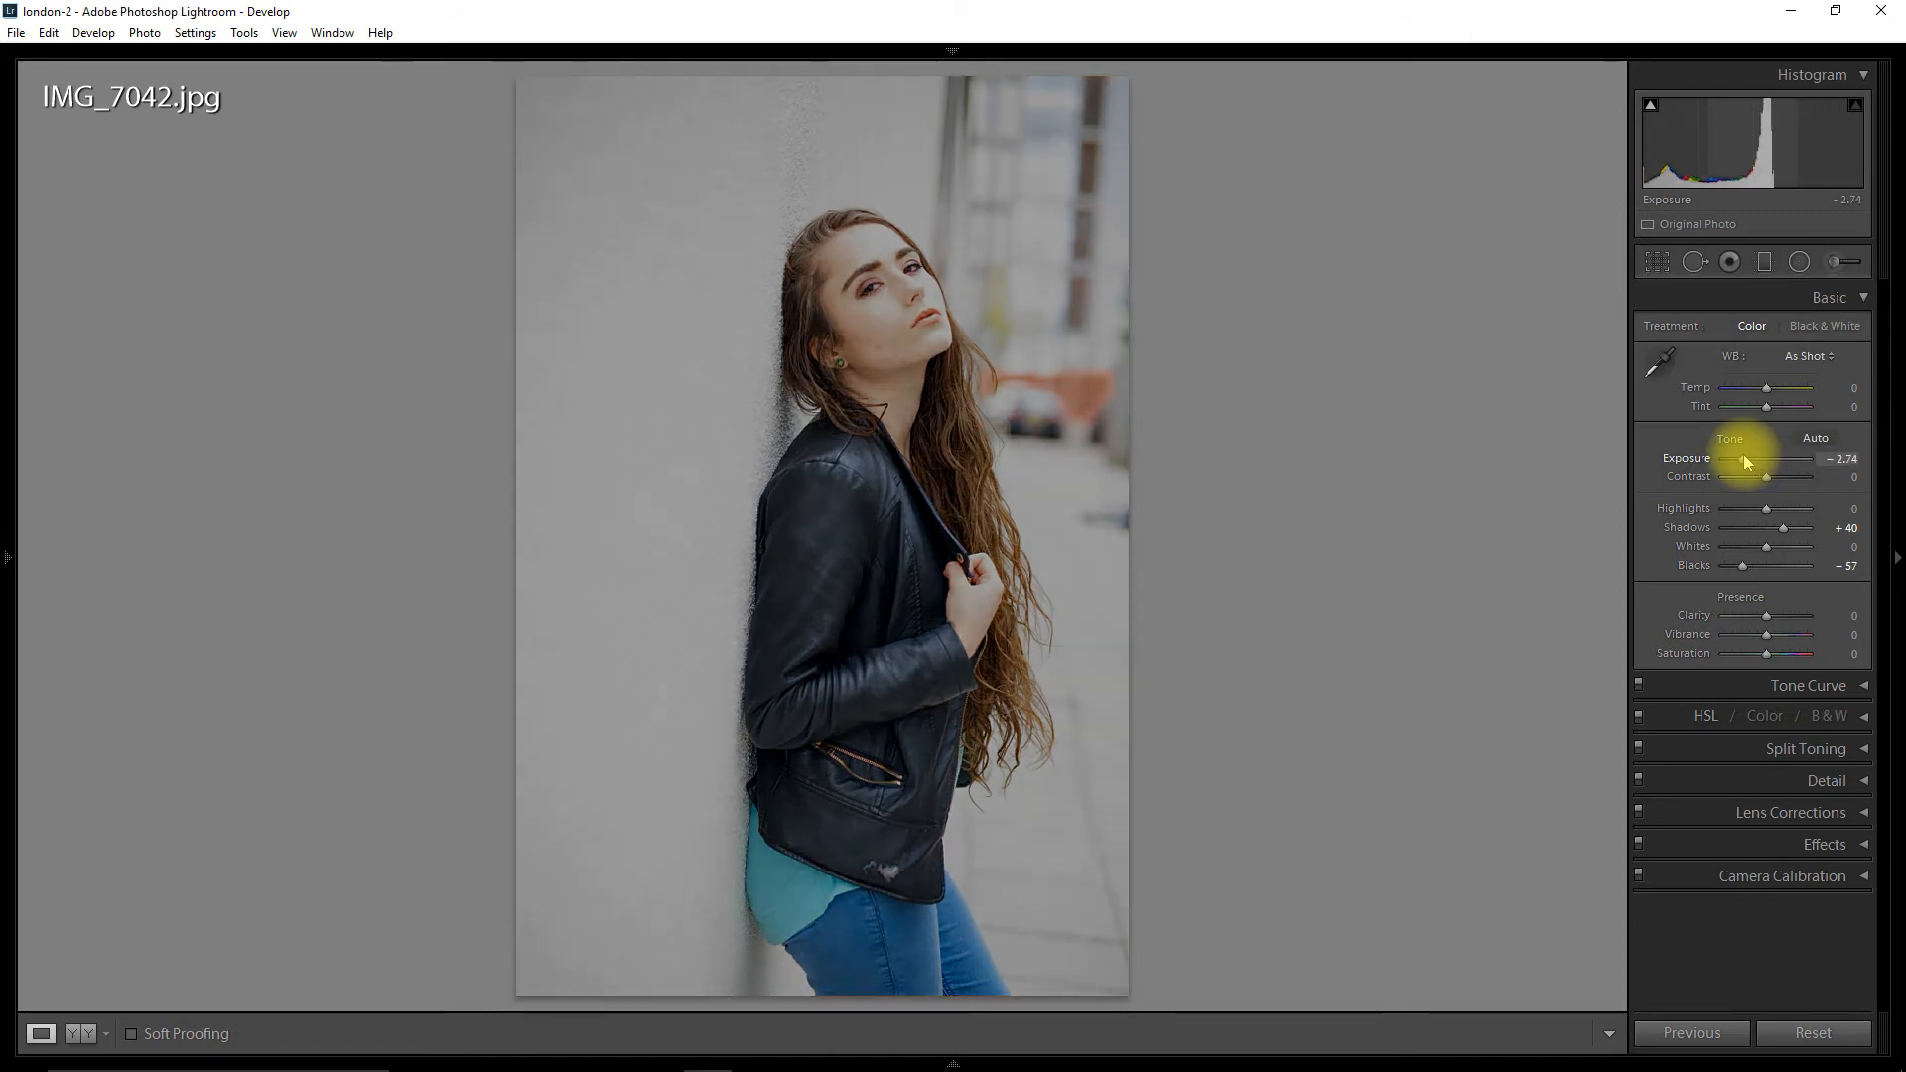
{"action": "left_click_drag", "start_coordinate": [1787, 476], "coordinate": [1770, 476]}
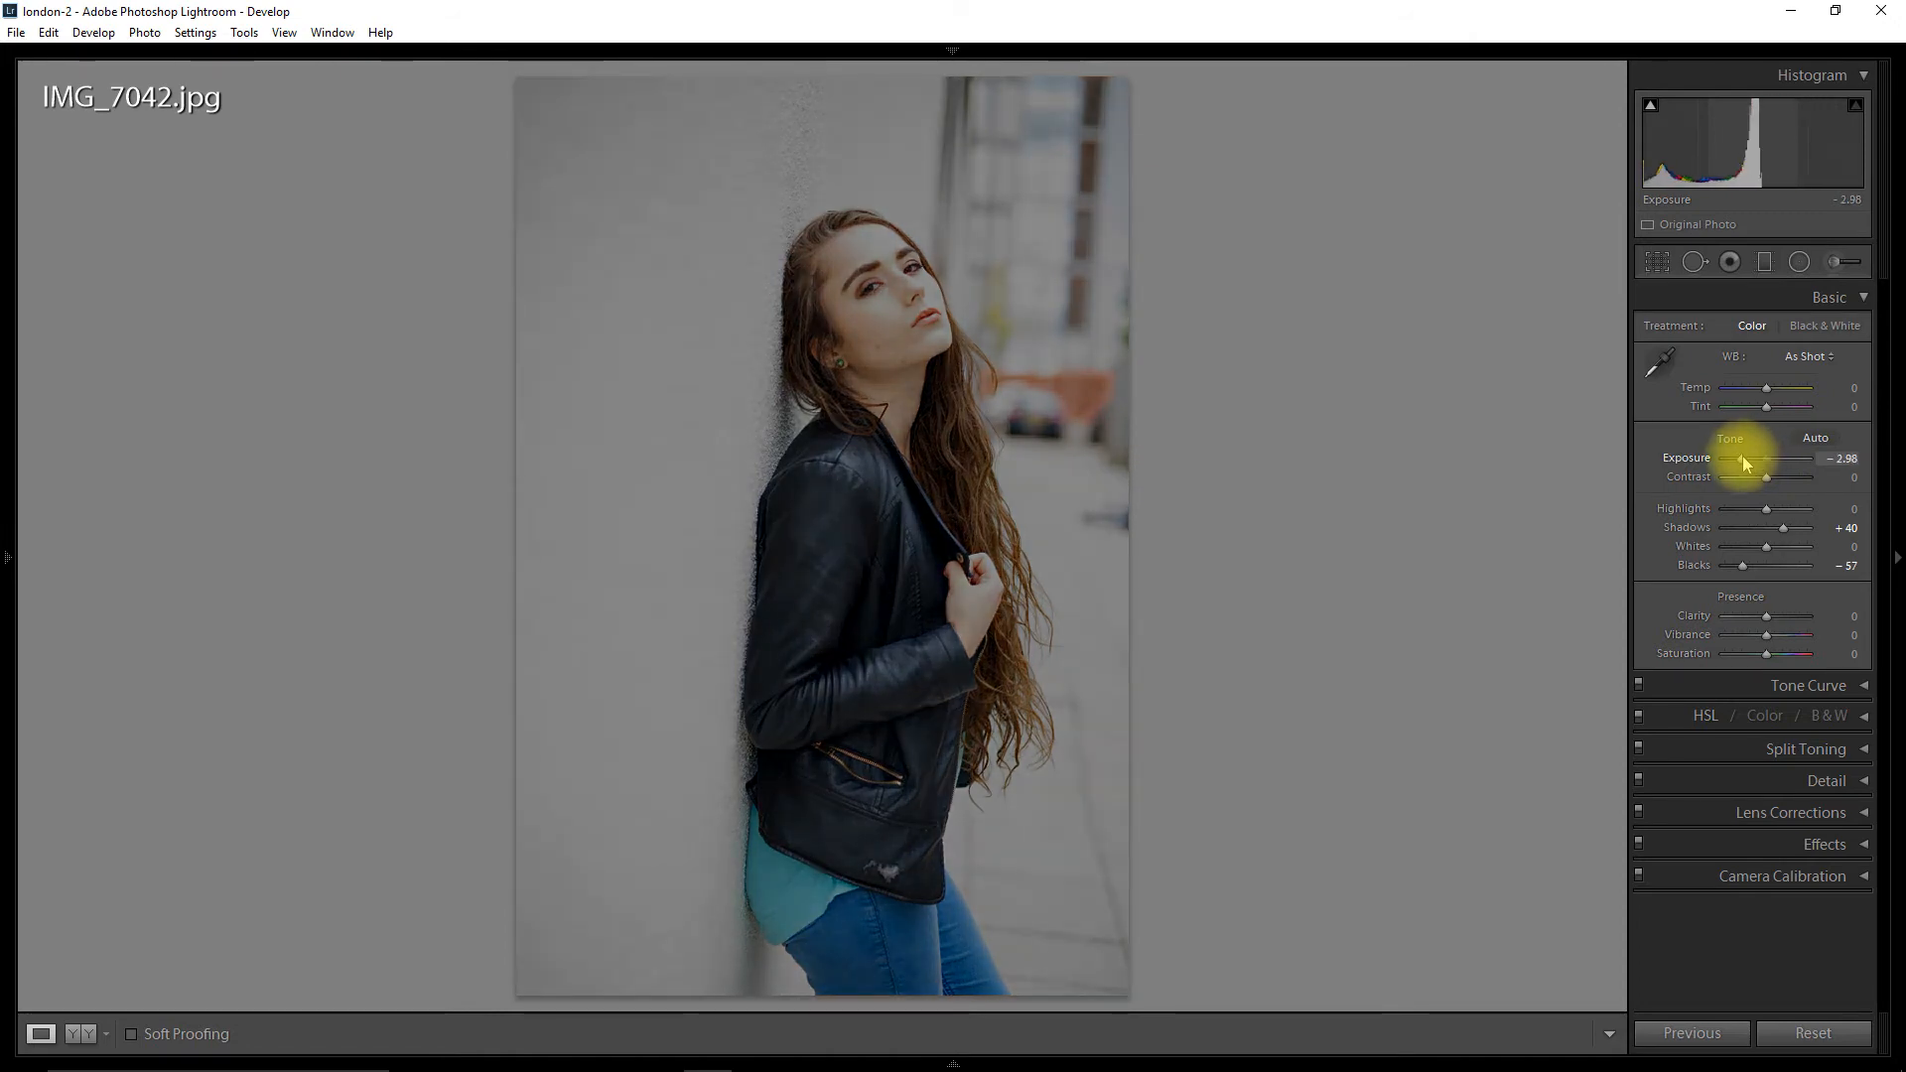
{"action": "left_click_drag", "start_coordinate": [1740, 476], "coordinate": [1767, 477]}
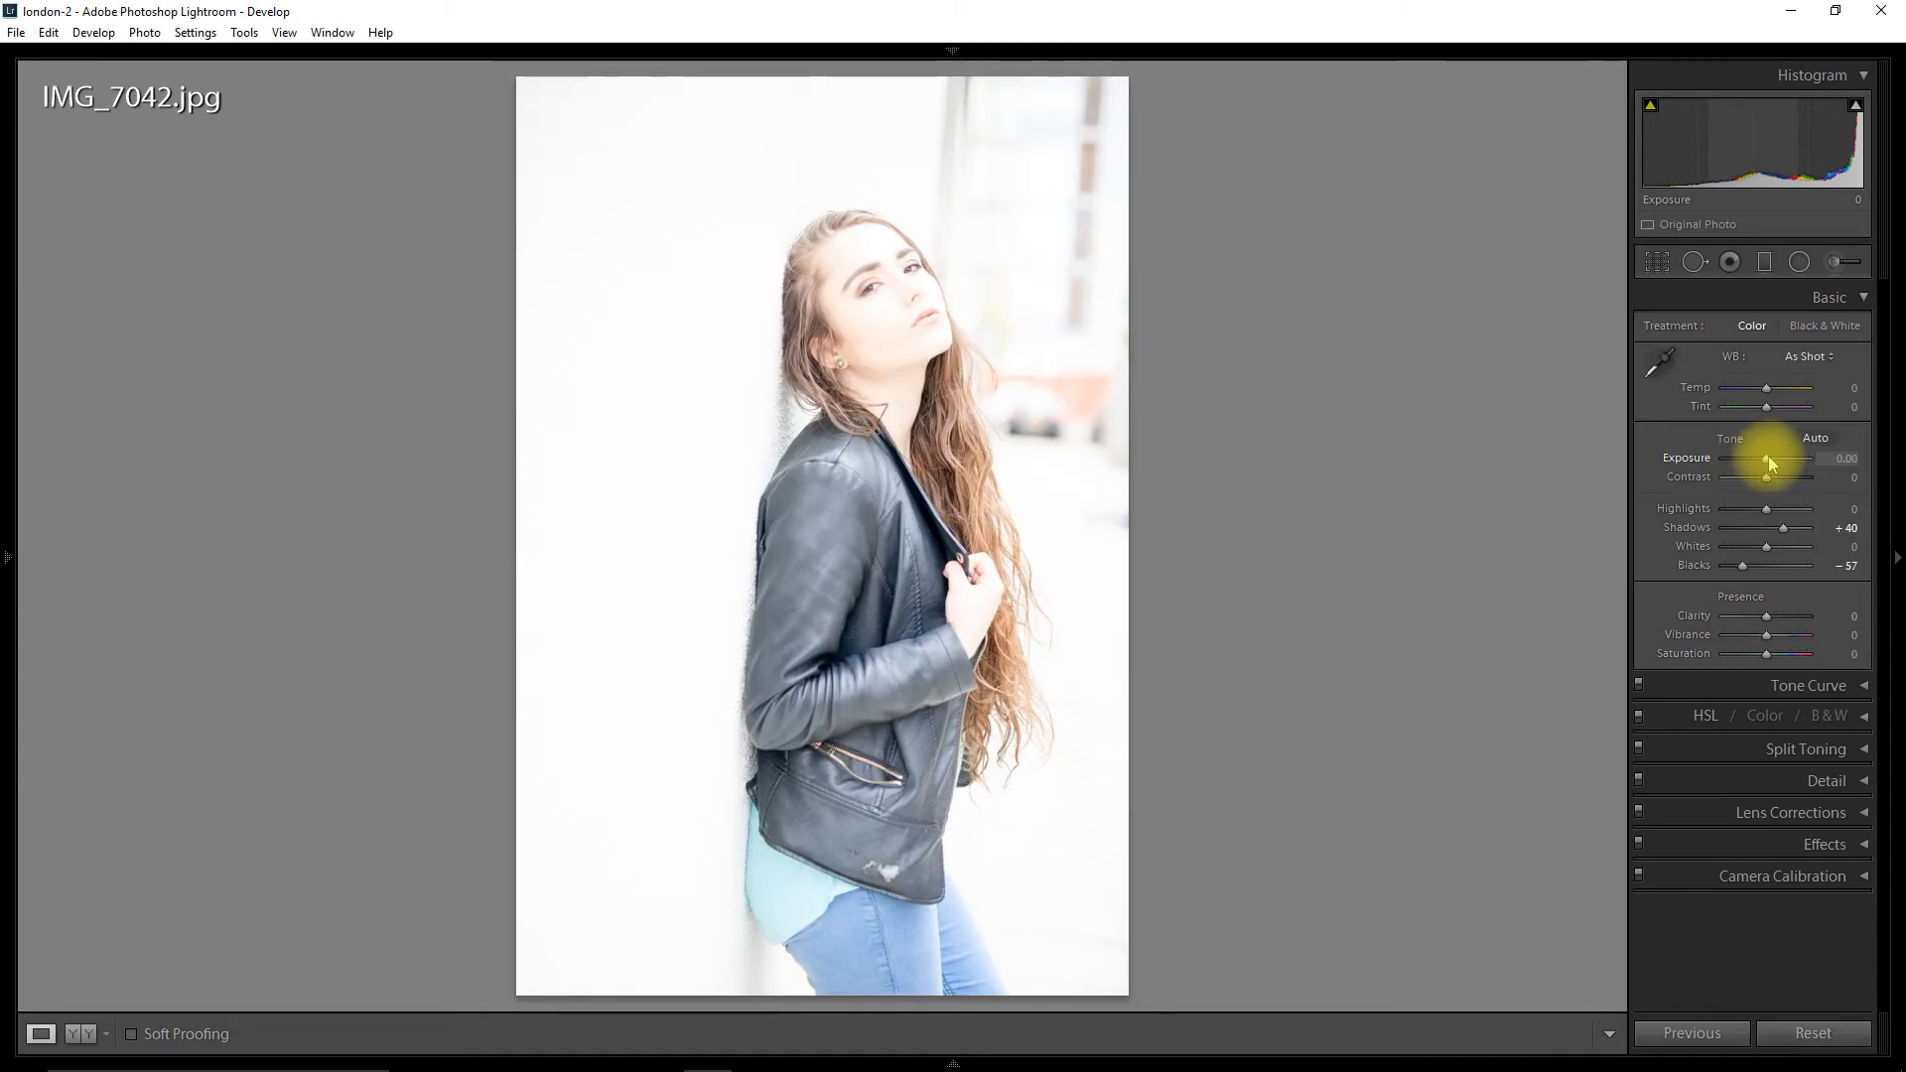
{"action": "left_click_drag", "start_coordinate": [1767, 466], "coordinate": [1749, 466]}
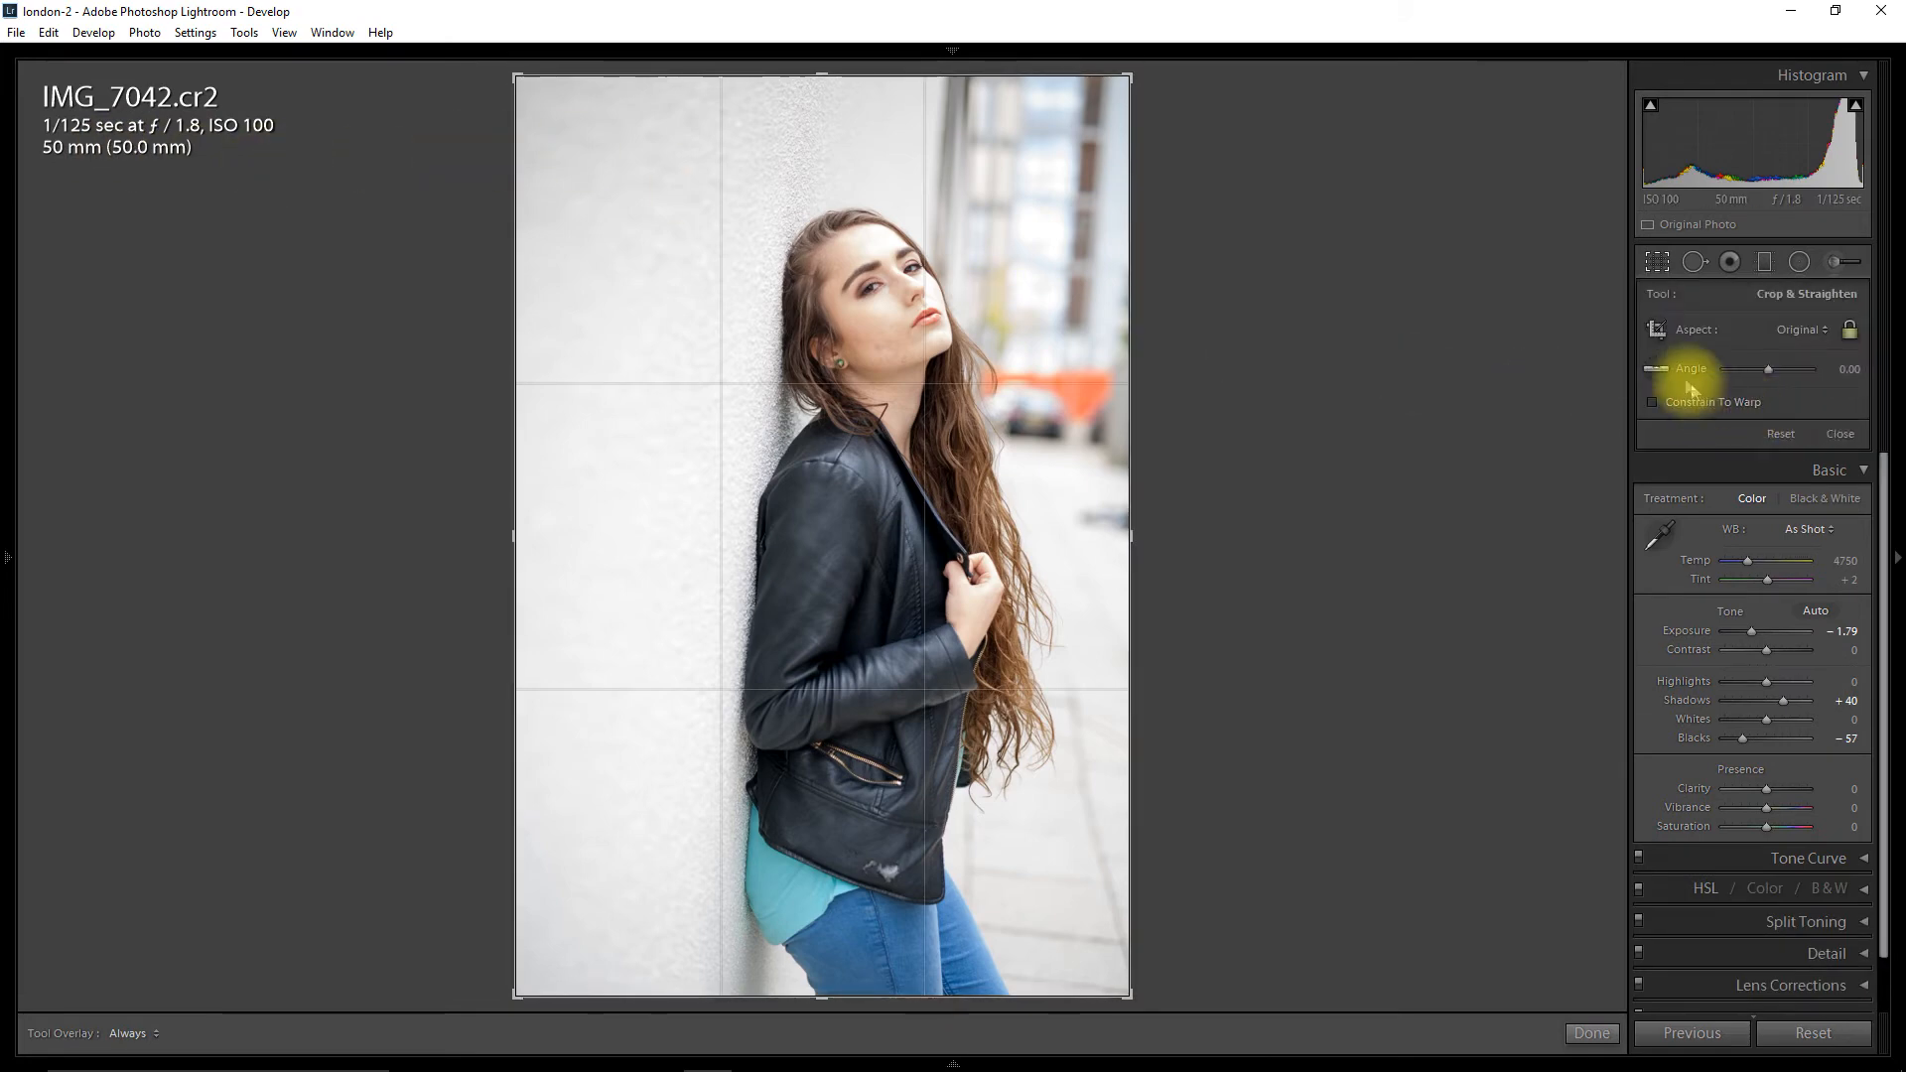
{"action": "mouse_move", "coordinate": [958, 115]}
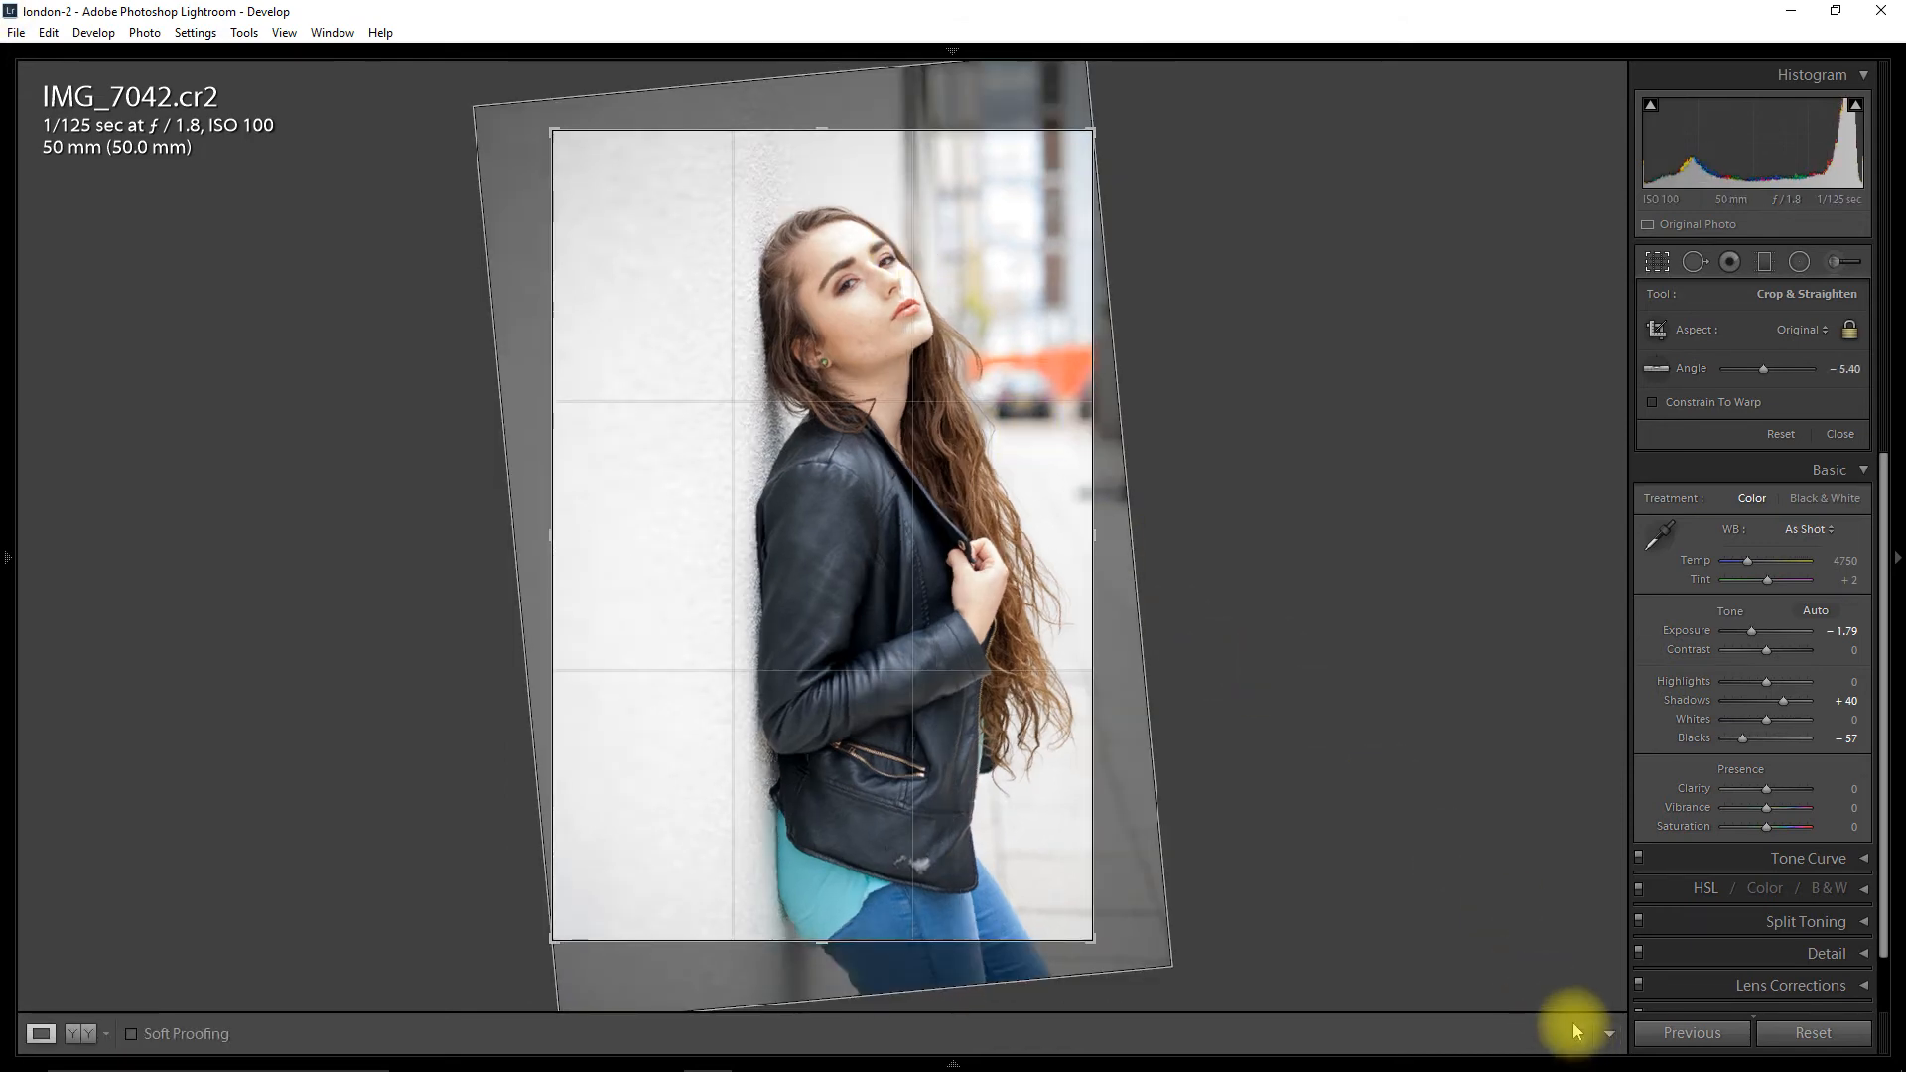
Commit the -5.40 degree straighten crop on the RAW portrait
{"action": "left_click", "coordinate": [1839, 434]}
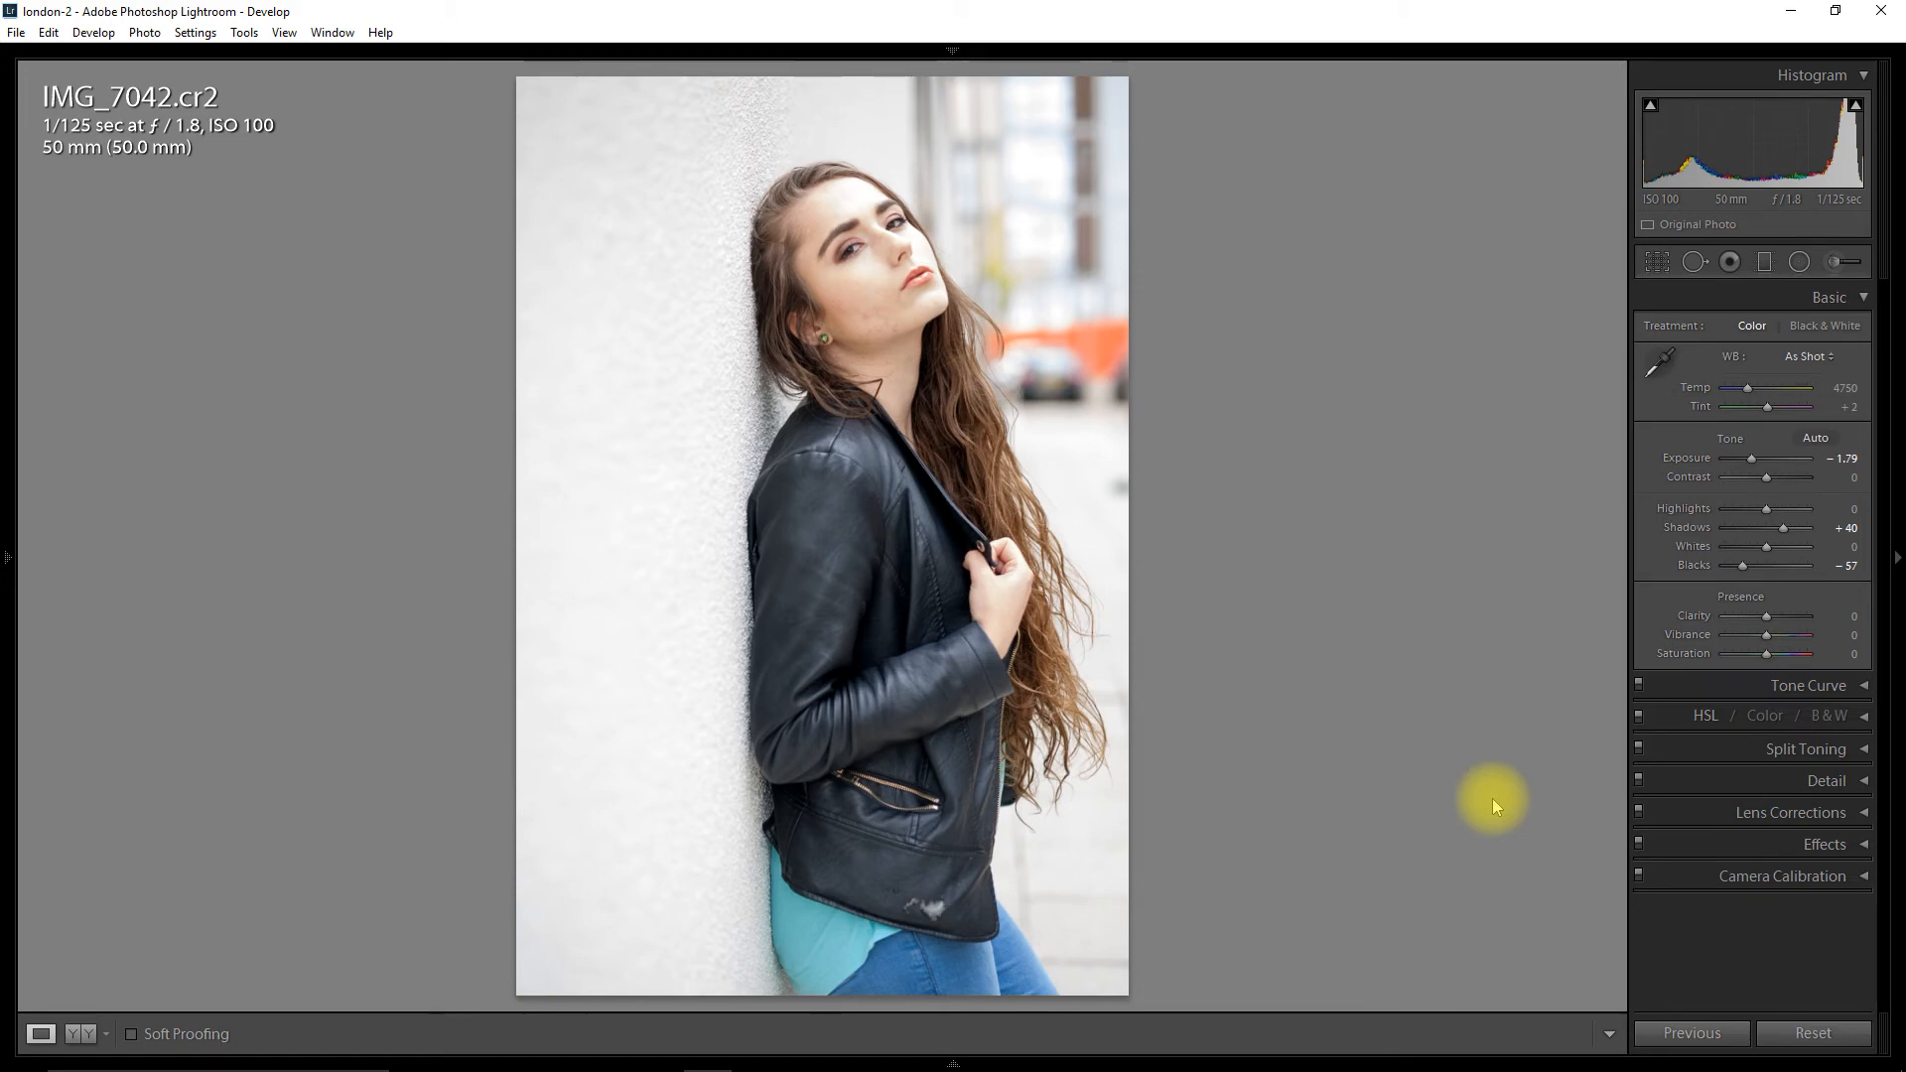
{"action": "mouse_move", "coordinate": [1481, 760]}
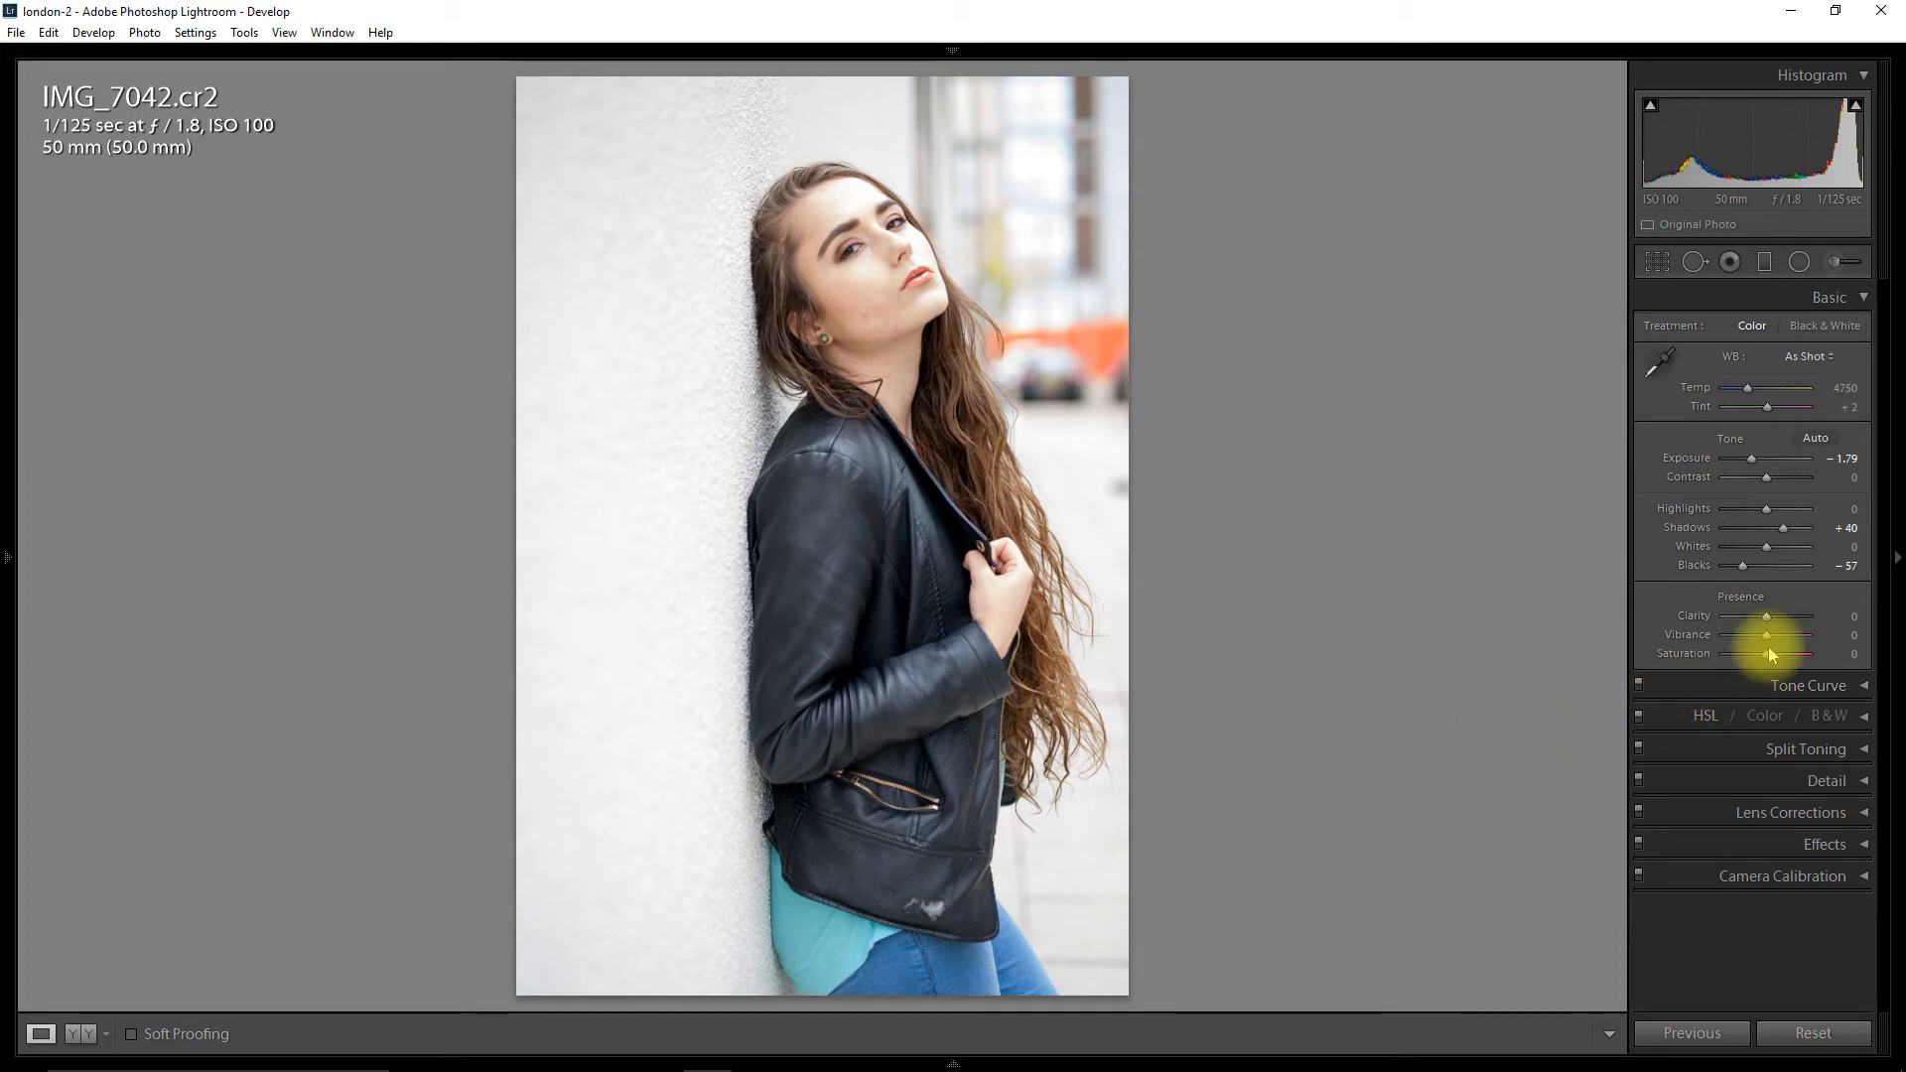
Raise the RAW portrait's Clarity and fine-tune it to about +10
{"action": "left_click_drag", "start_coordinate": [1761, 629], "coordinate": [1772, 617]}
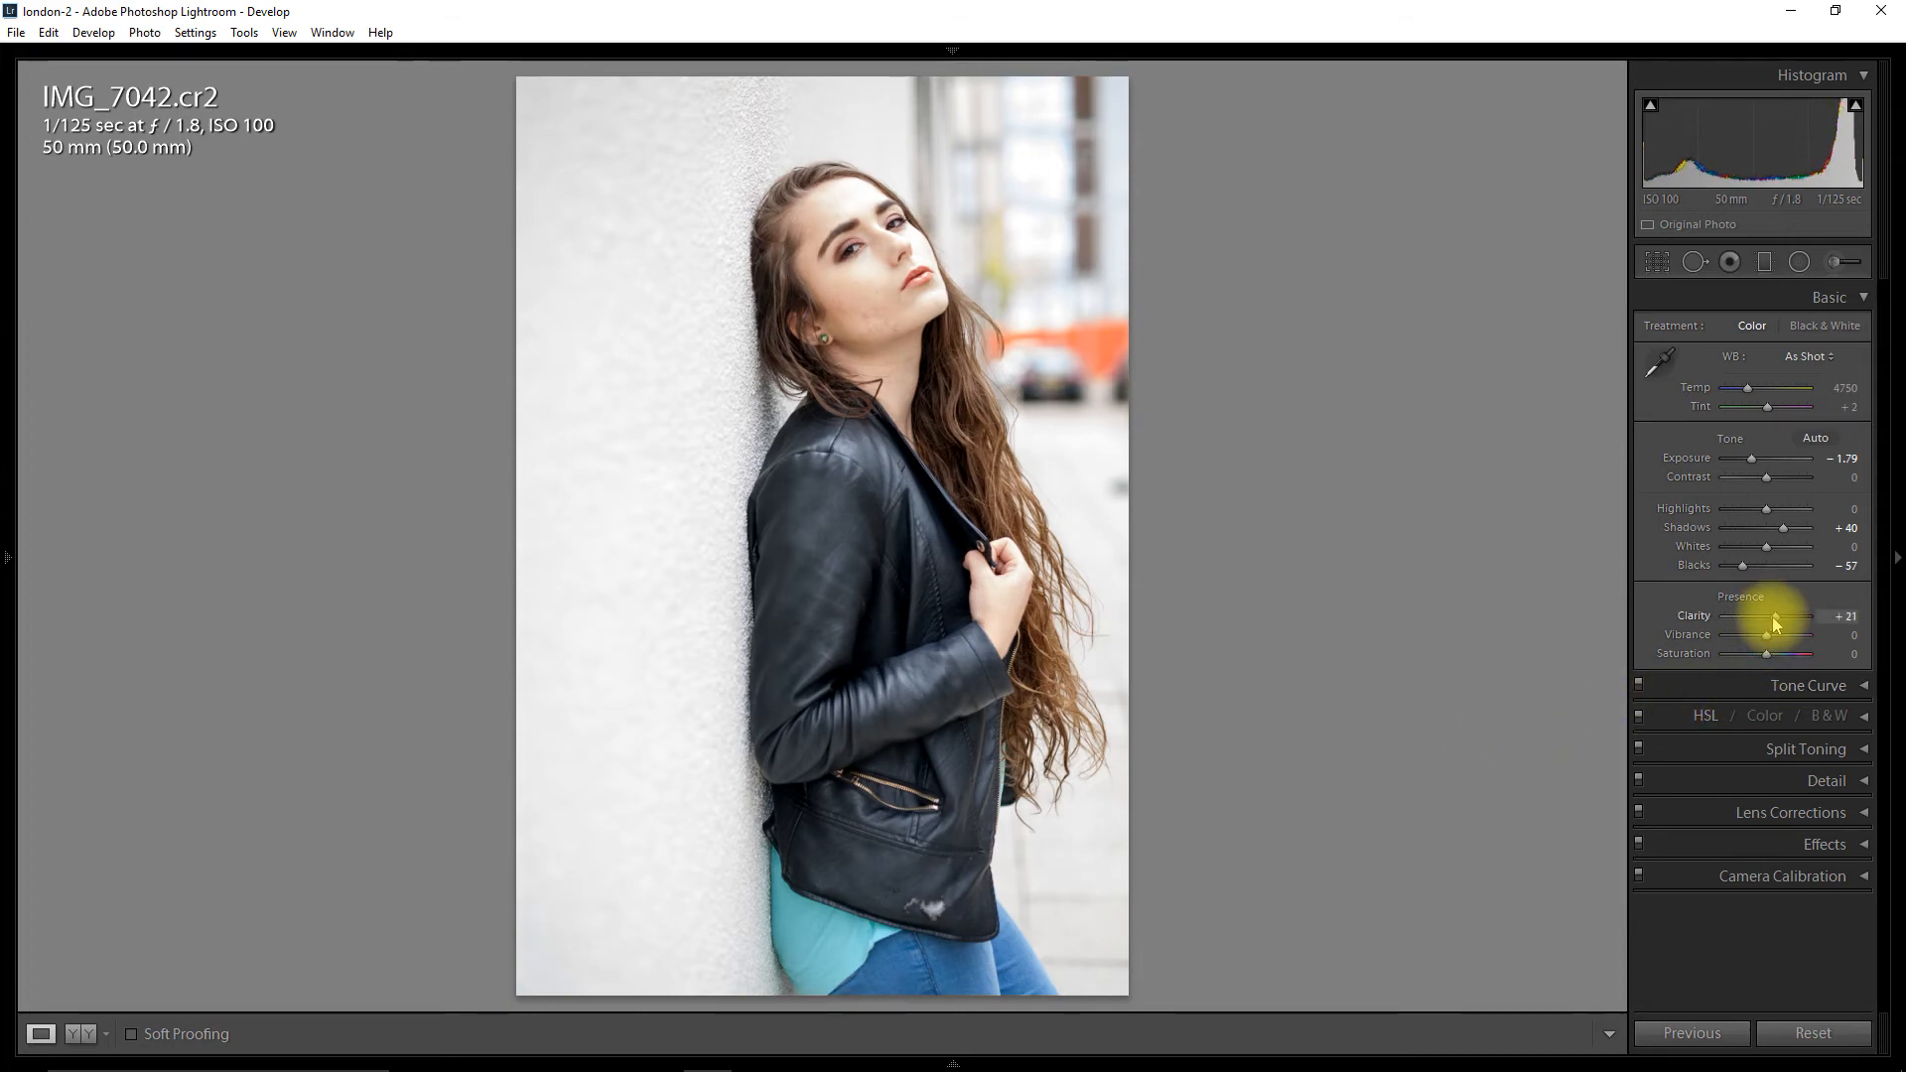
{"action": "left_click_drag", "start_coordinate": [1775, 617], "coordinate": [1766, 616]}
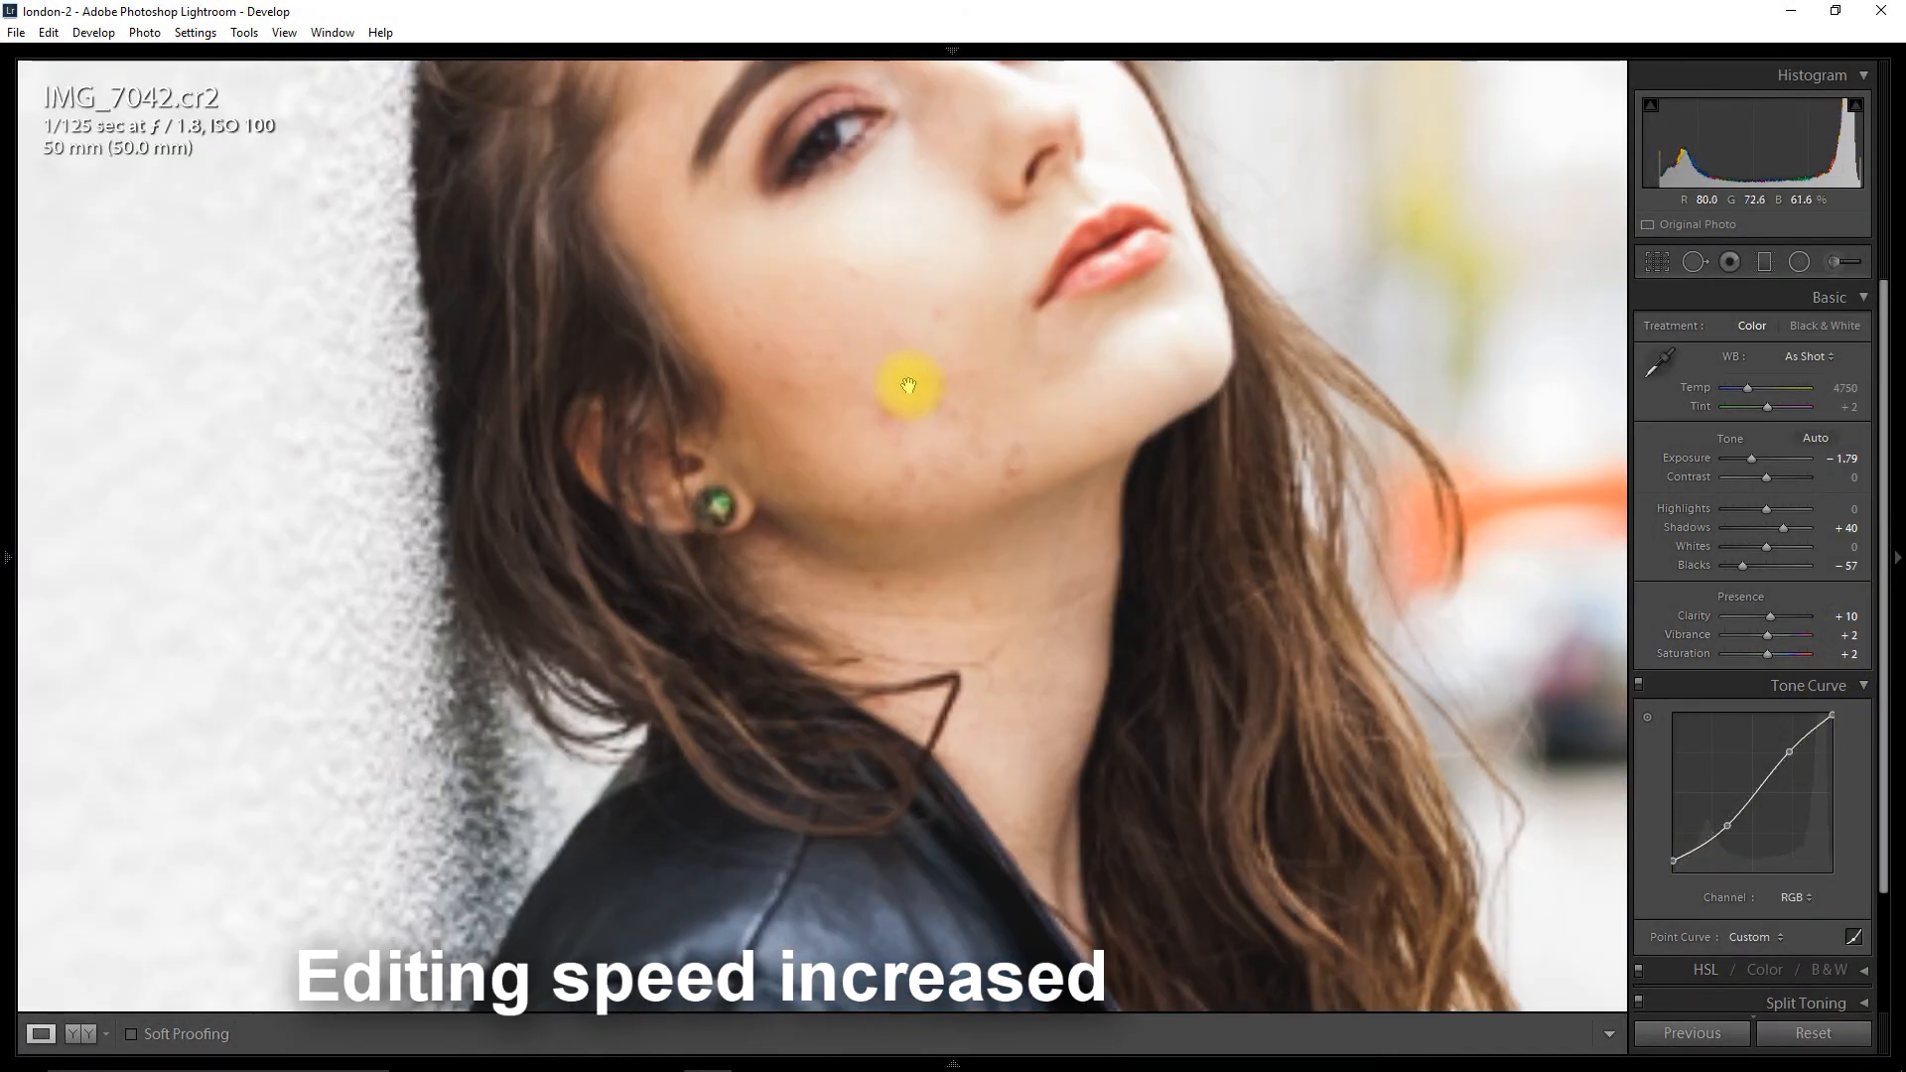
Zoom in and paint Skin Soften 2 over the model's cheeks
{"action": "left_click", "coordinate": [1693, 261]}
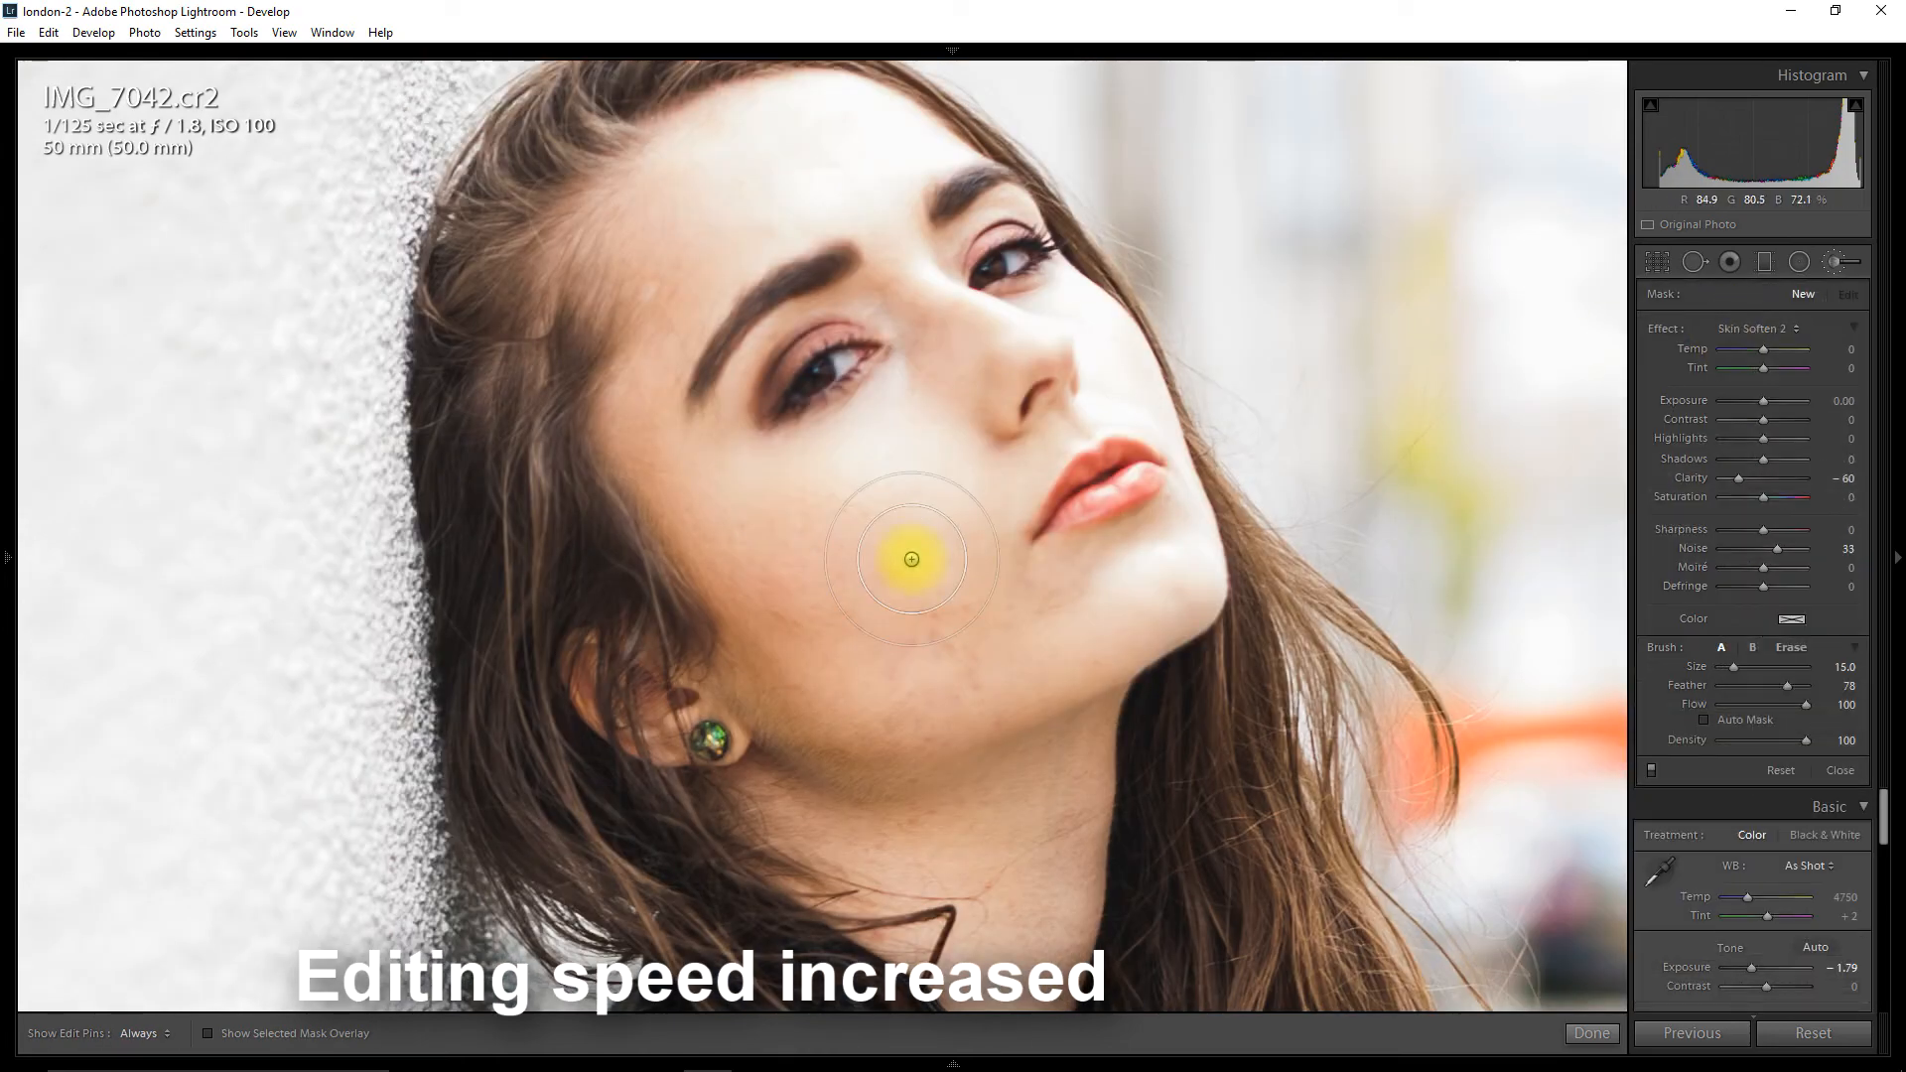
{"action": "left_click_drag", "start_coordinate": [911, 559], "coordinate": [960, 467]}
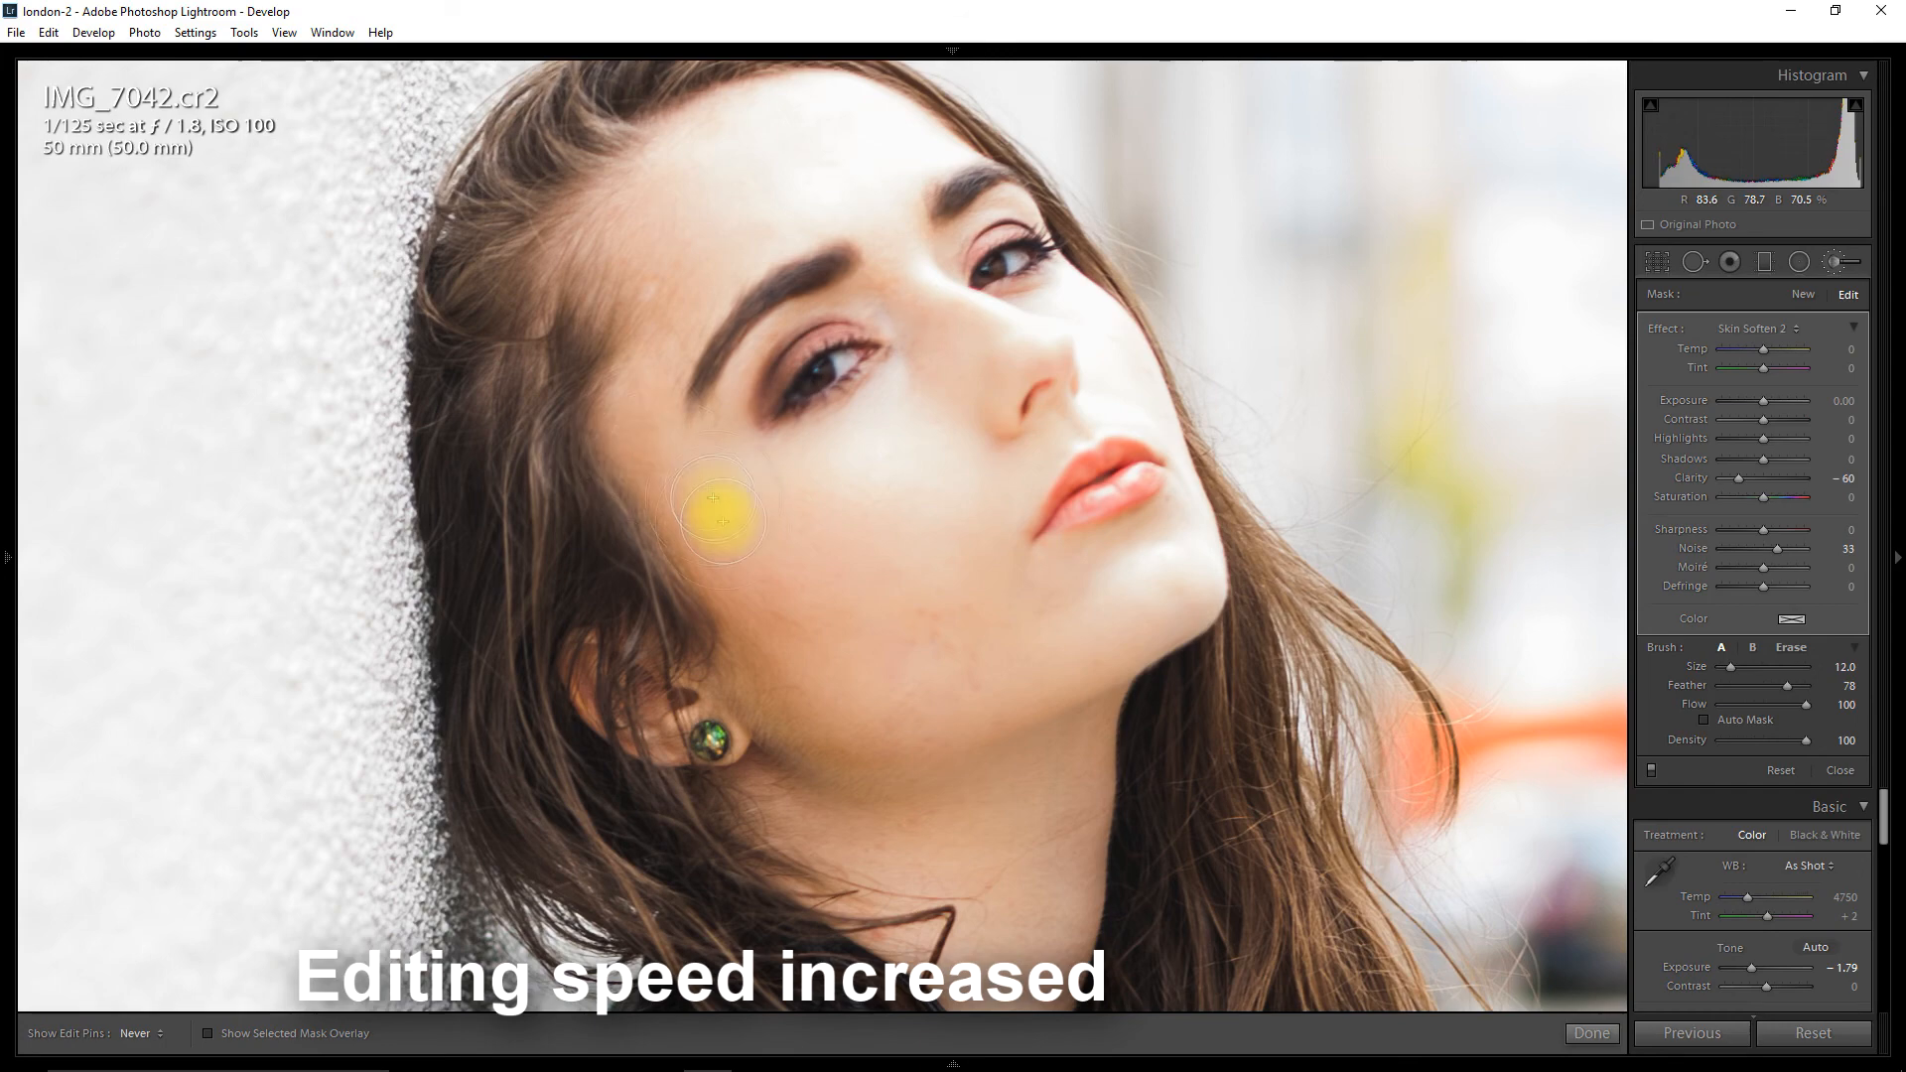
{"action": "left_click", "coordinate": [208, 1033]}
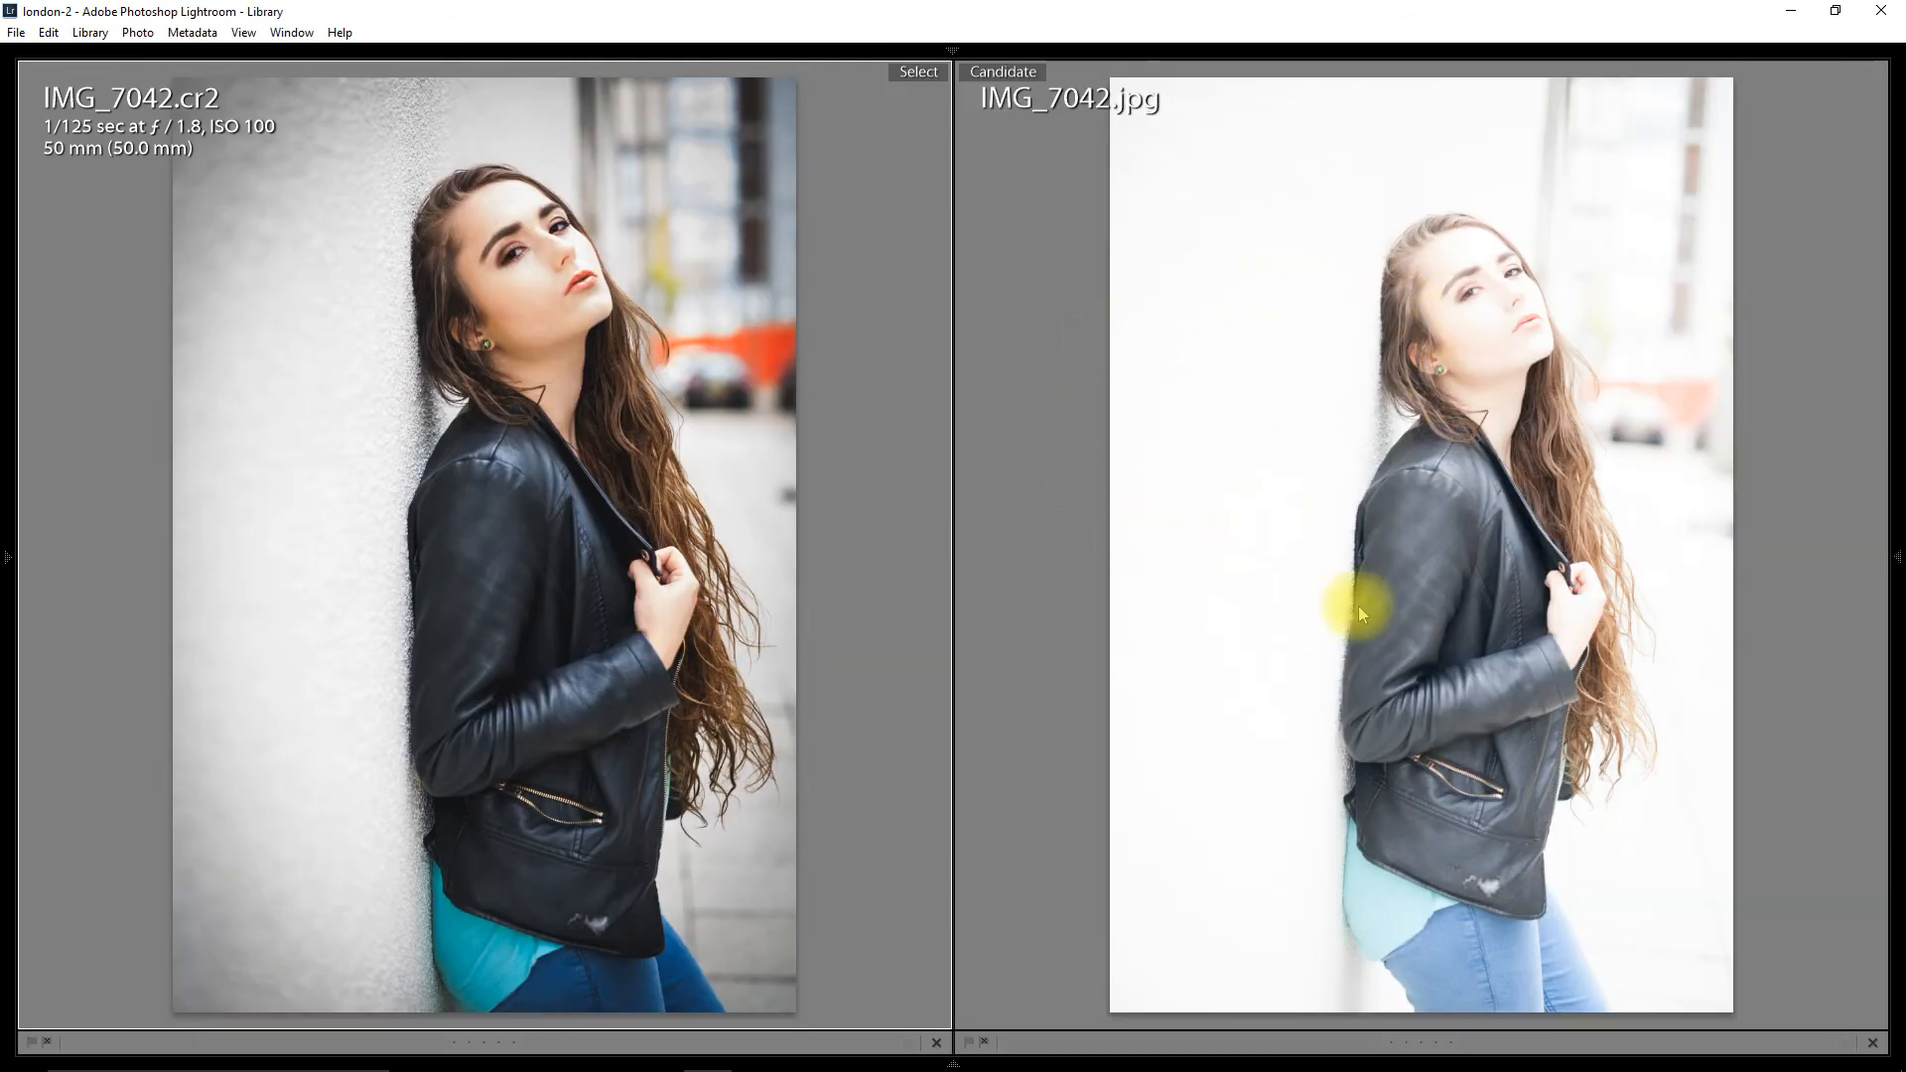
{"action": "mouse_move", "coordinate": [1404, 472]}
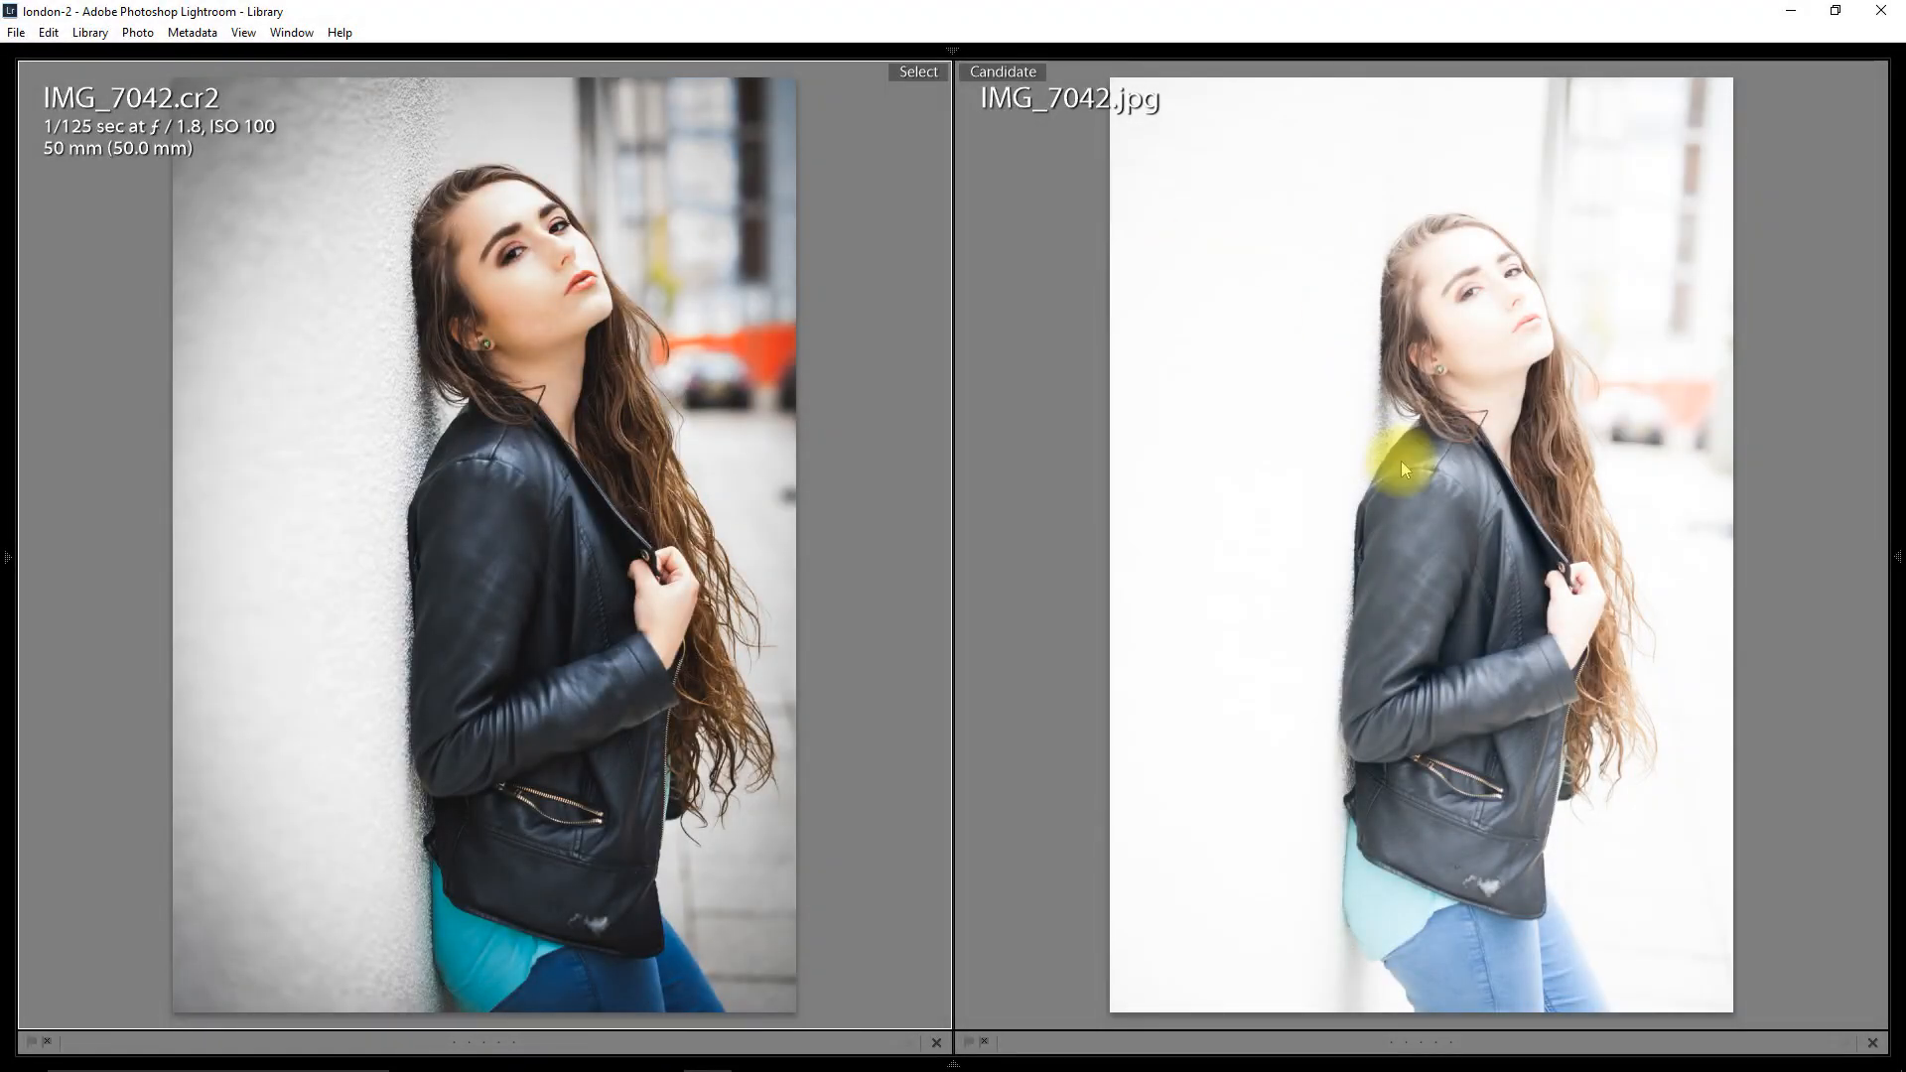